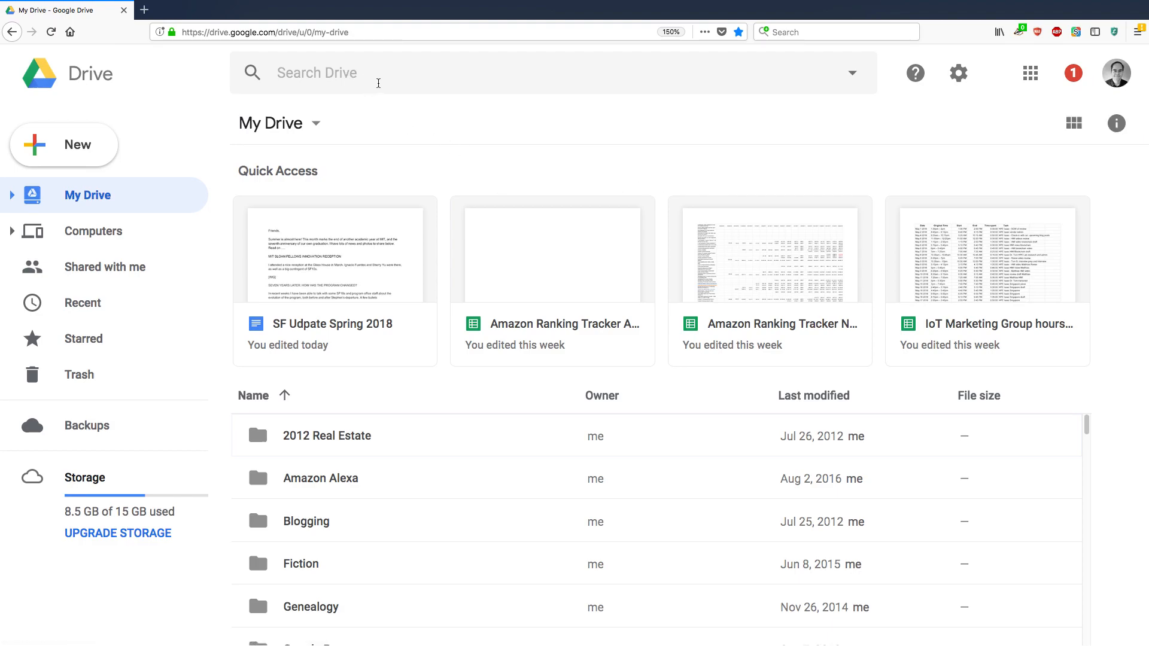
mouse_move(434, 171)
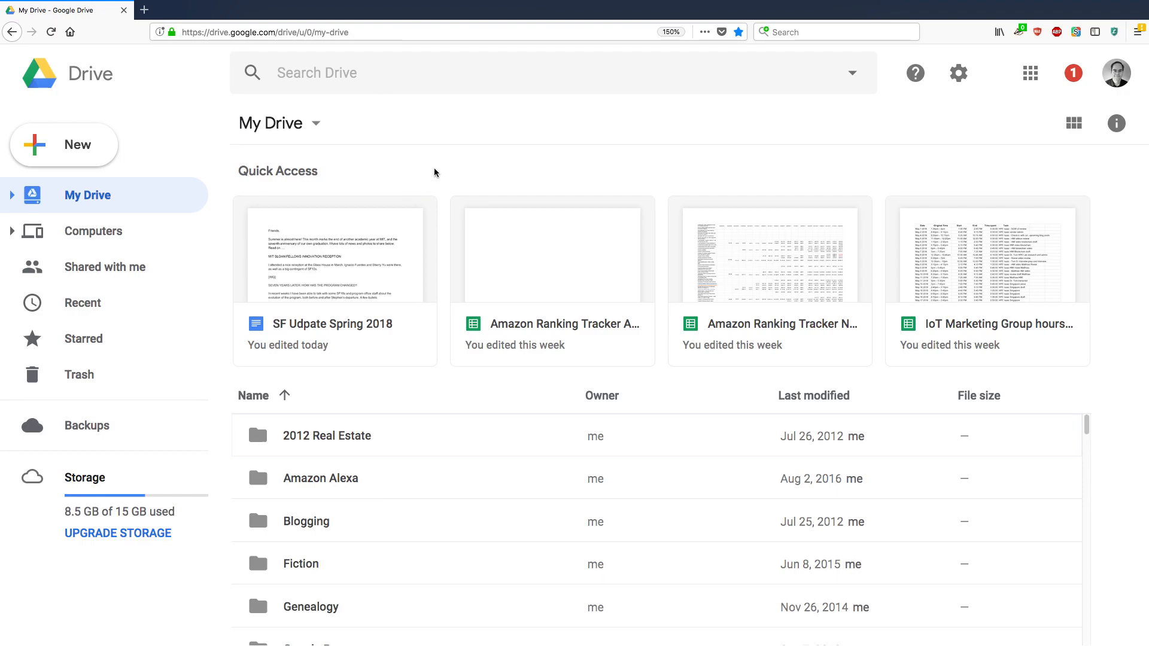
mouse_move(393, 242)
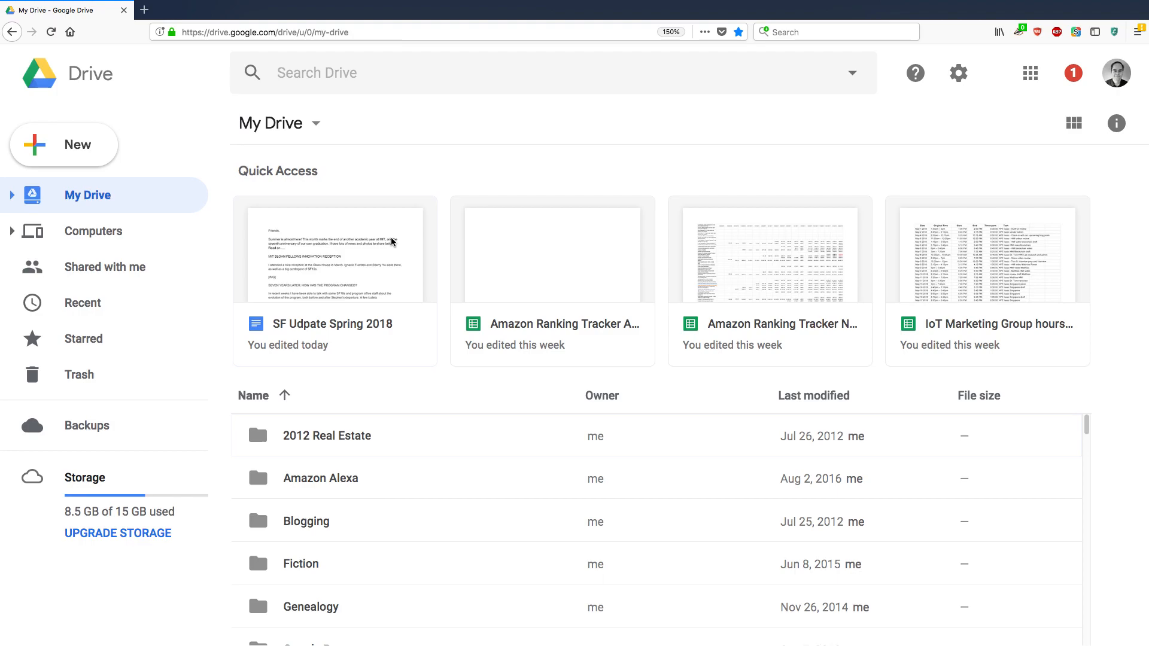
mouse_move(487, 249)
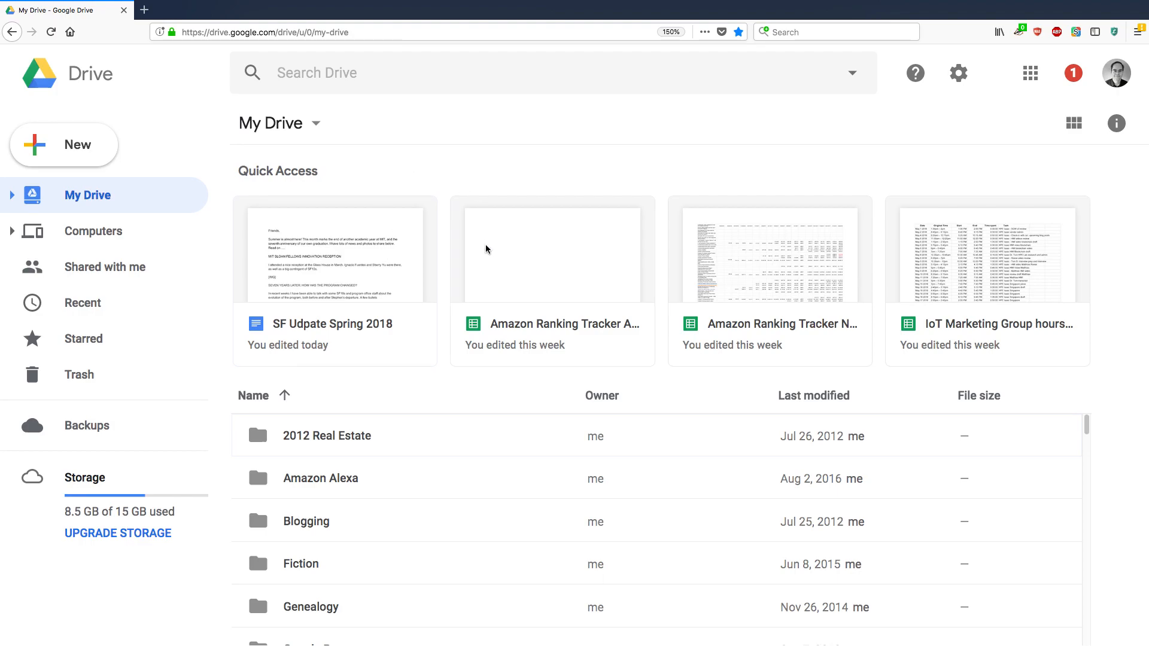
mouse_move(773, 247)
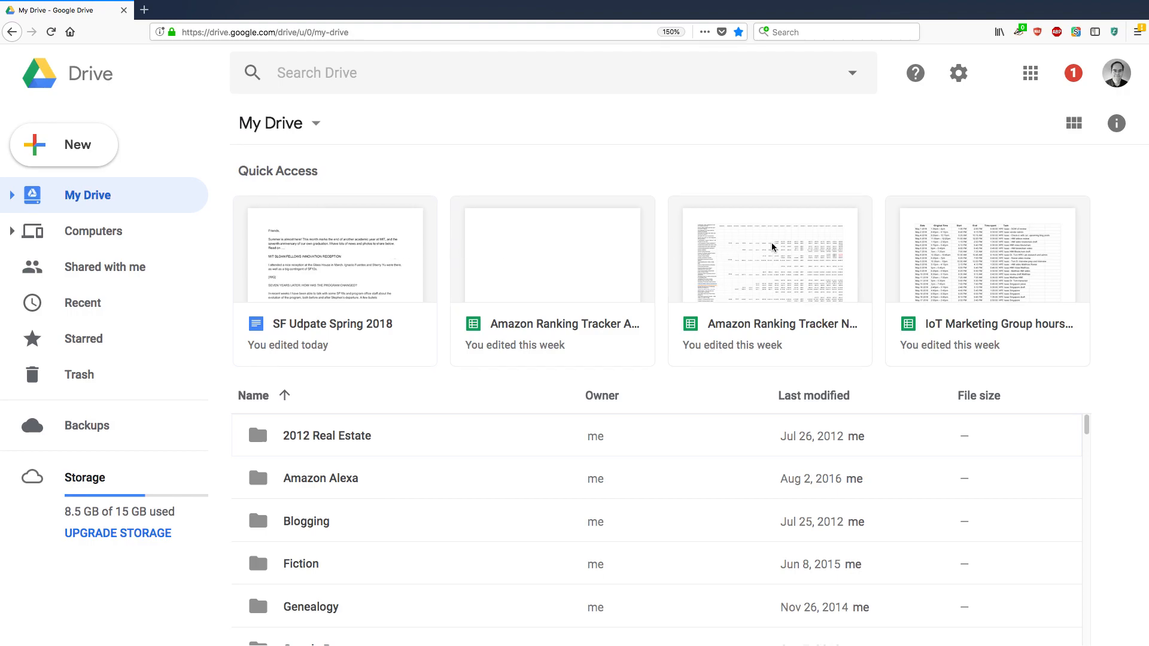
mouse_move(749, 252)
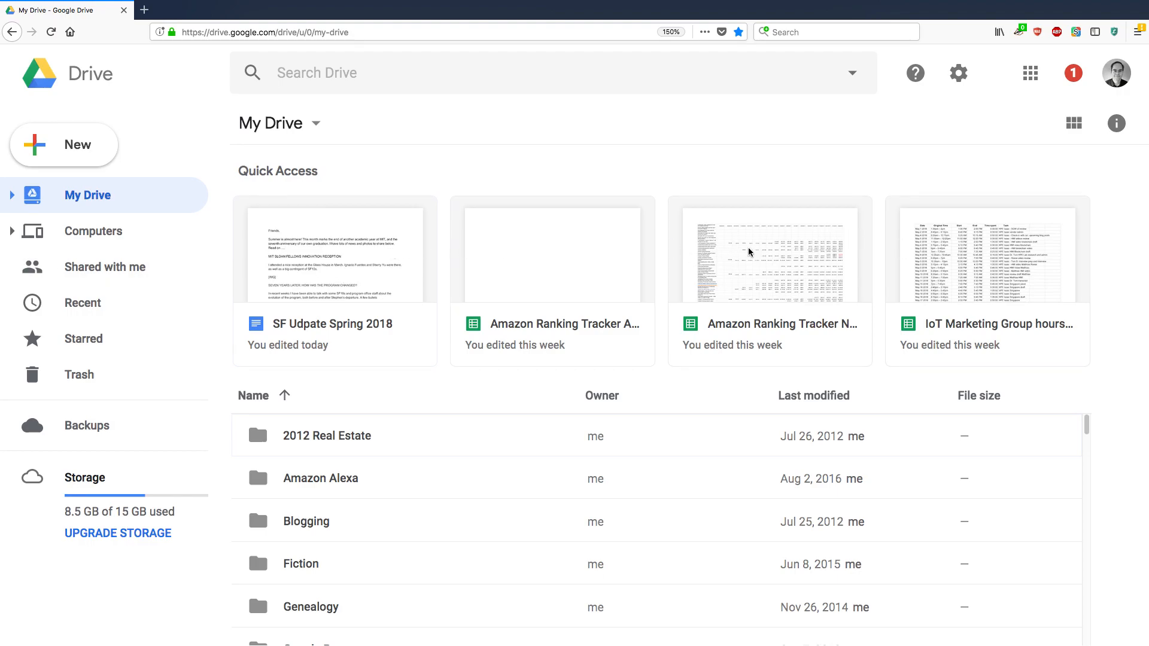
mouse_move(1086, 426)
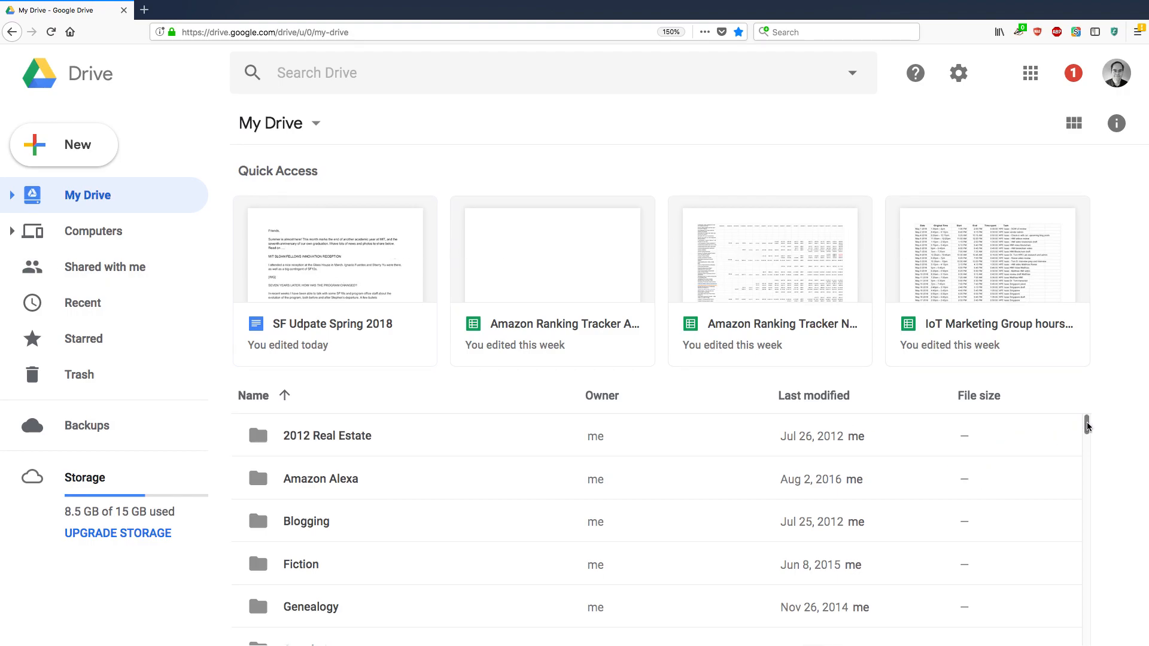
- Scroll the file list, then activate the Search Drive box to show file-type suggestions
scroll("down", 3)
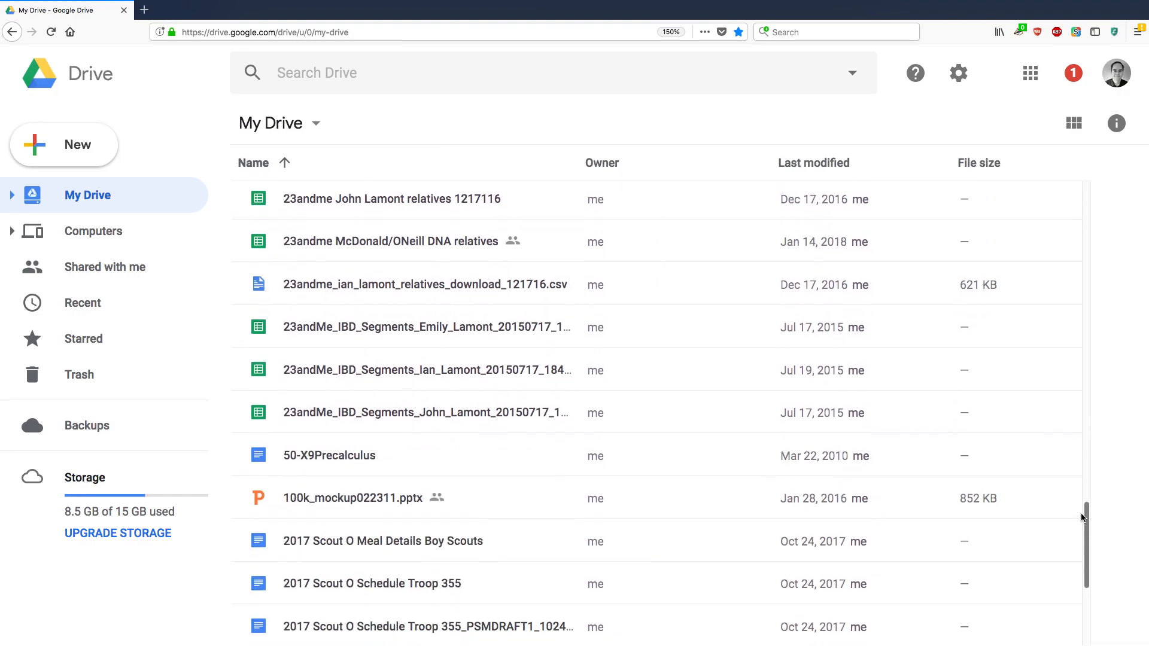
scroll("down", 3)
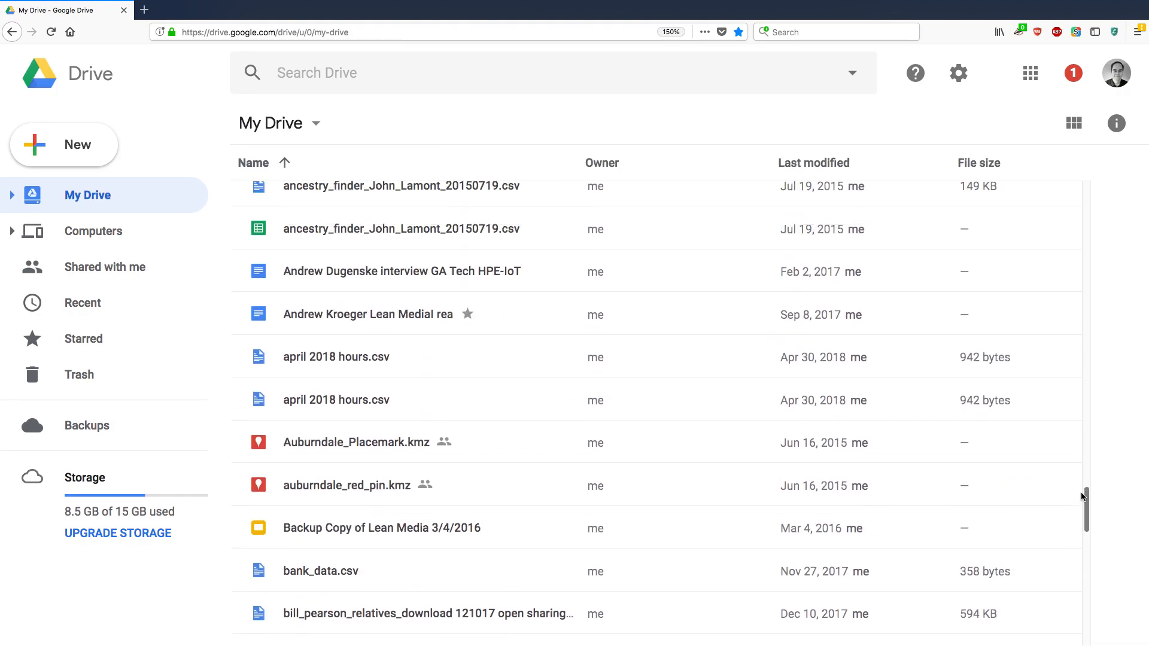
scroll("up", 3)
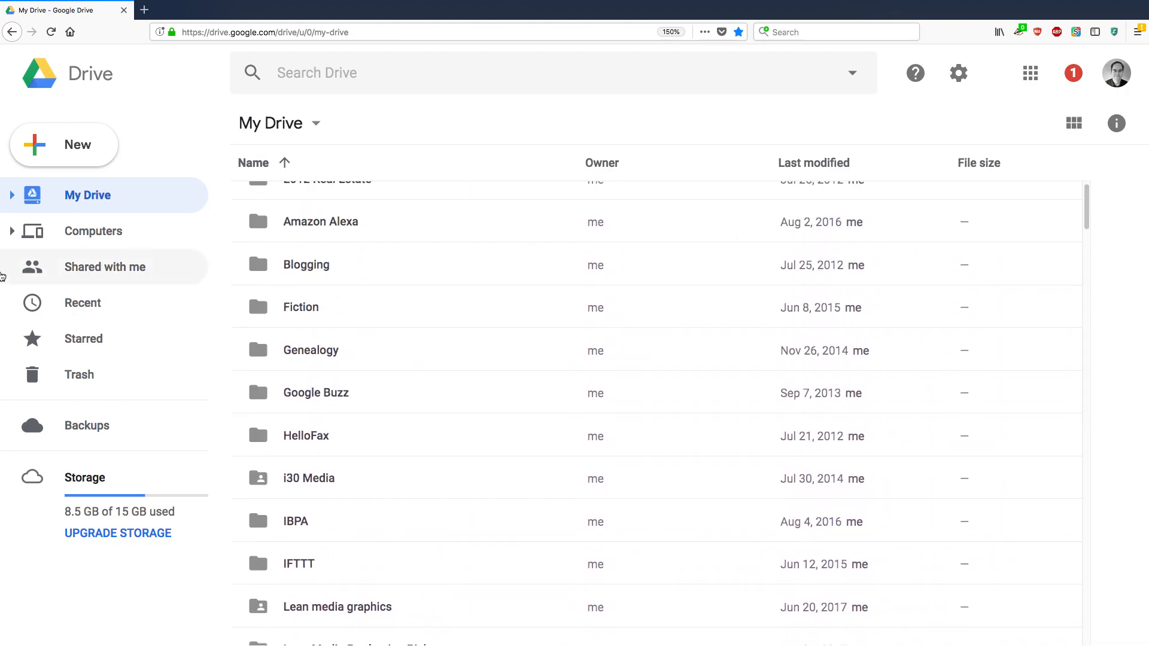
mouse_move(319, 264)
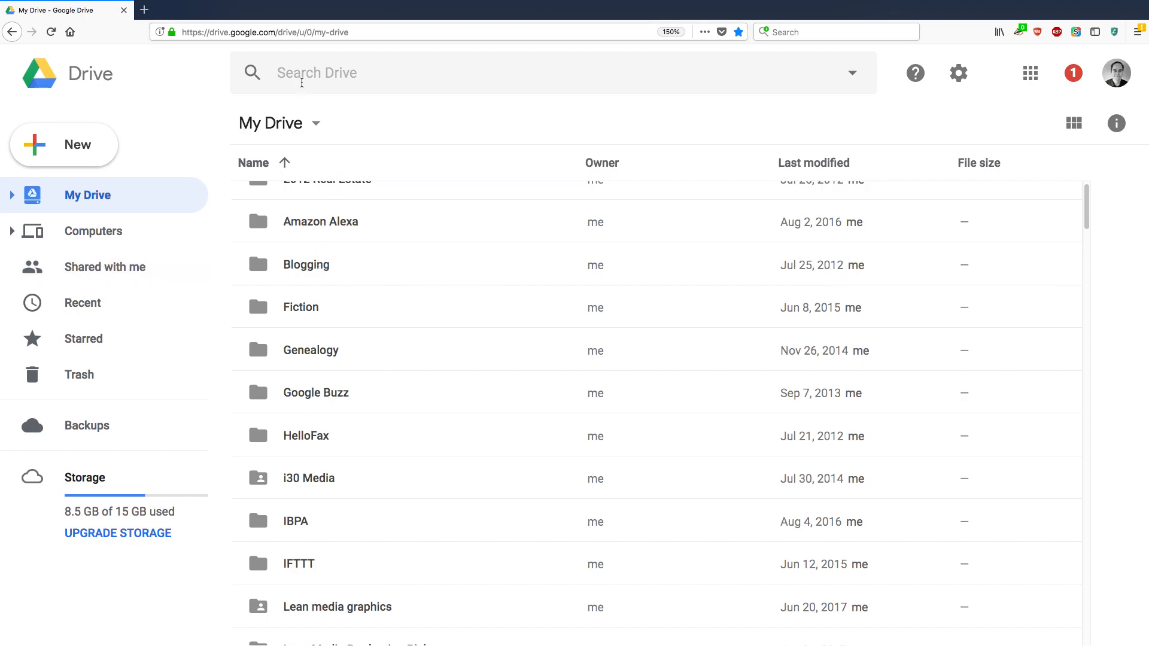
left_click(317, 73)
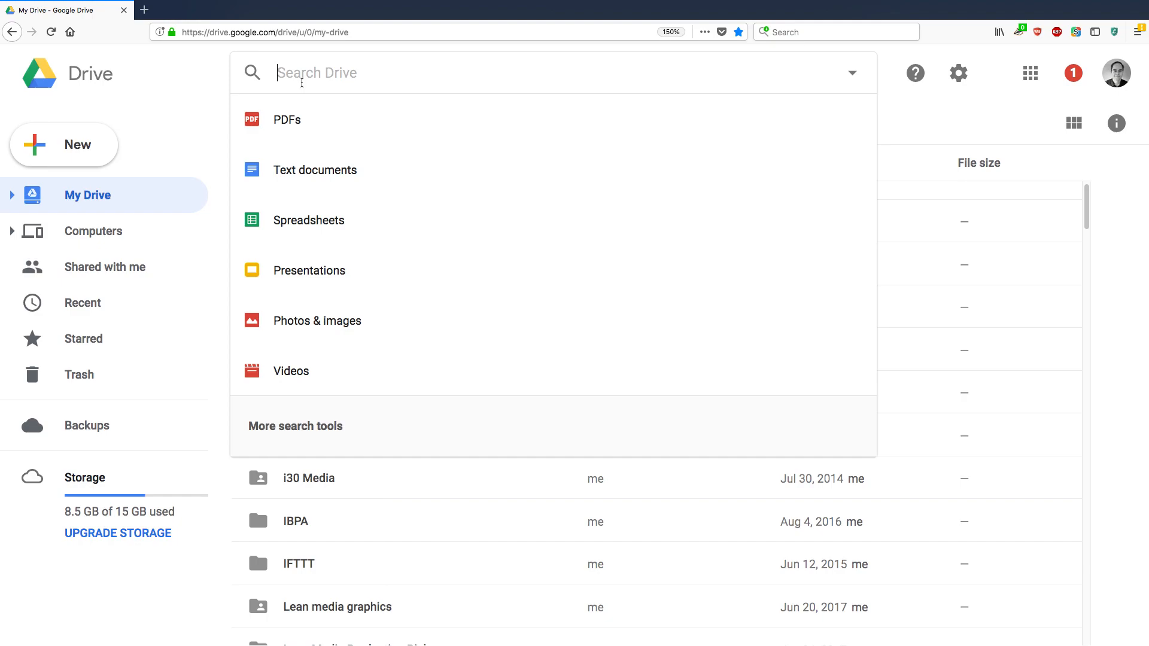
mouse_move(415, 70)
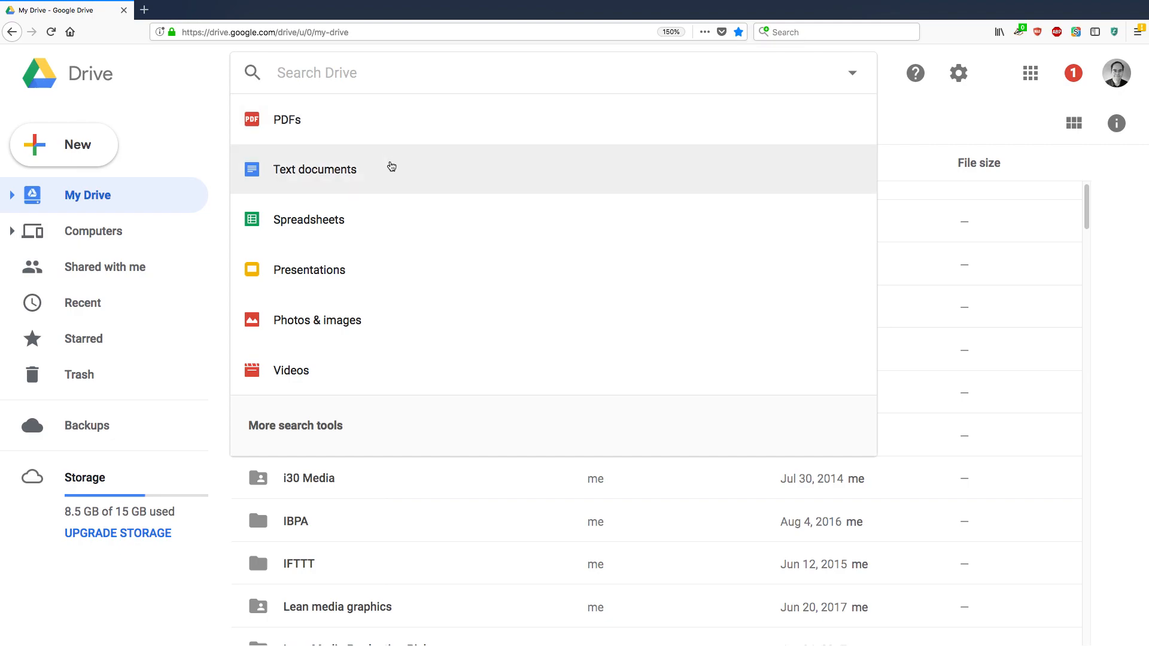
mouse_move(391, 267)
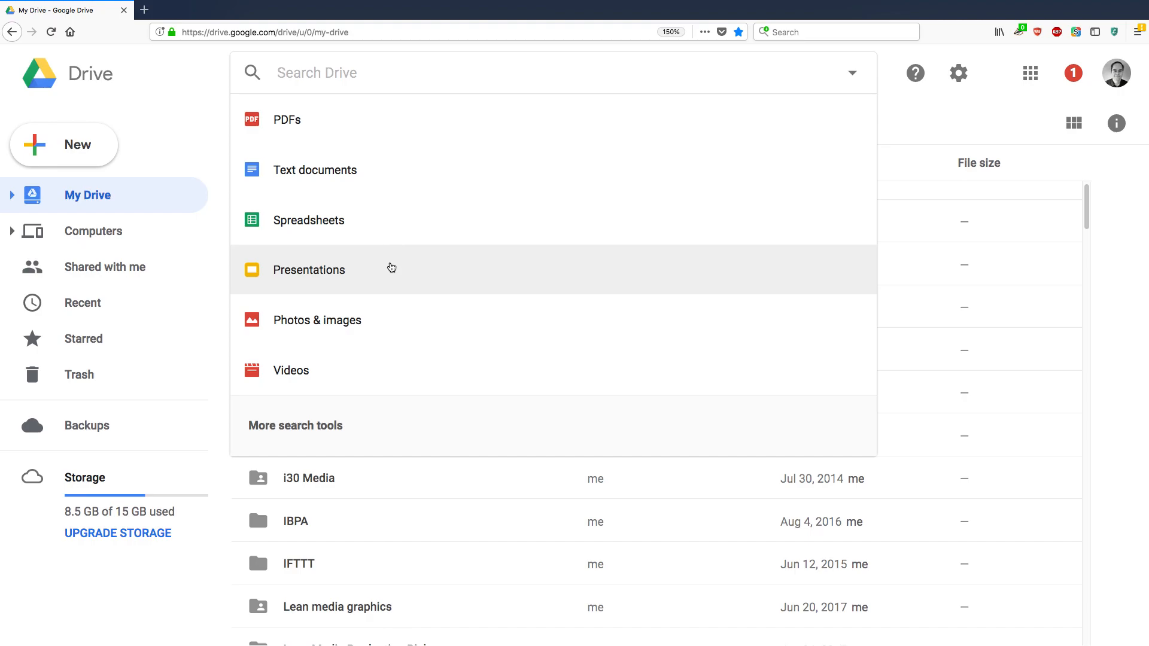
- Choose Presentations from the suggestions to run a type:presentation search
left_click(308, 269)
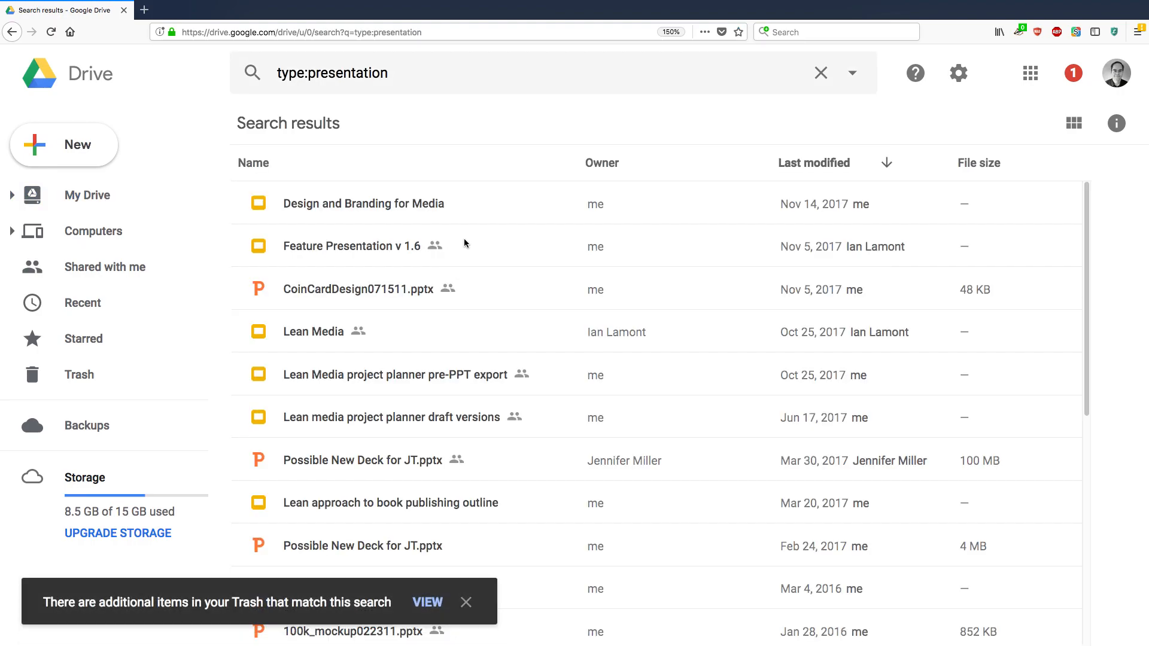
mouse_move(291, 206)
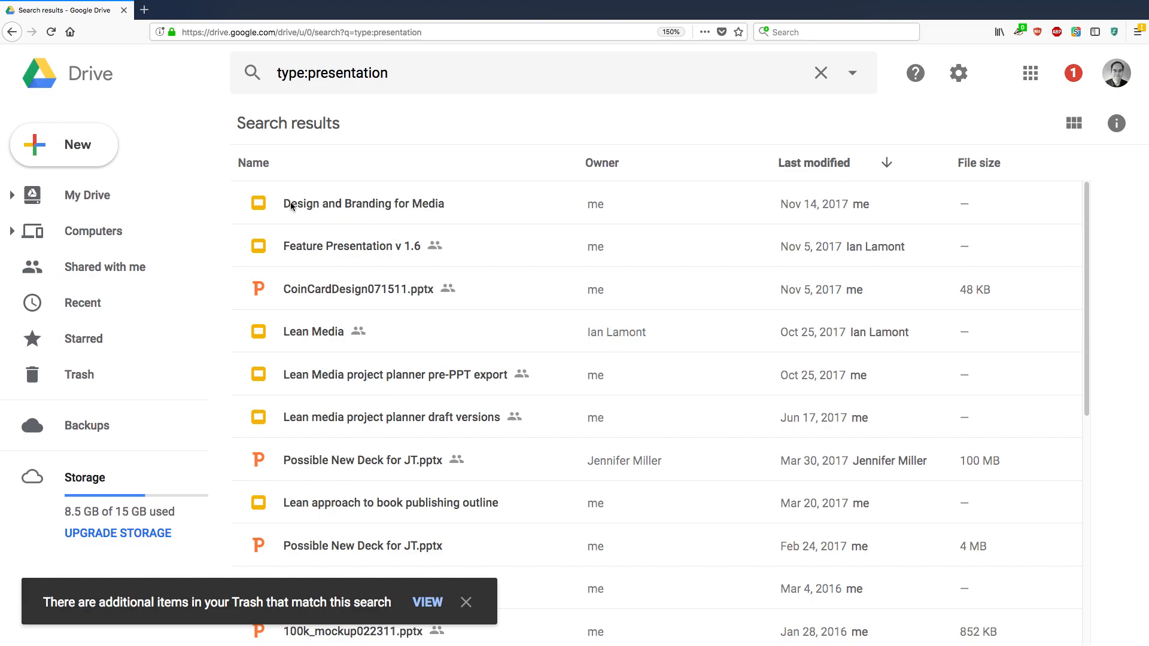
mouse_move(281, 205)
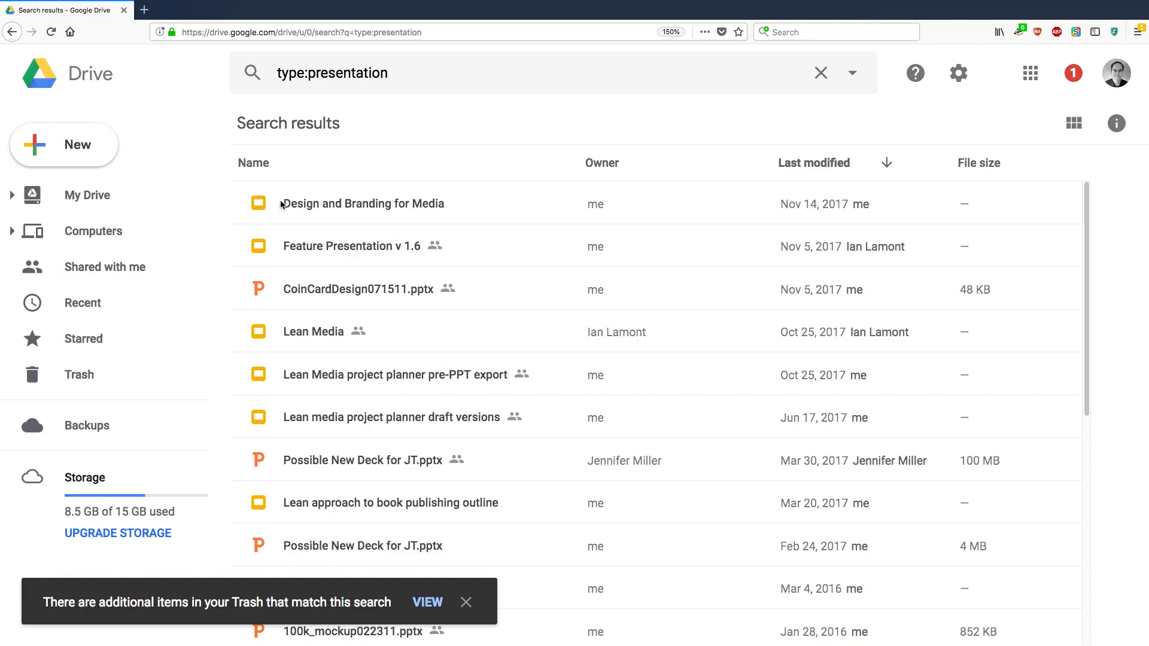
mouse_move(271, 204)
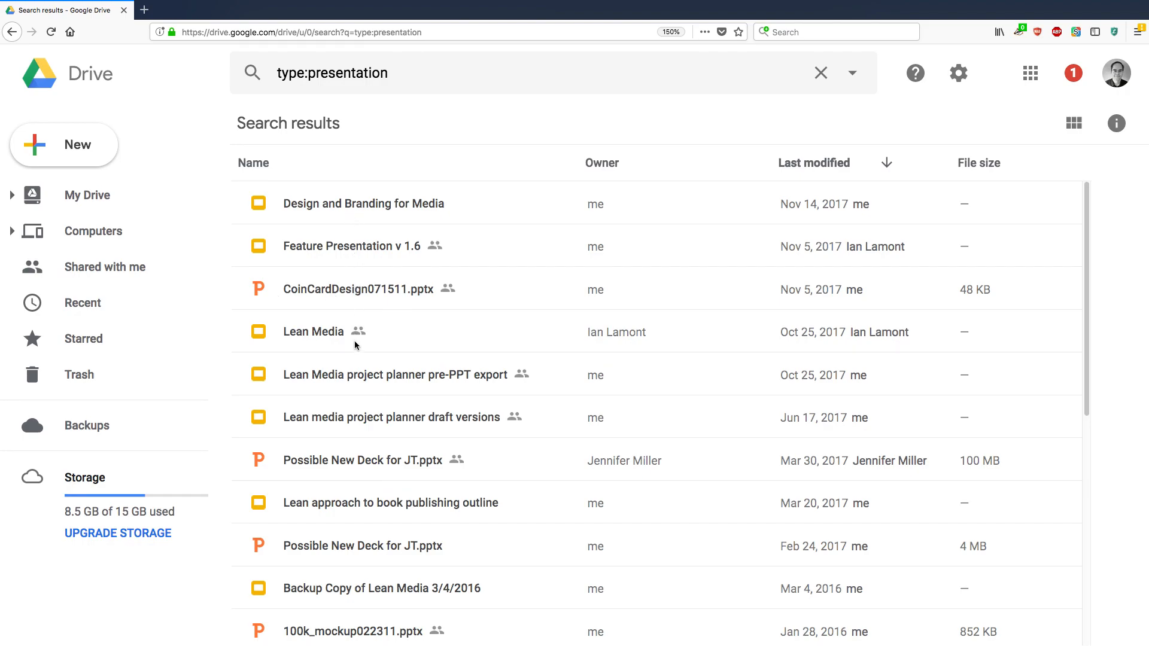
mouse_move(383, 508)
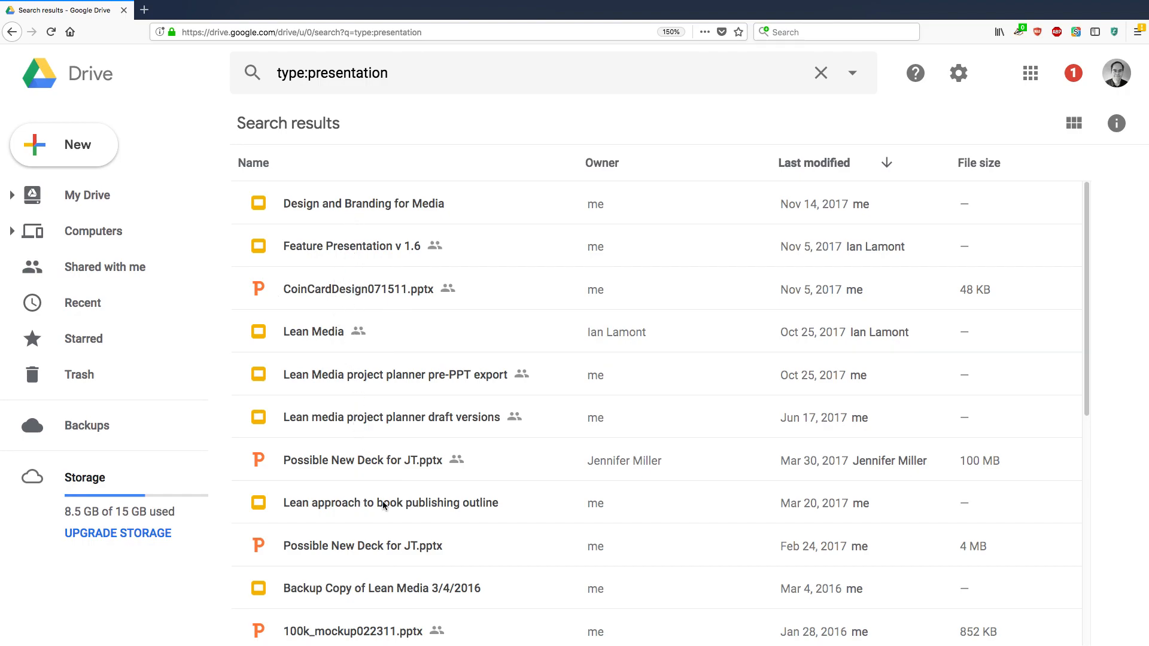
mouse_move(503, 141)
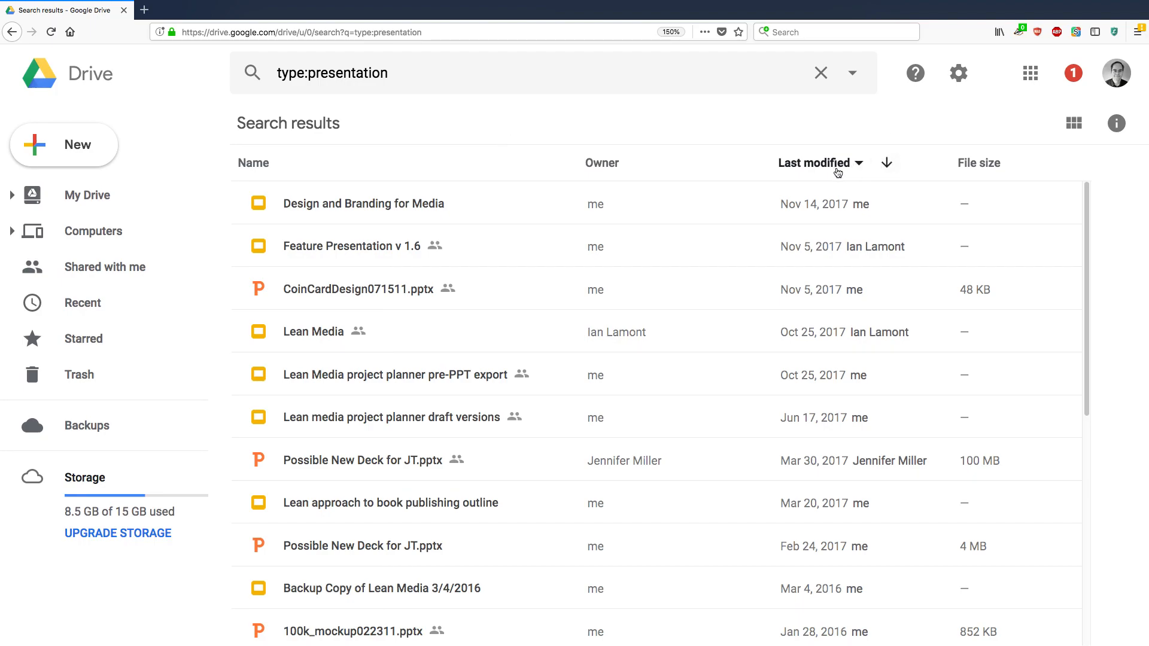
mouse_move(842, 205)
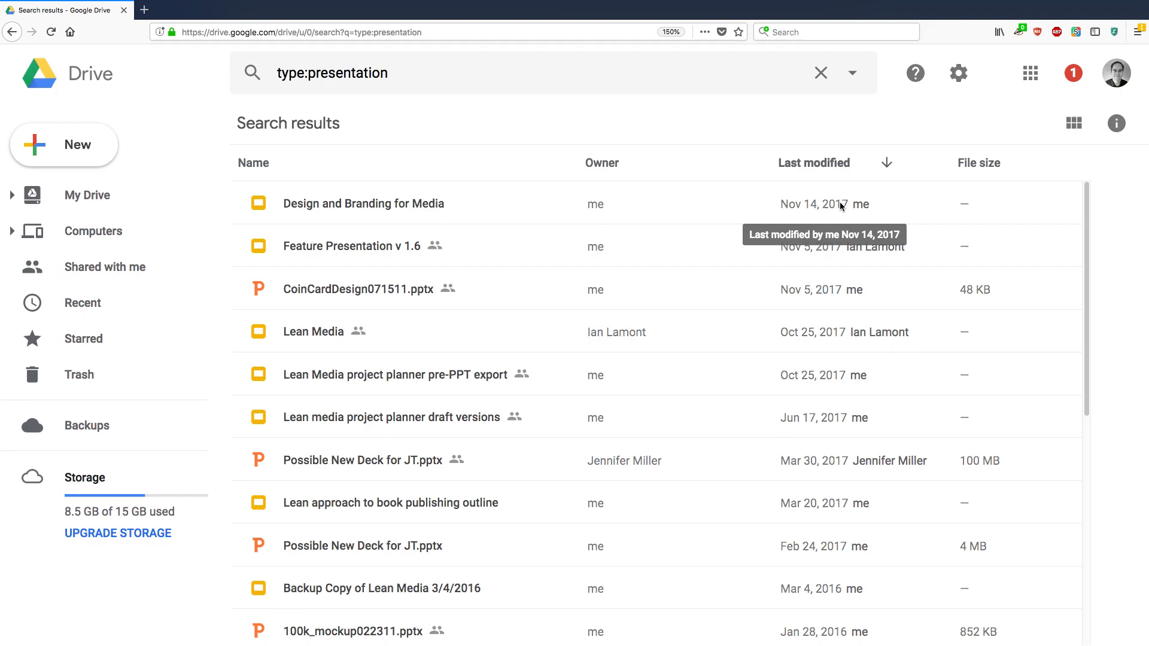
mouse_move(826, 178)
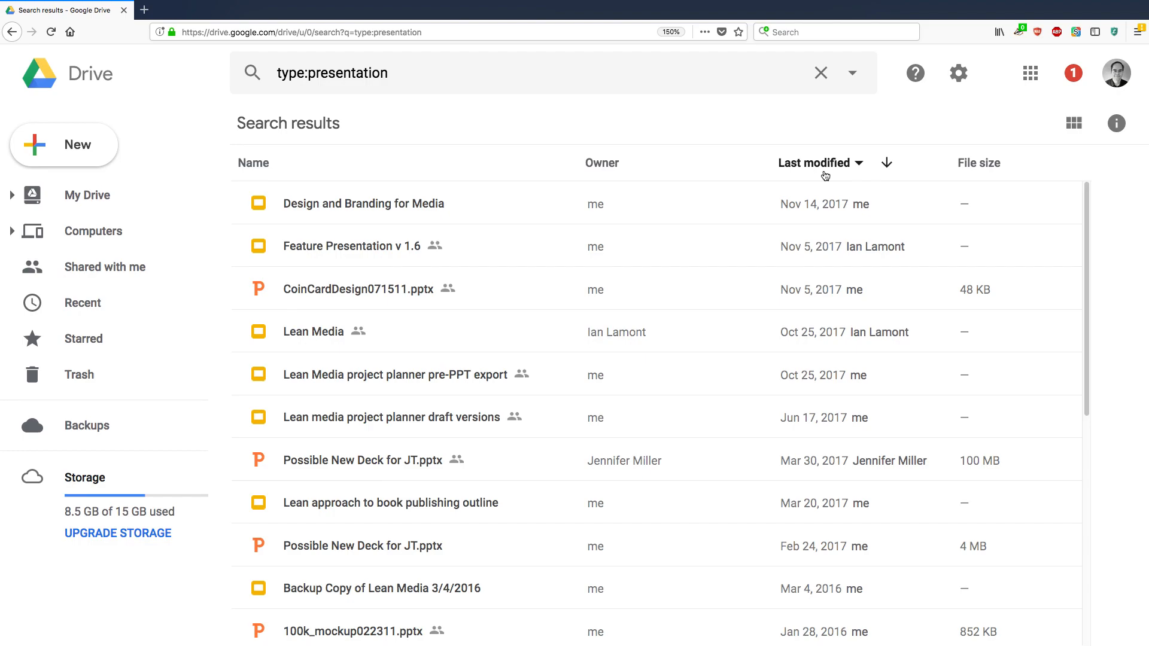
mouse_move(825, 208)
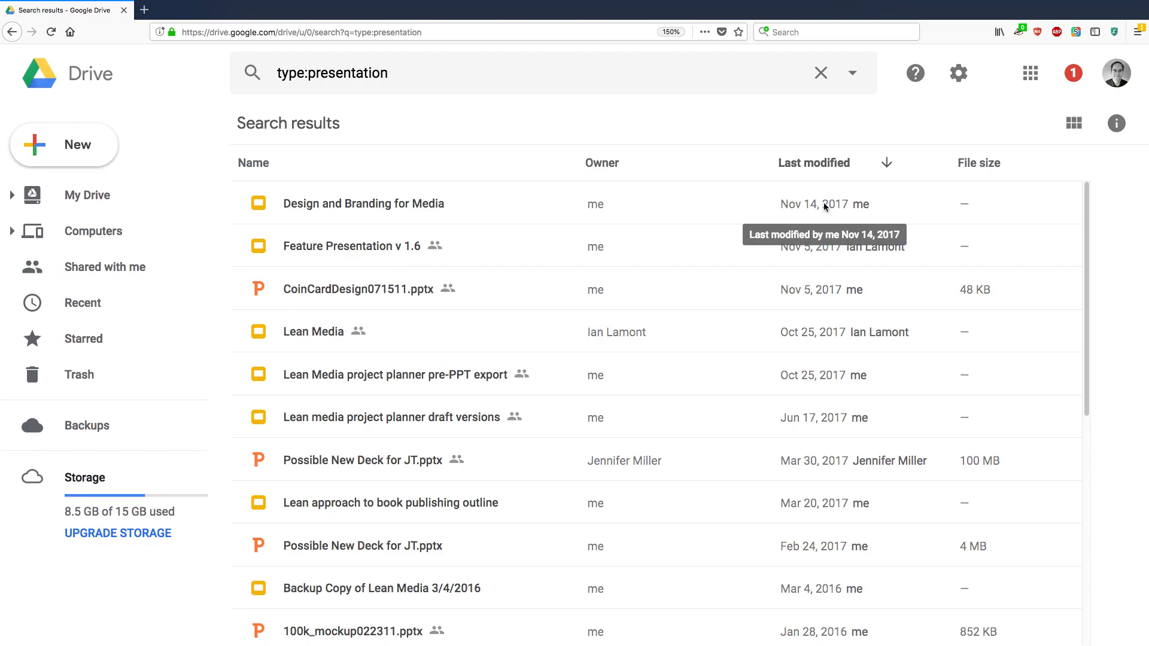
mouse_move(835, 575)
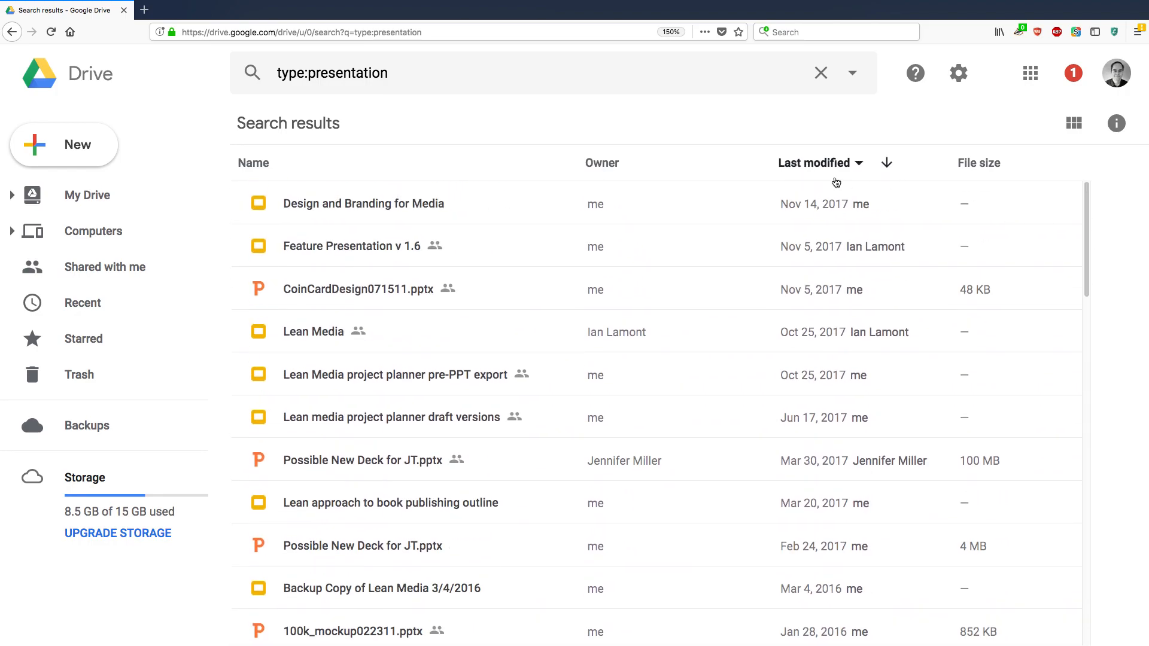
- Sort the presentation results by last modified, newest first, and select the query
left_click(814, 162)
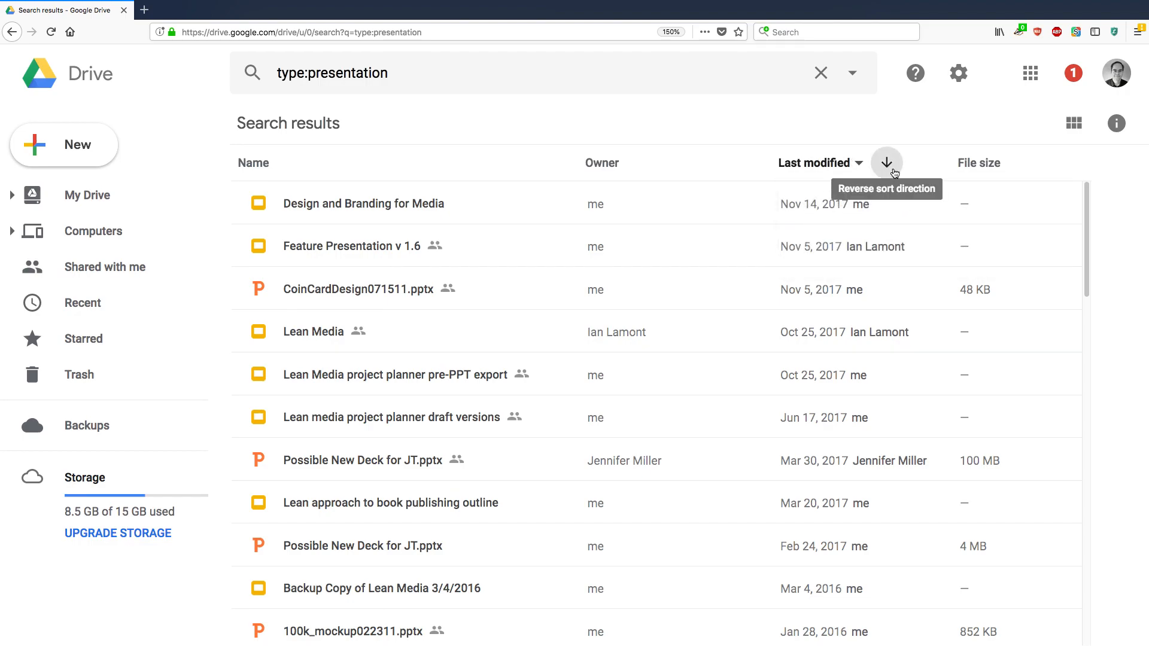
left_click(886, 163)
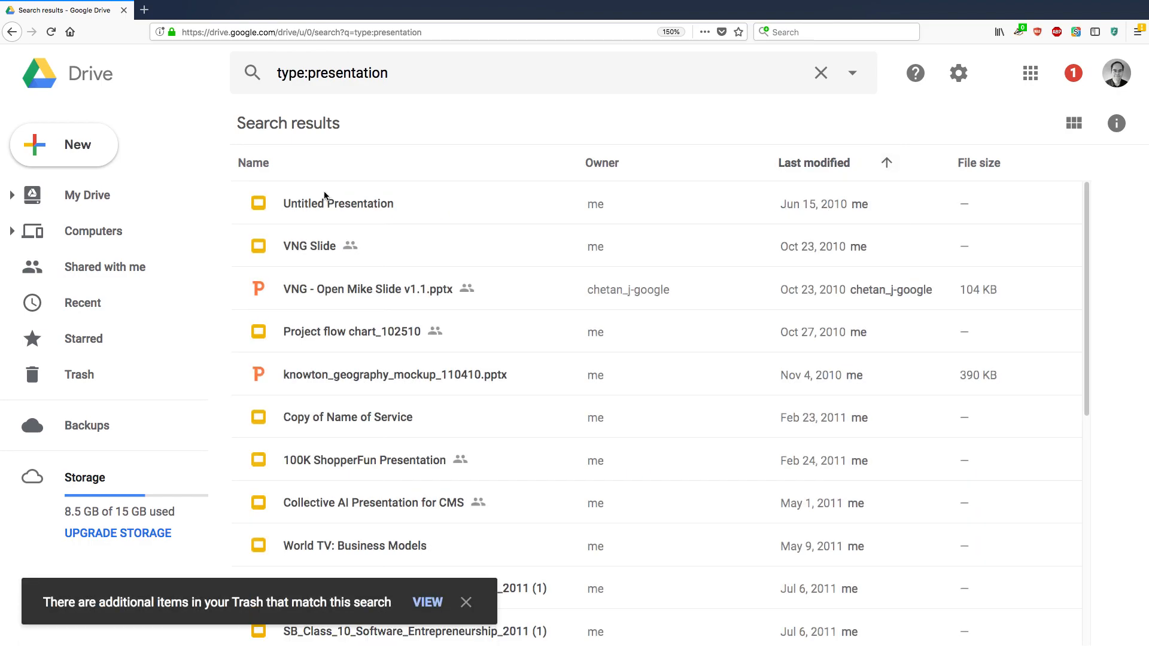
mouse_move(369, 217)
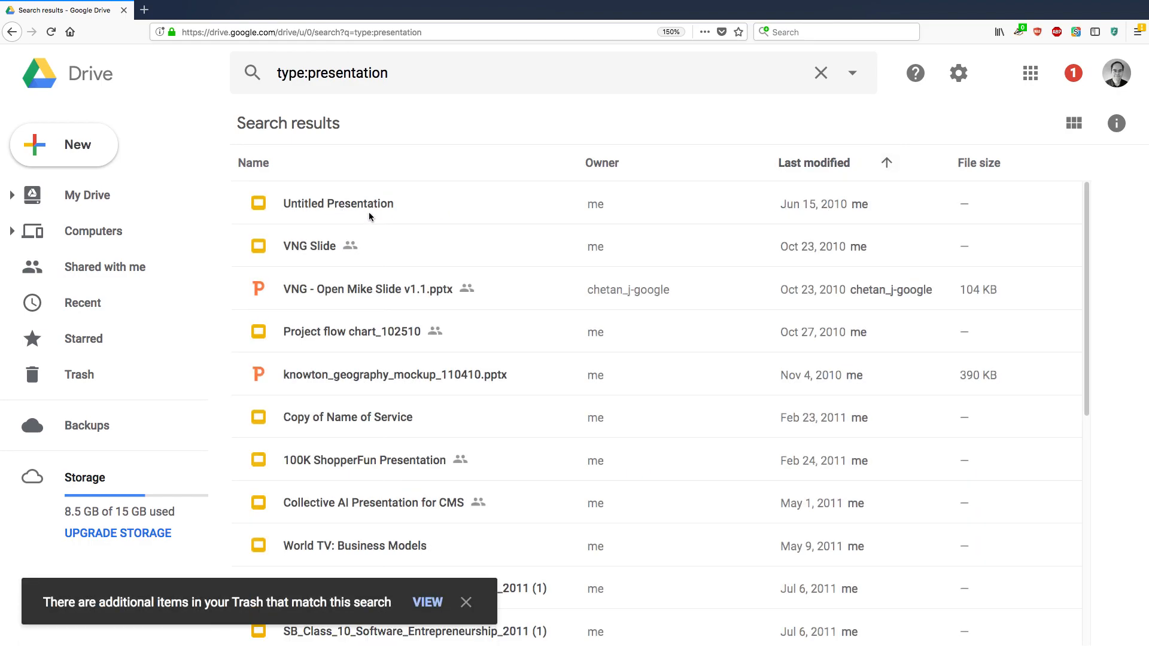
mouse_move(851, 217)
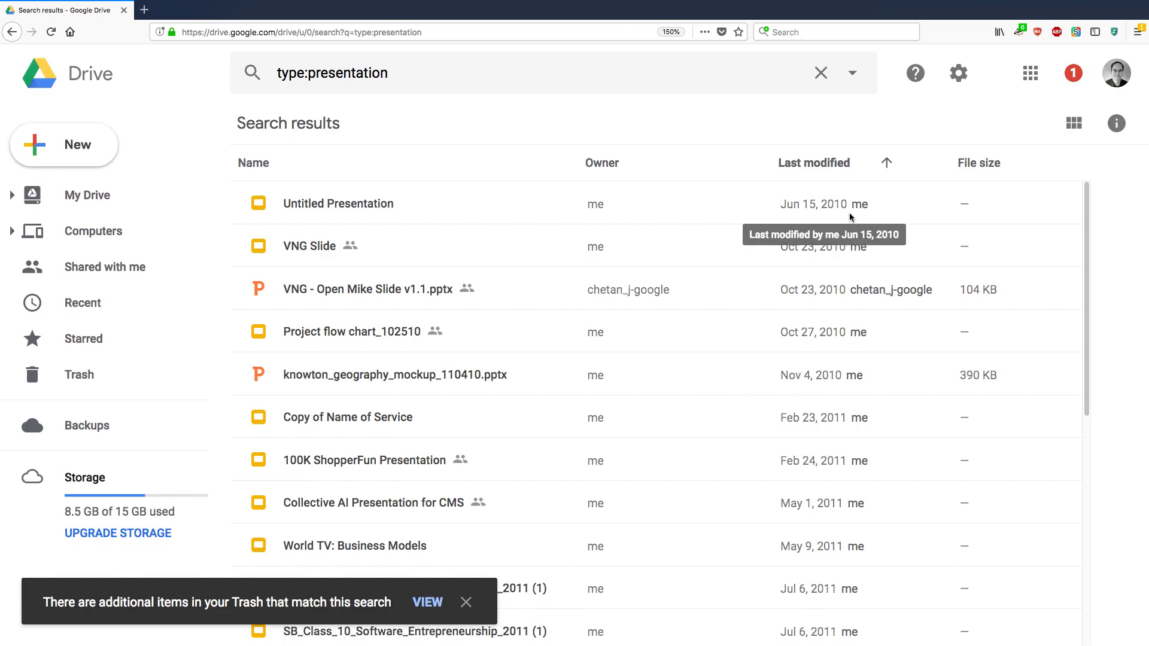
mouse_move(1053, 124)
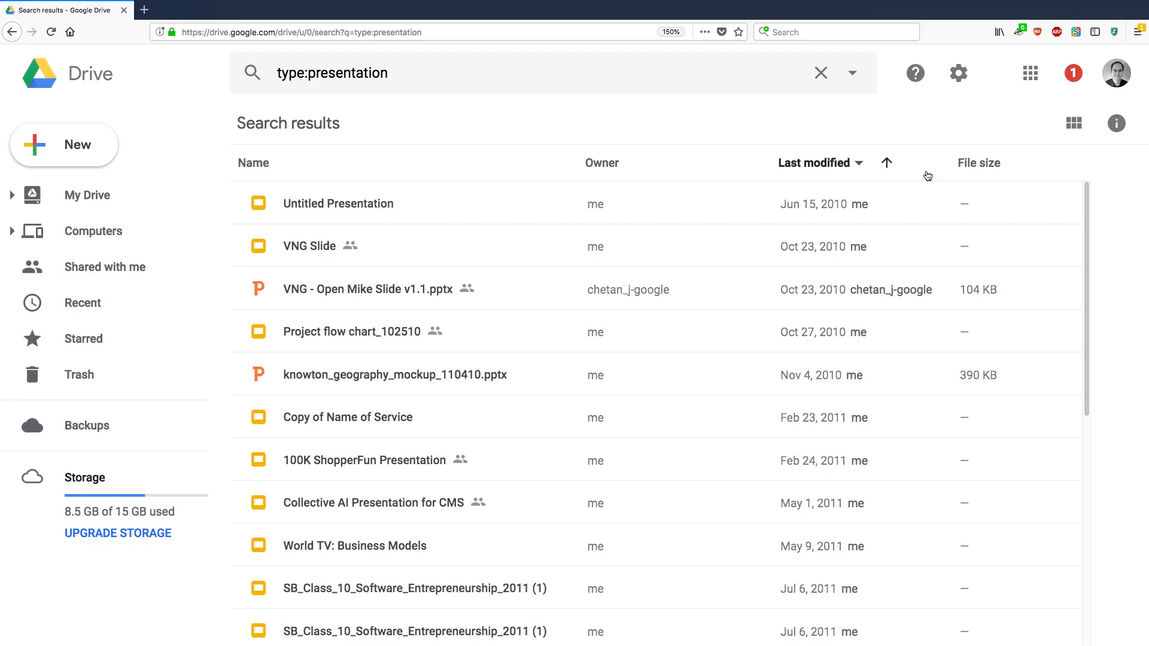
mouse_move(885, 163)
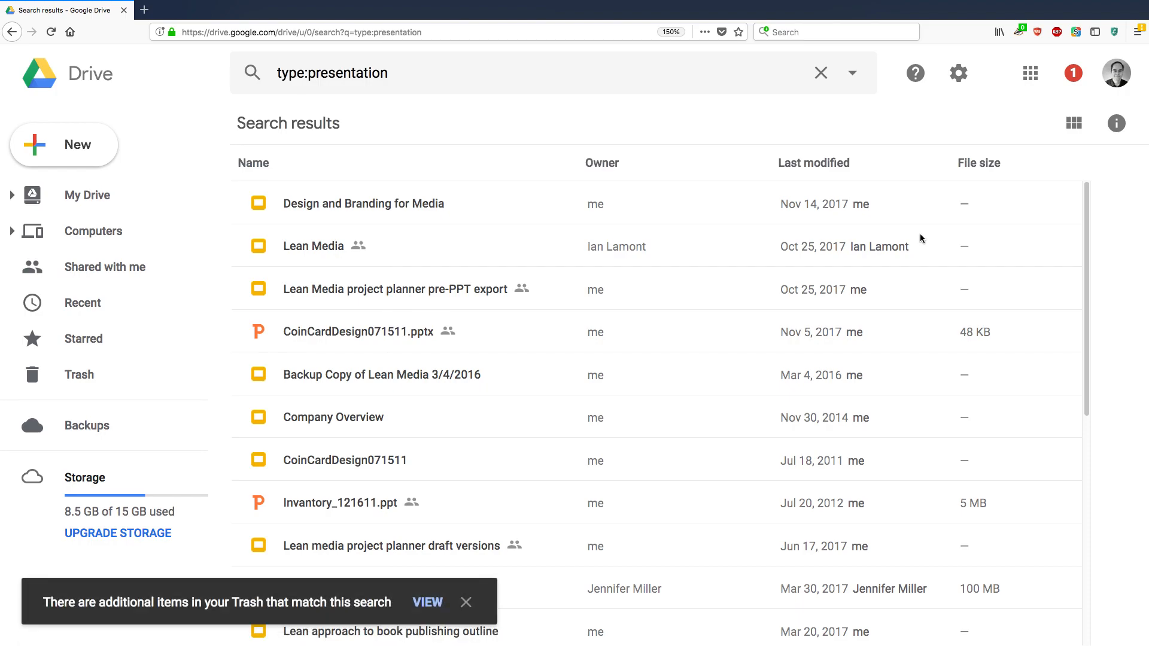
mouse_move(889, 249)
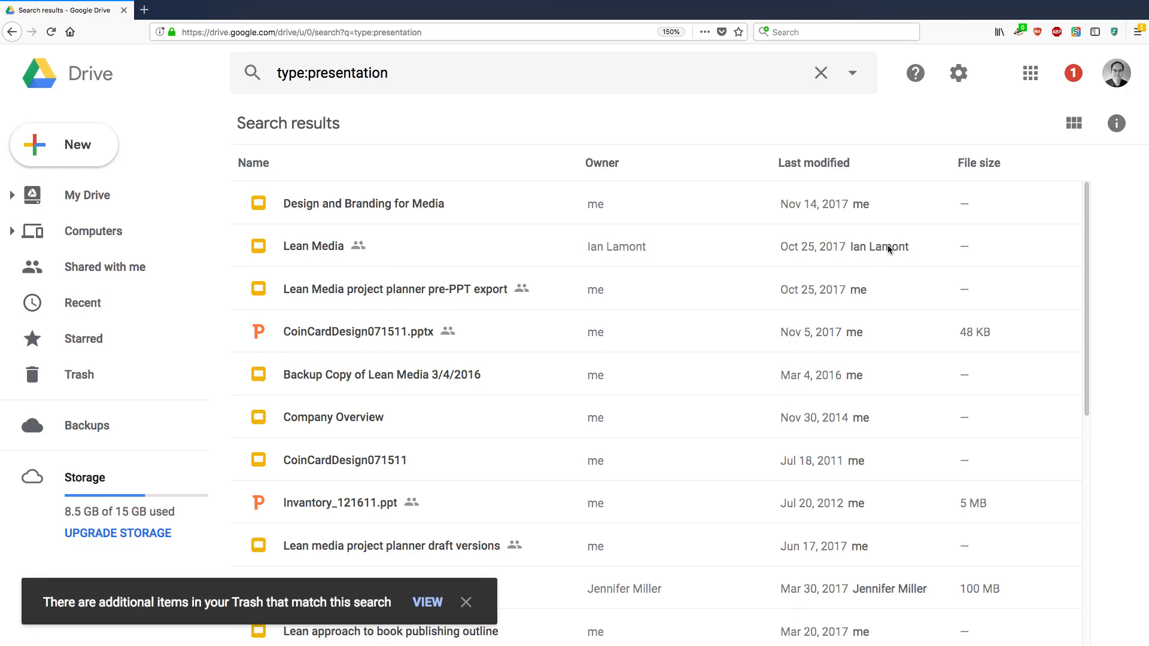
mouse_move(816, 358)
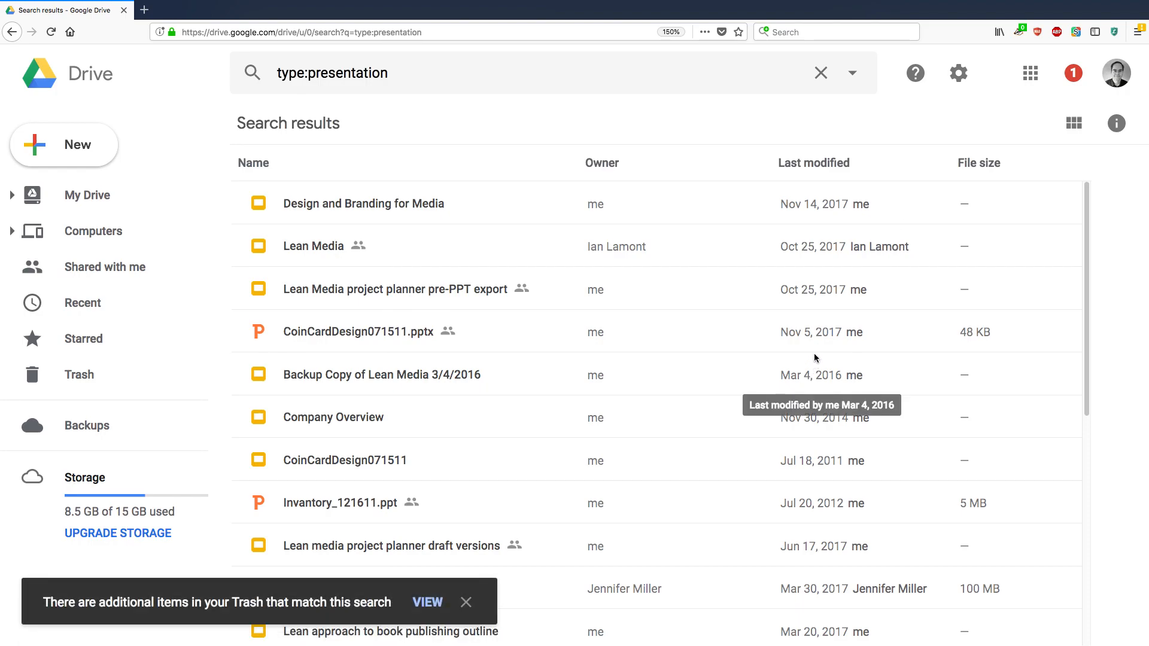
mouse_move(814, 343)
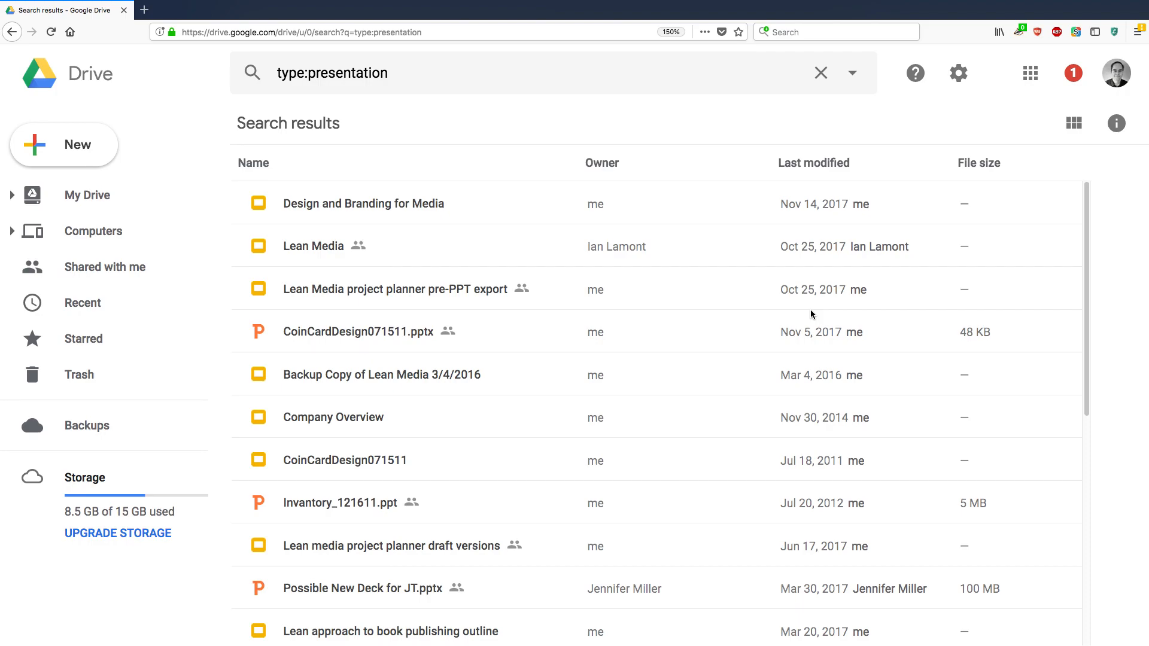
left_click(352, 73)
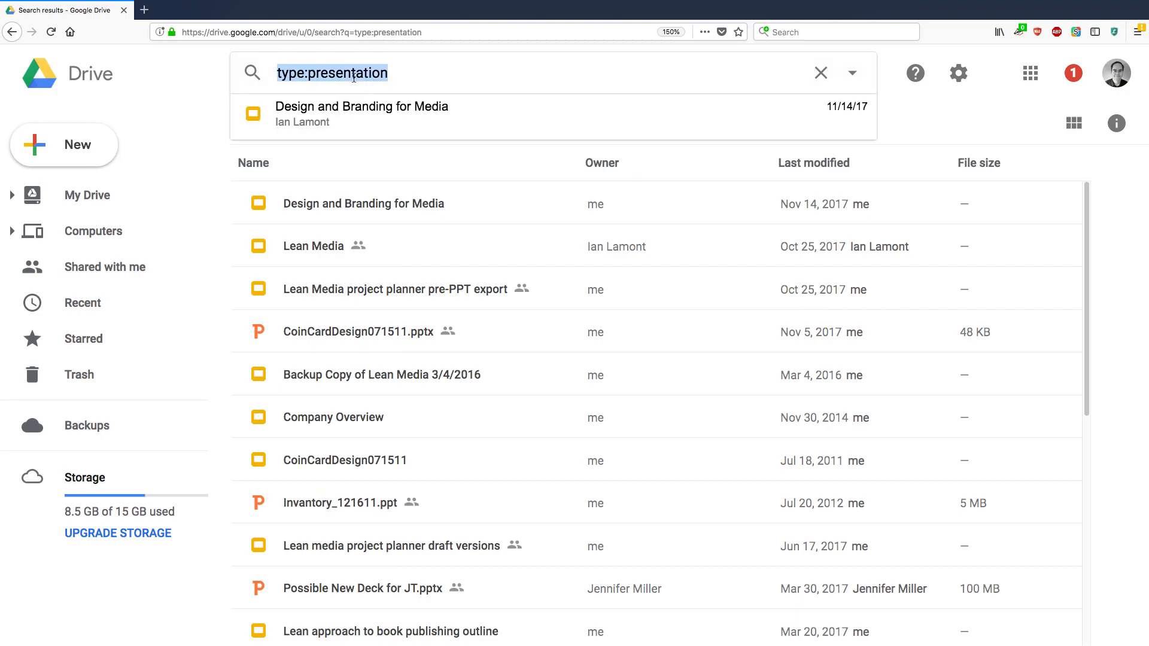
- Replace the presentation query with a type:pdf search and select the query text
left_click(821, 72)
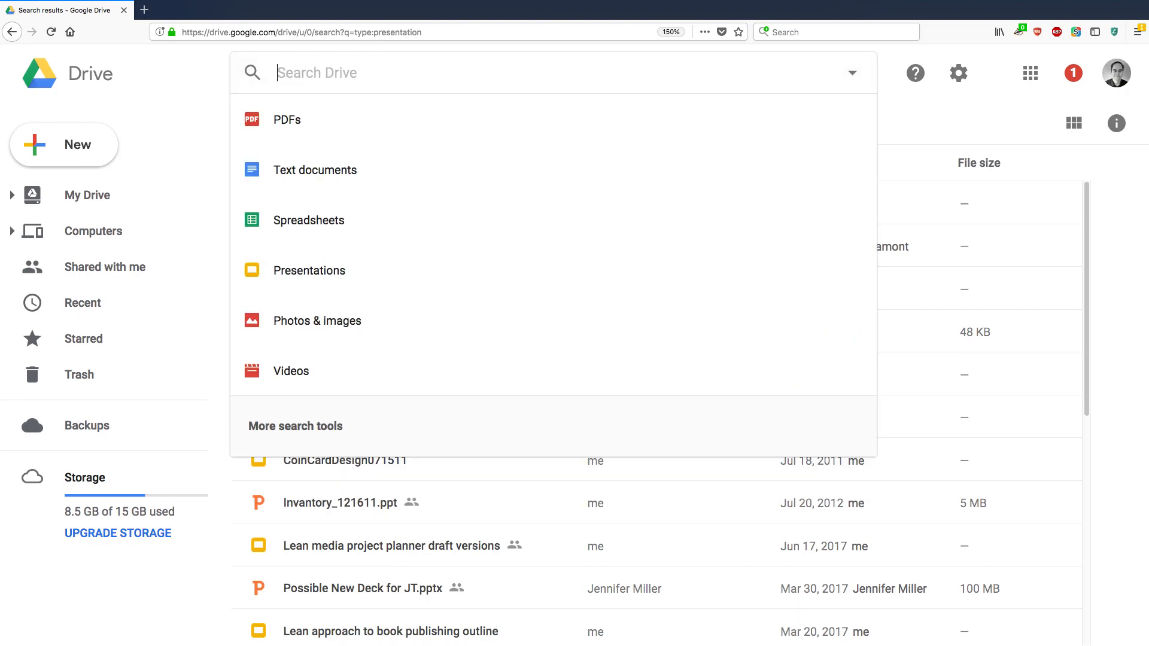
left_click(287, 119)
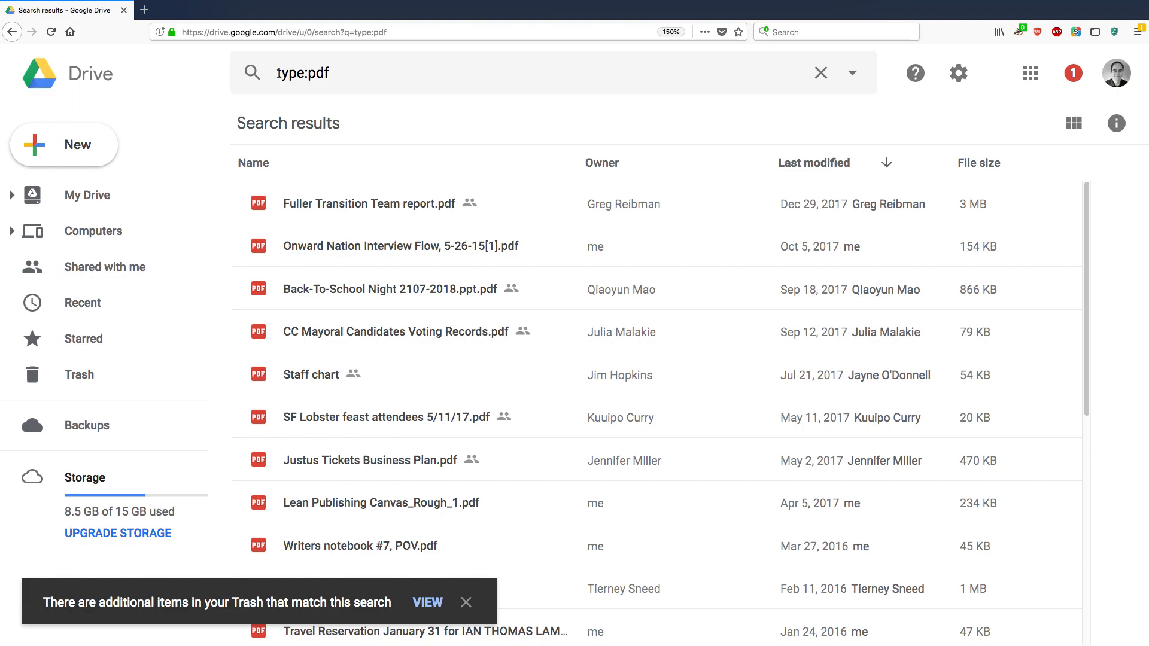
double_click(302, 73)
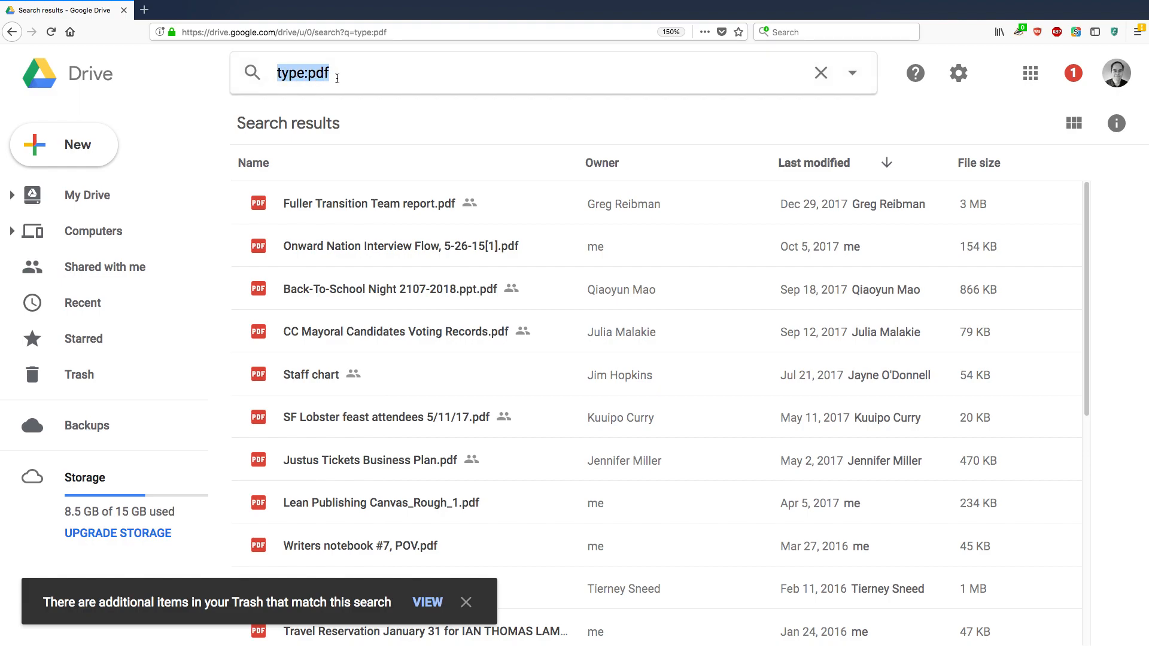
left_click(466, 602)
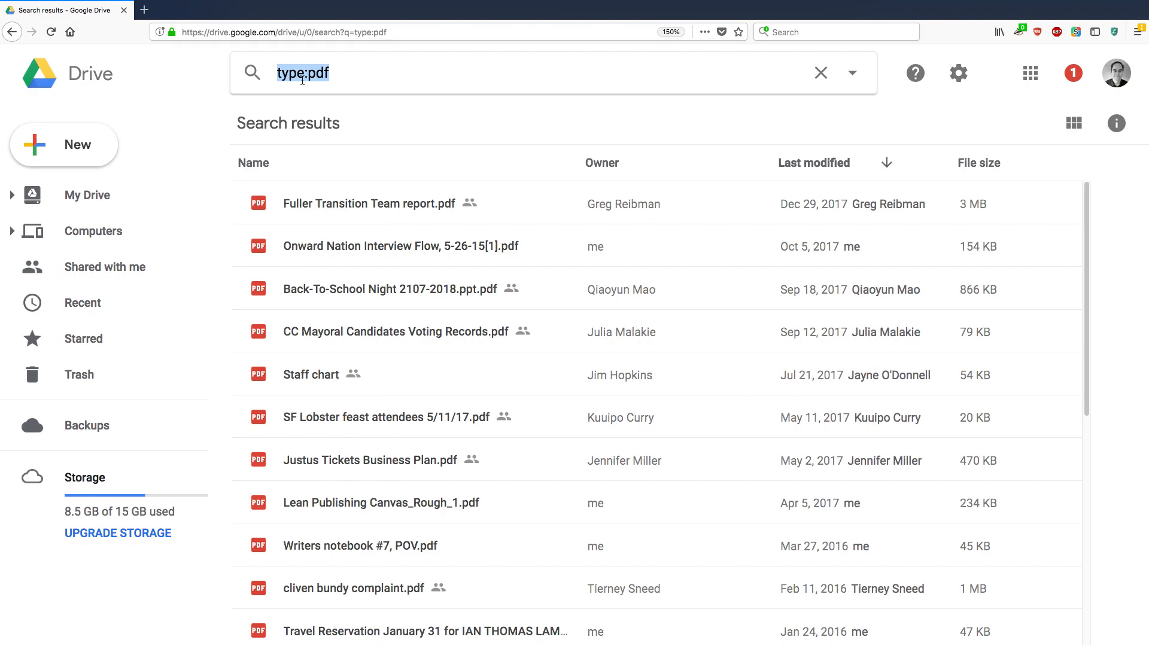
mouse_move(398, 238)
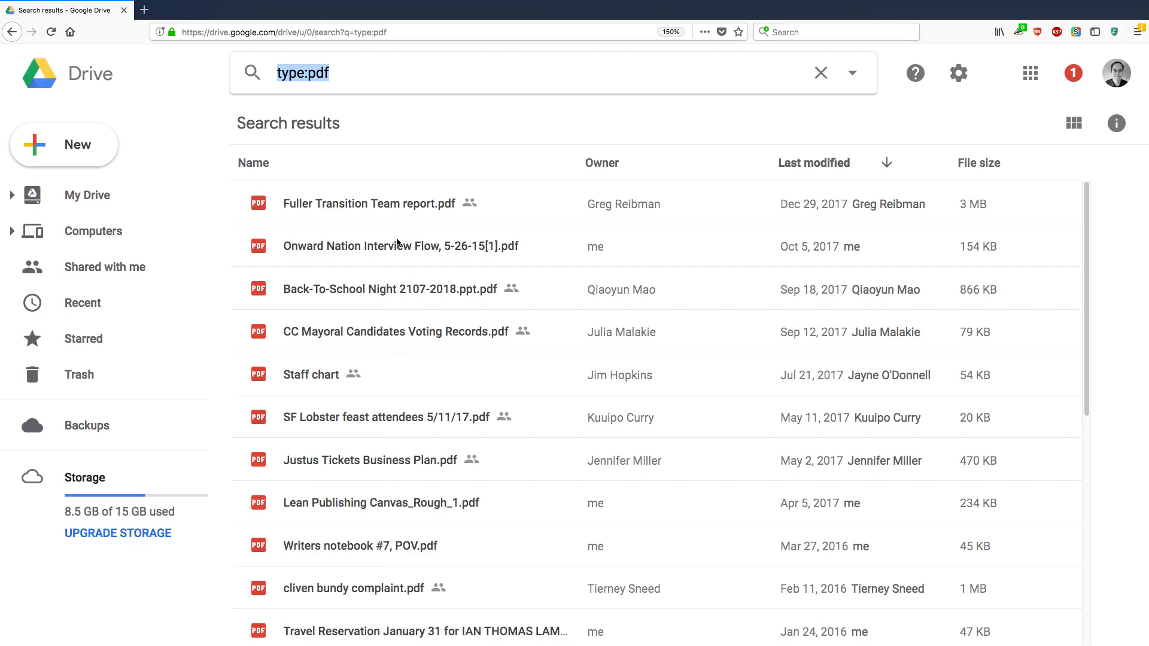
mouse_move(363, 76)
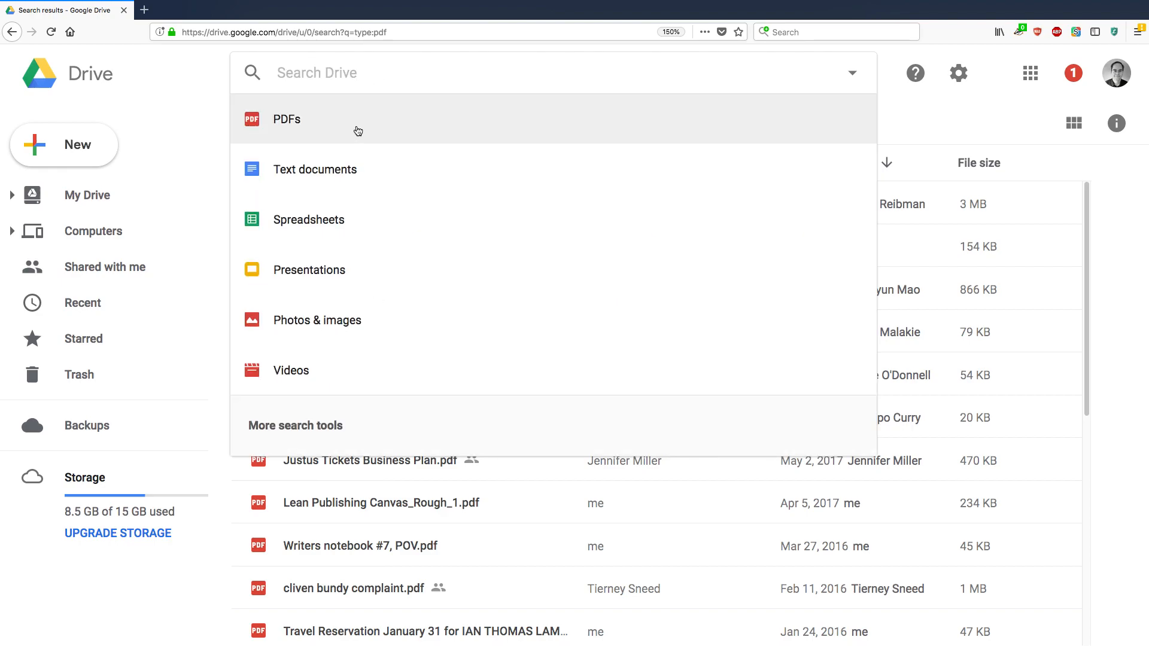
mouse_move(402, 224)
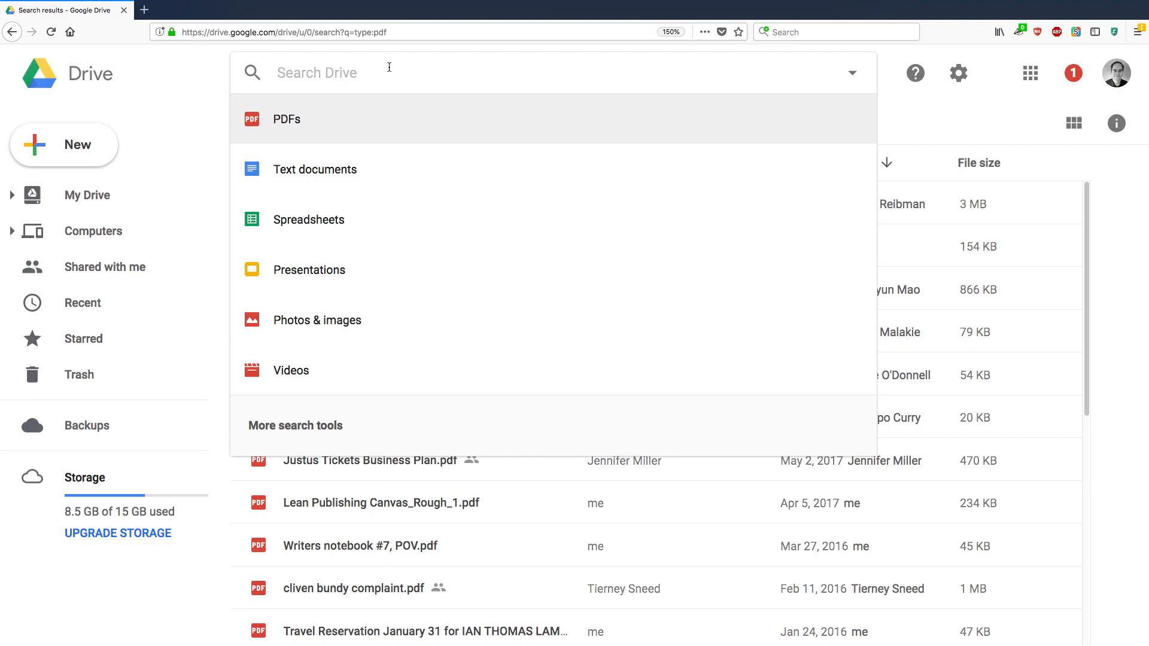
mouse_move(423, 130)
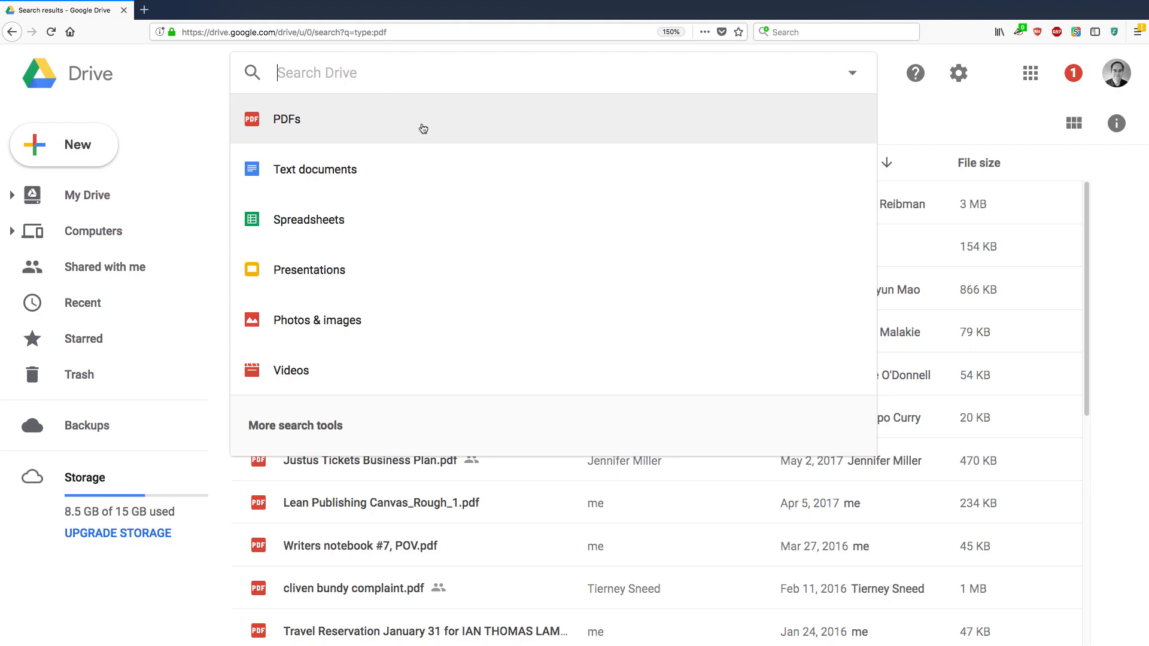
mouse_move(439, 257)
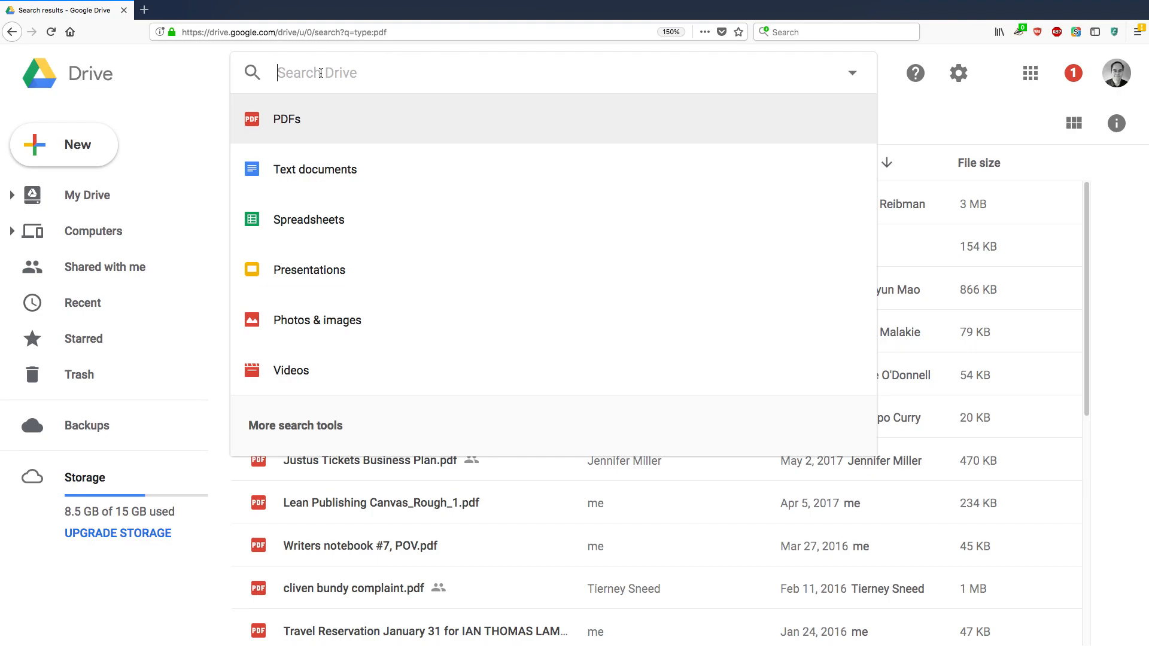
- Search Drive for 'SF11 Update' and dismiss the Trash notification
type("SF11 Update")
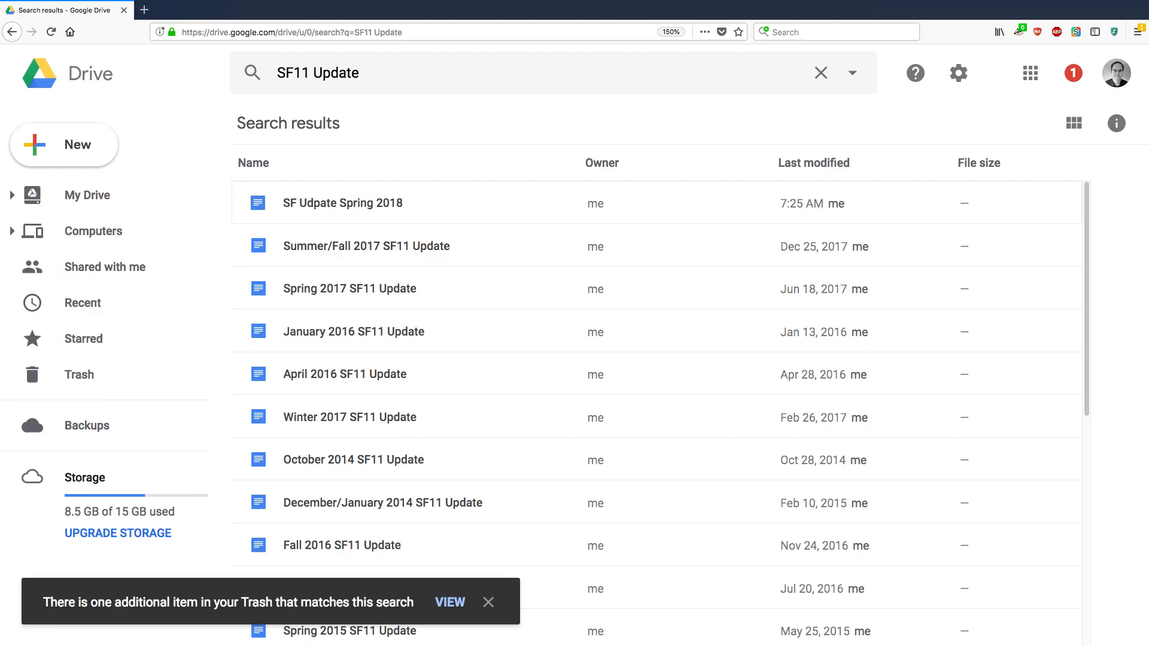
mouse_move(82, 95)
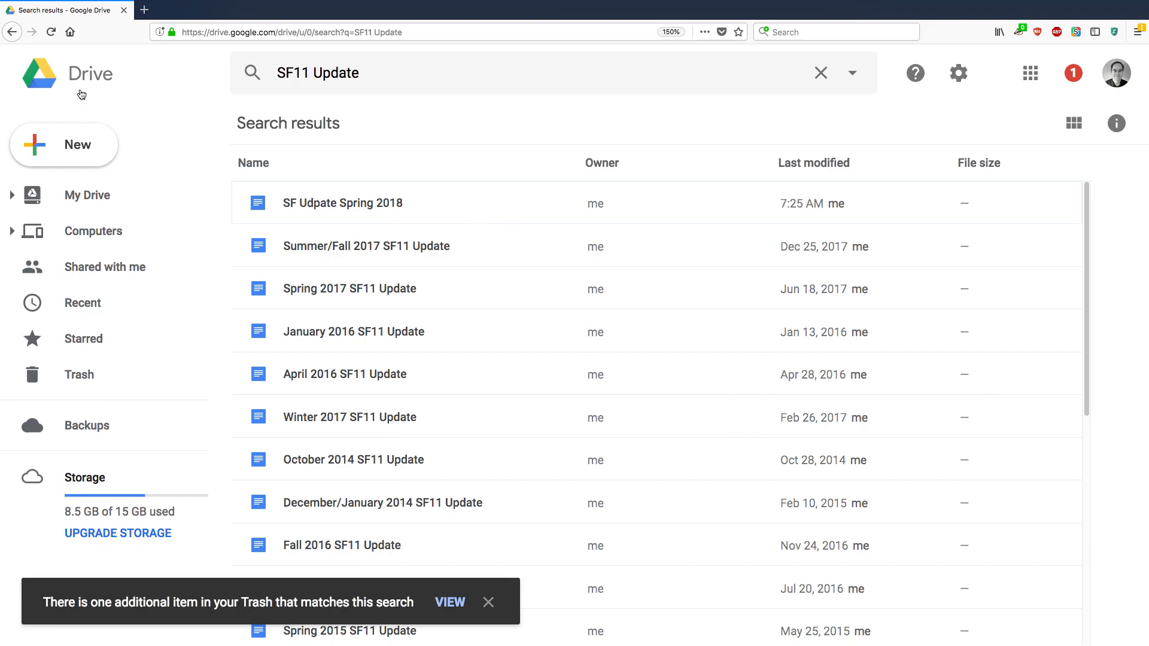
mouse_move(477, 216)
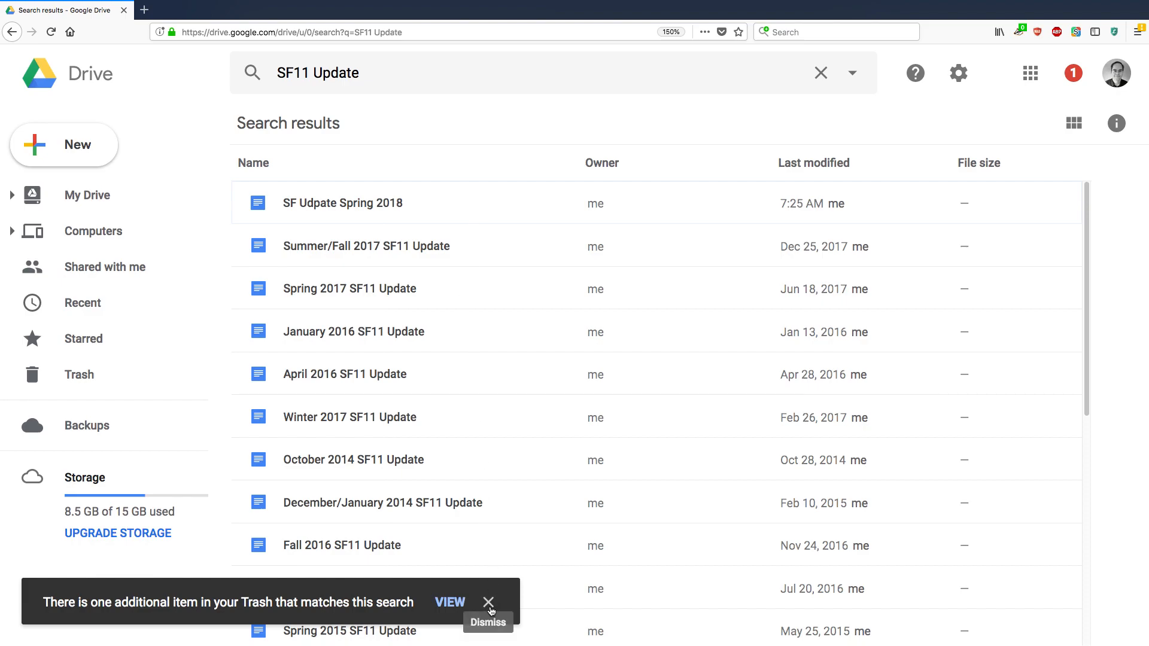
left_click(489, 602)
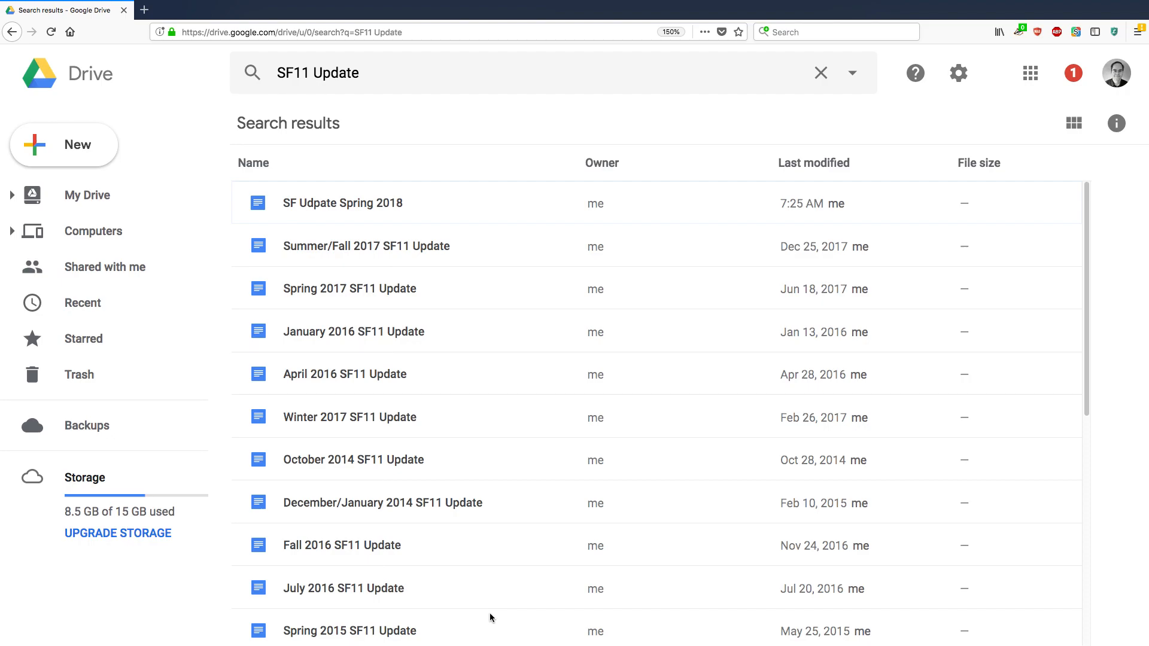
mouse_move(472, 591)
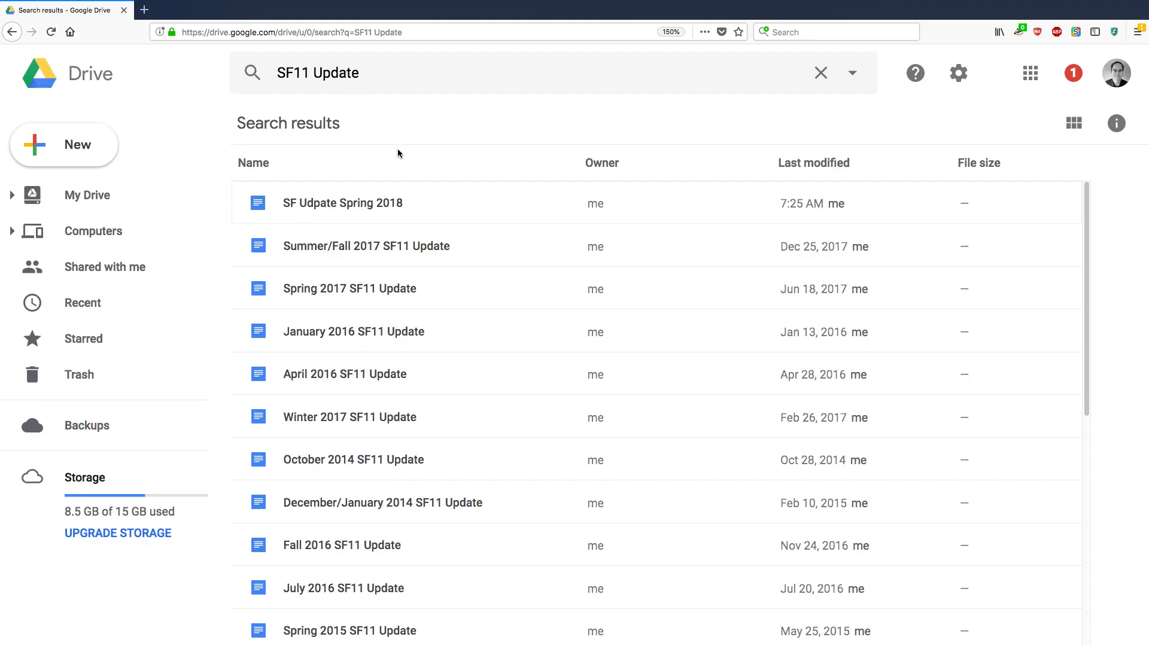
left_click(368, 73)
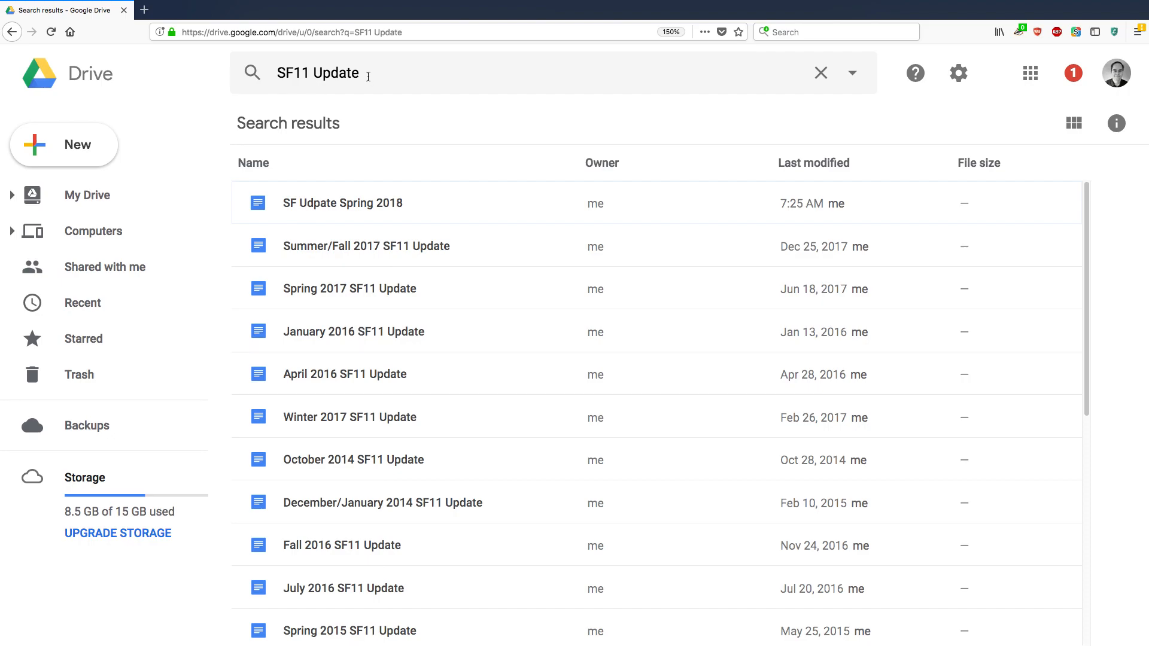
mouse_move(387, 249)
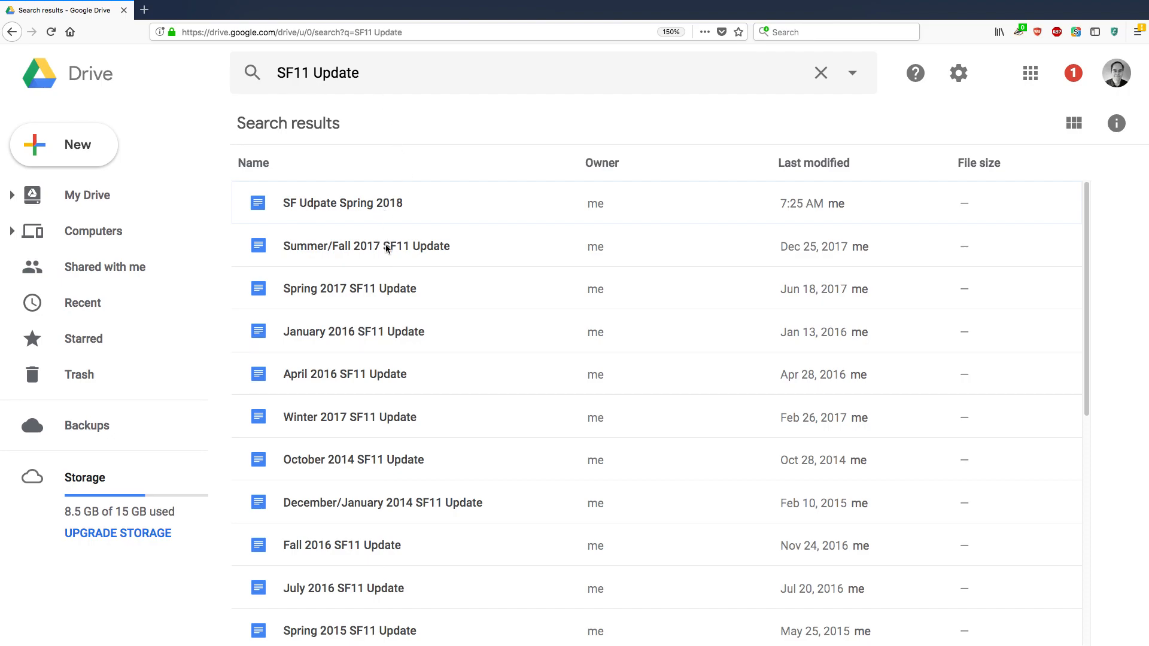
- Scroll down through the full list of SF11 Update results
scroll("down", 3)
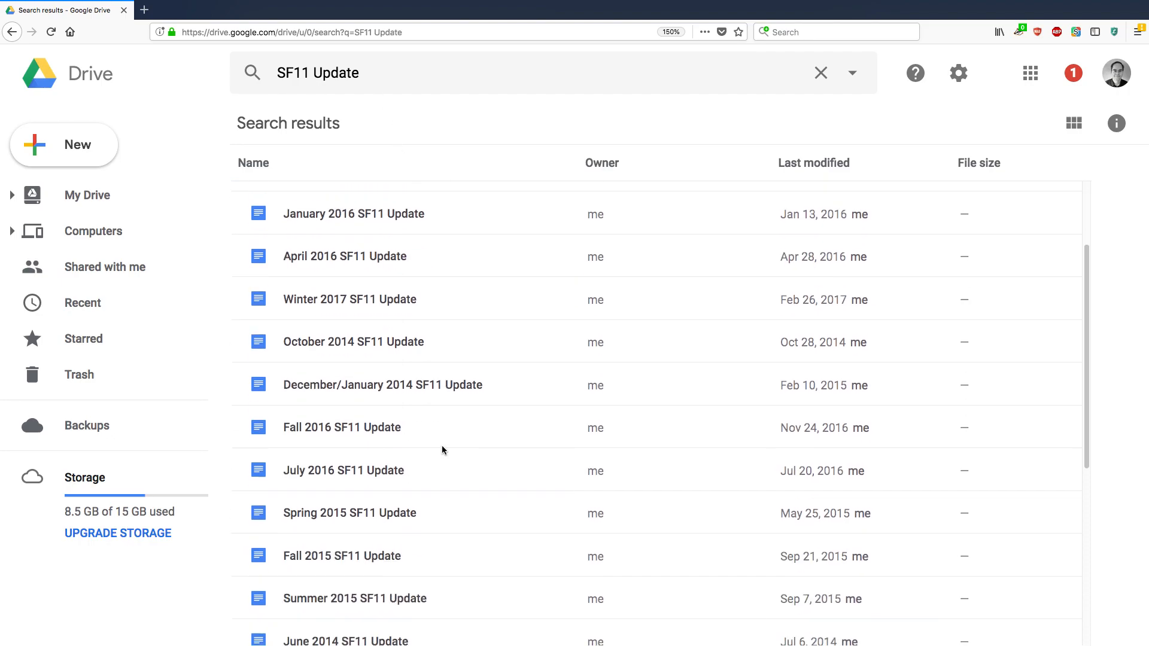
scroll("down", 3)
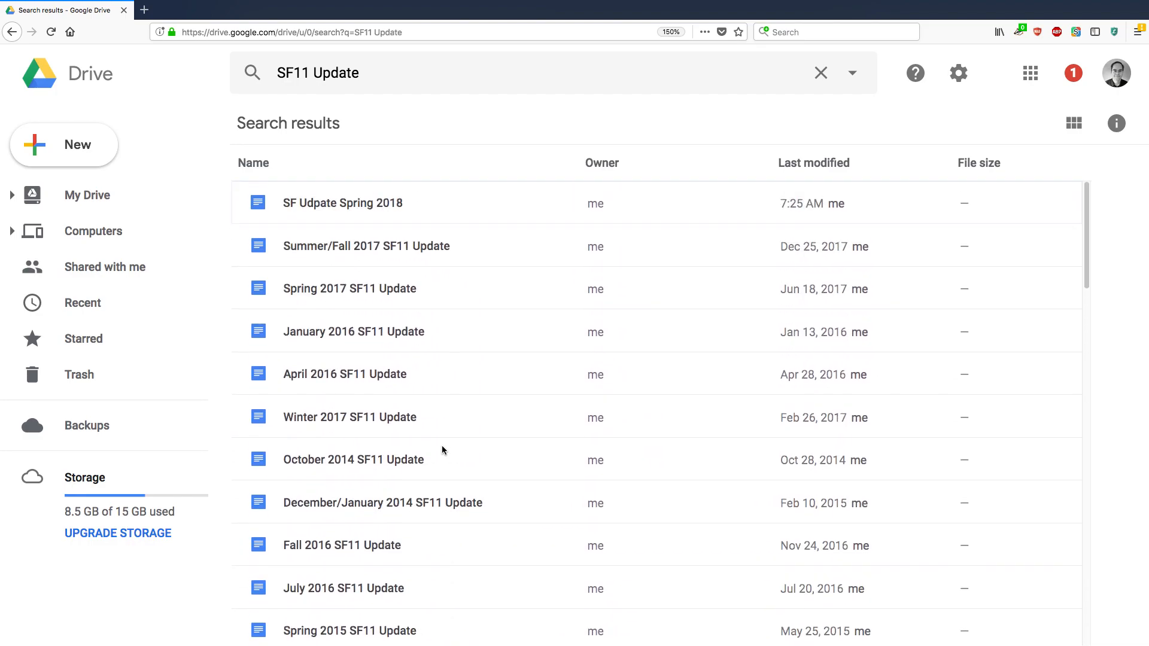
mouse_move(492, 390)
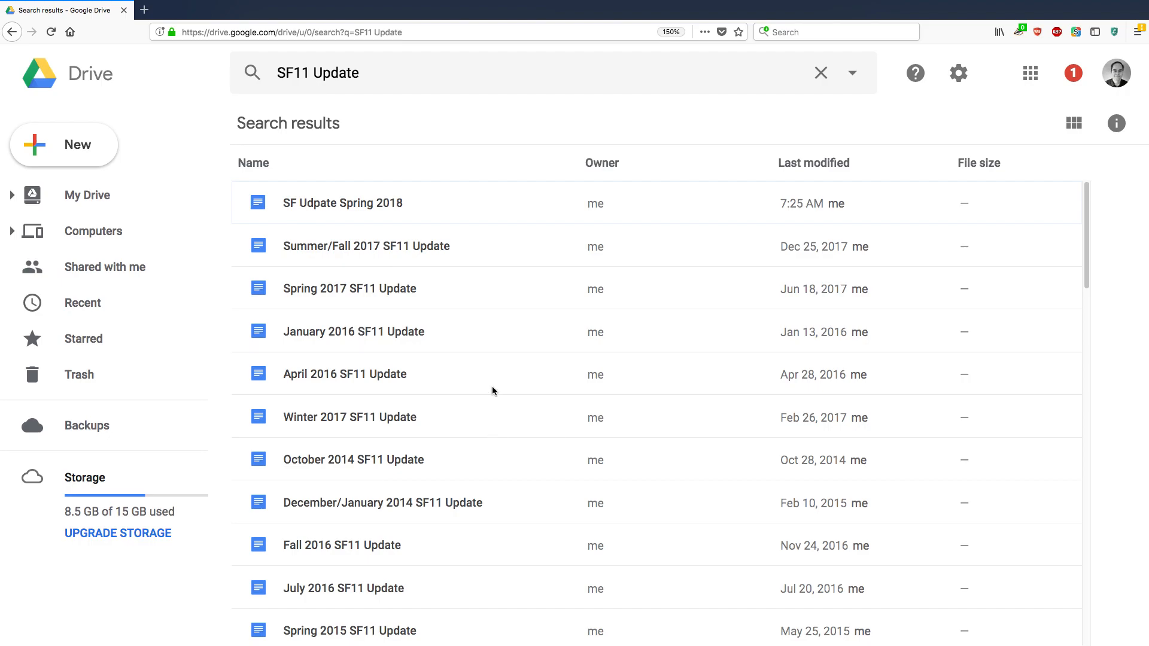
scroll("down", 3)
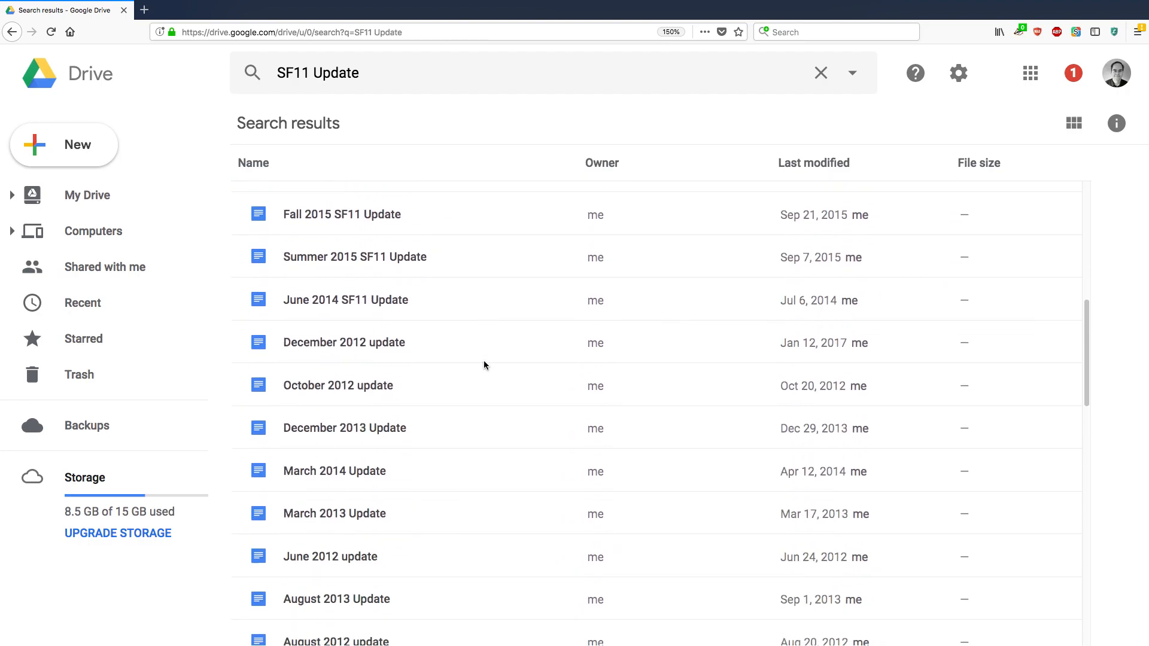
scroll("down", 3)
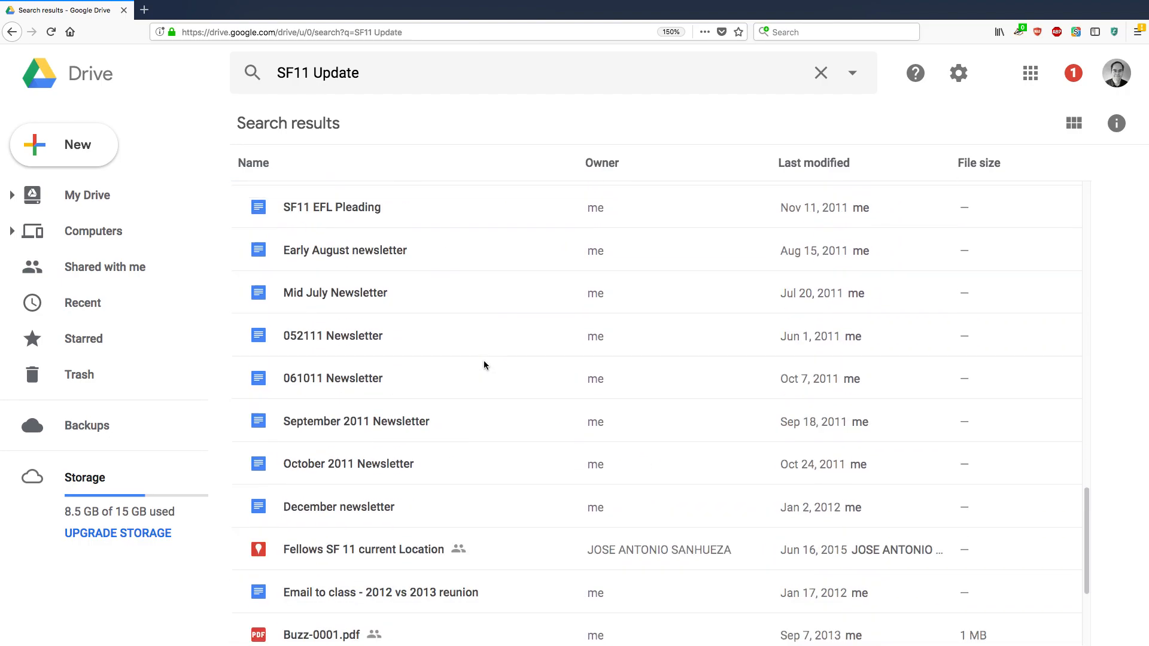
scroll("down", 3)
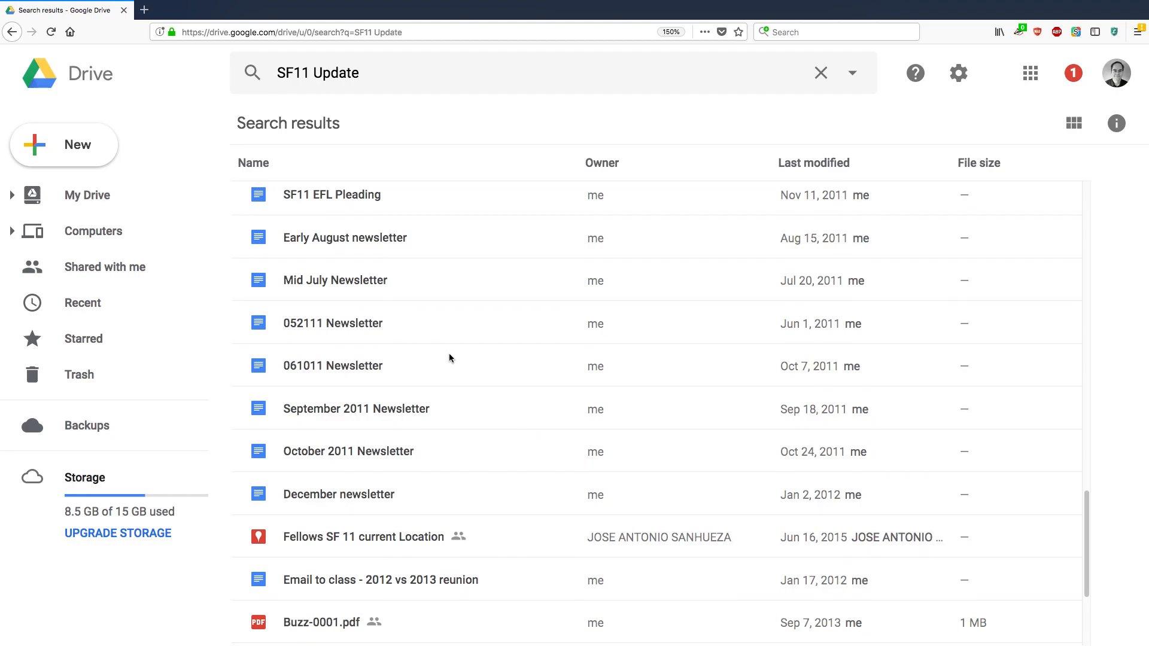
scroll("down", 3)
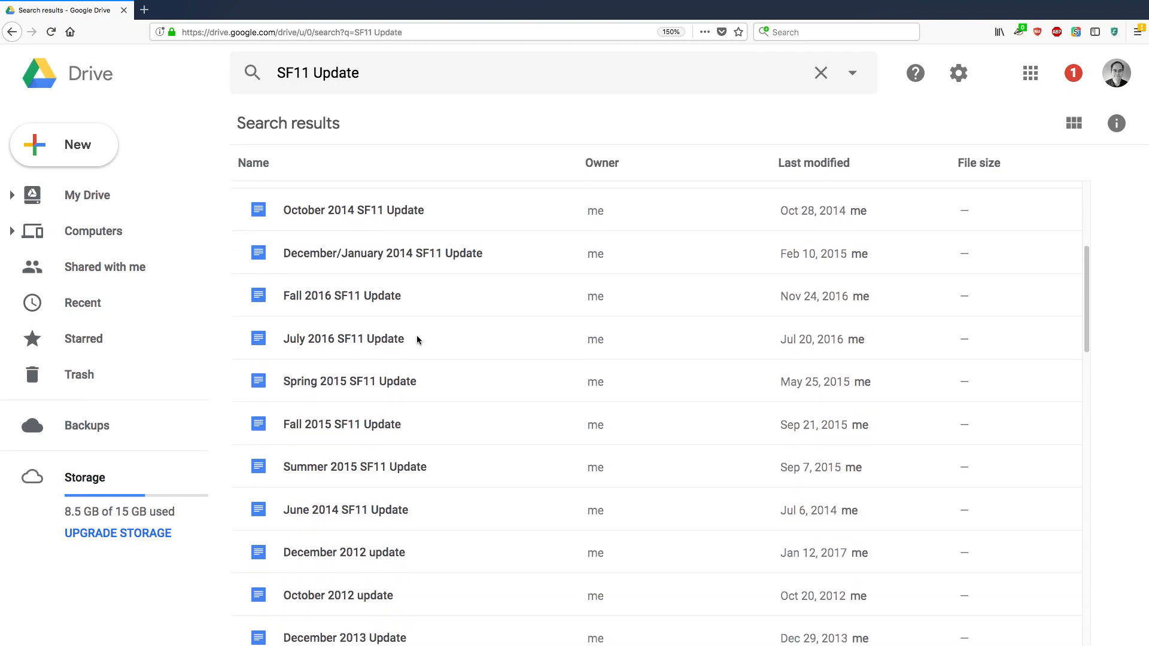
scroll("down", 3)
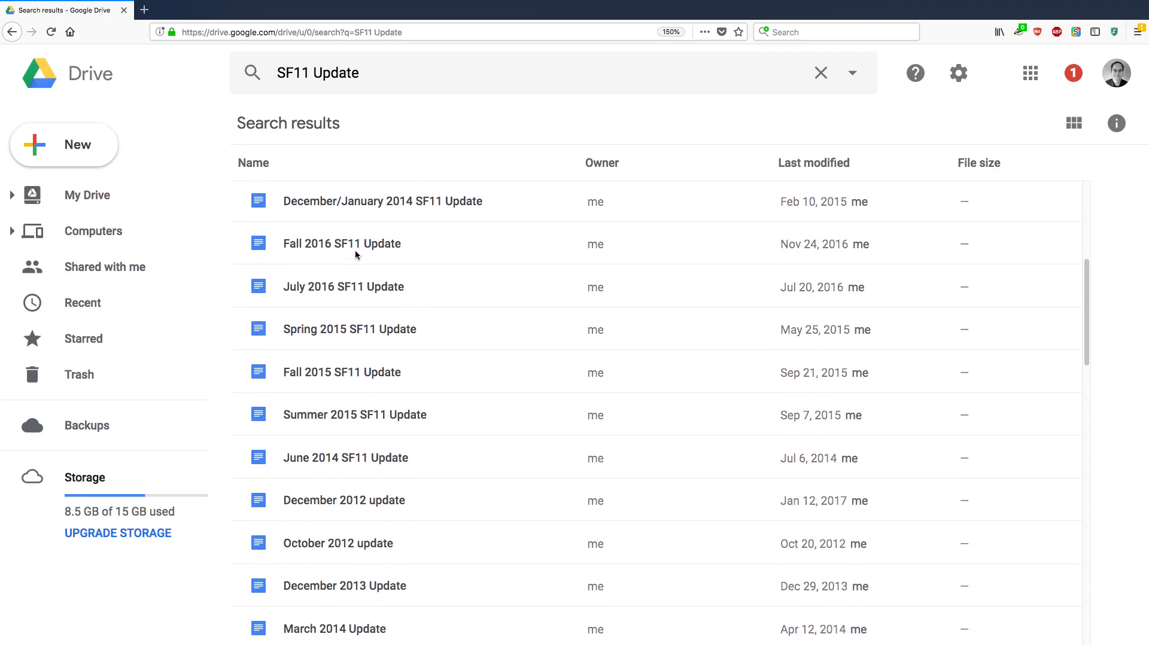
scroll("down", 3)
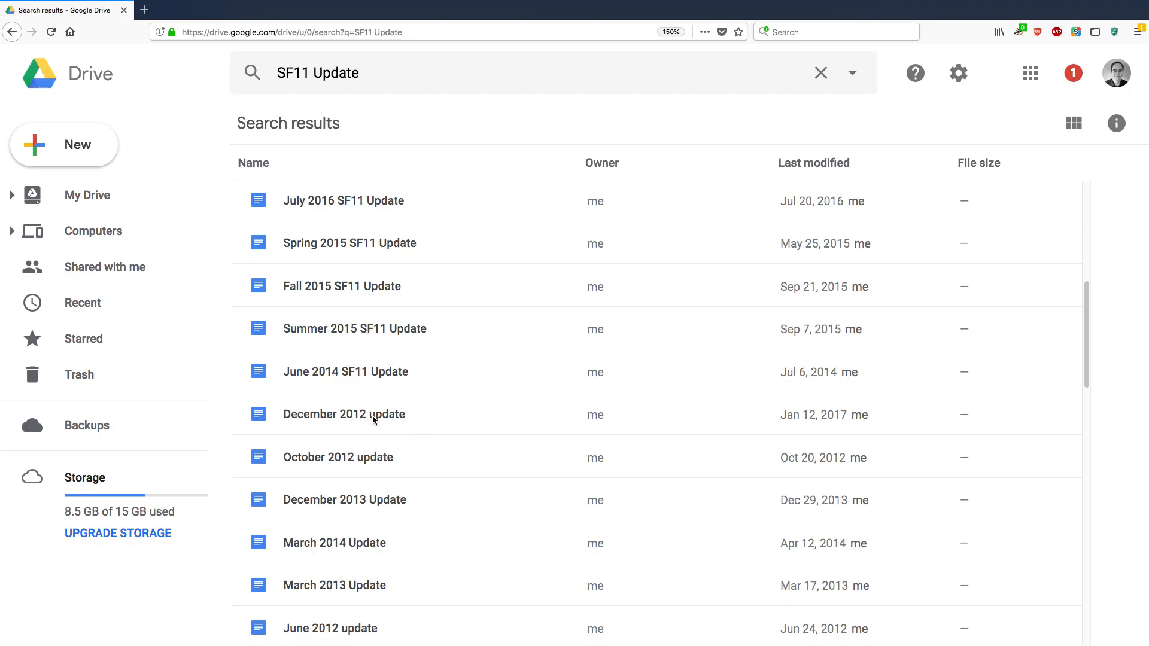
mouse_move(410, 413)
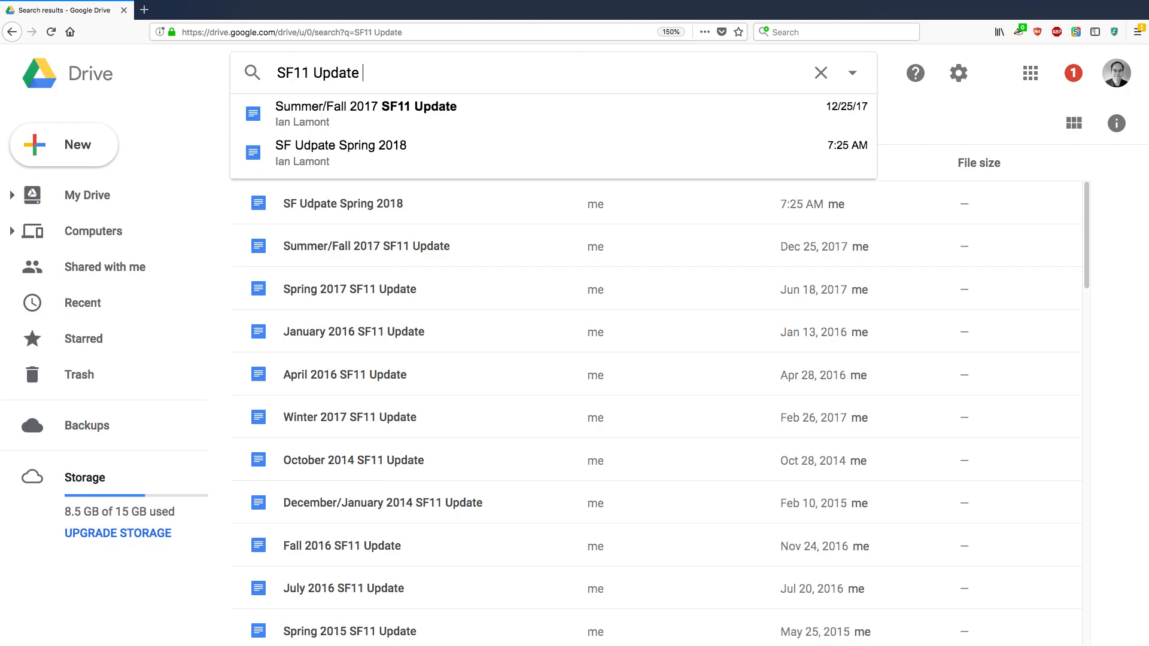
- Append the quoted phrase "new baby" to the query and select it
type("\"\"")
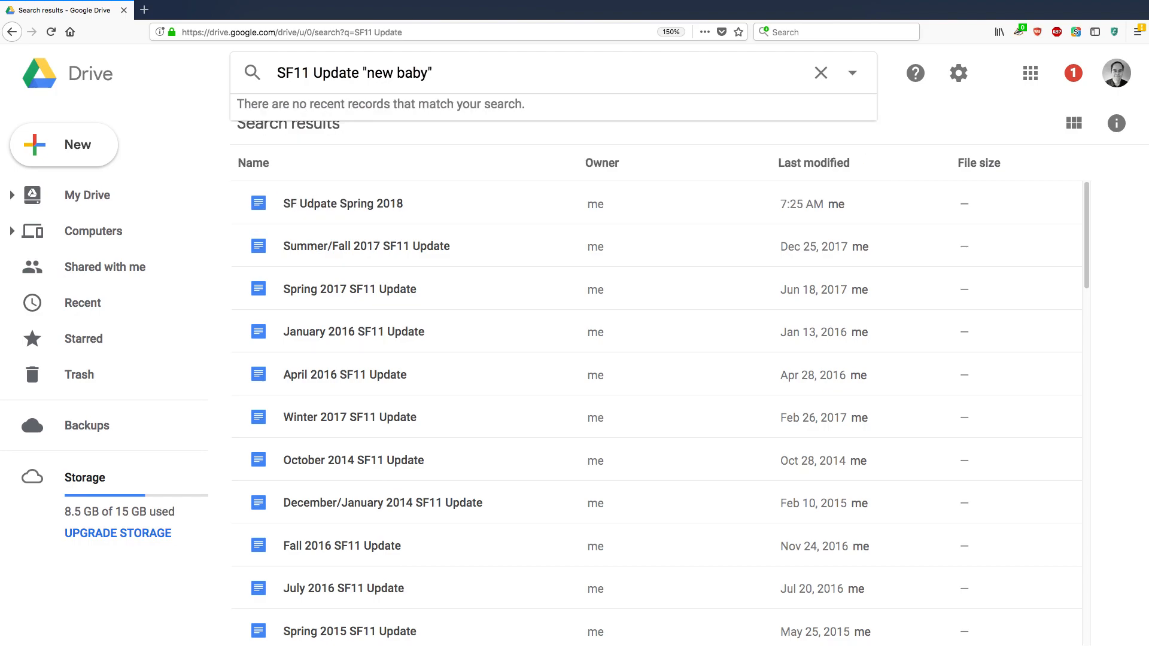
double_click(405, 72)
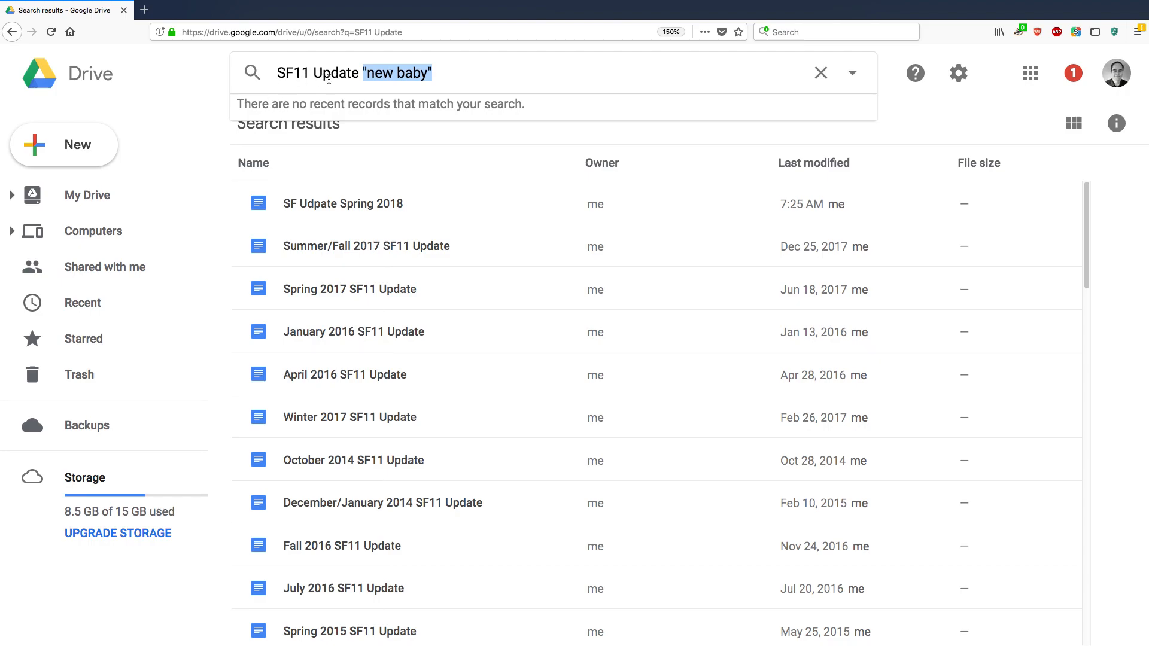
mouse_move(526, 77)
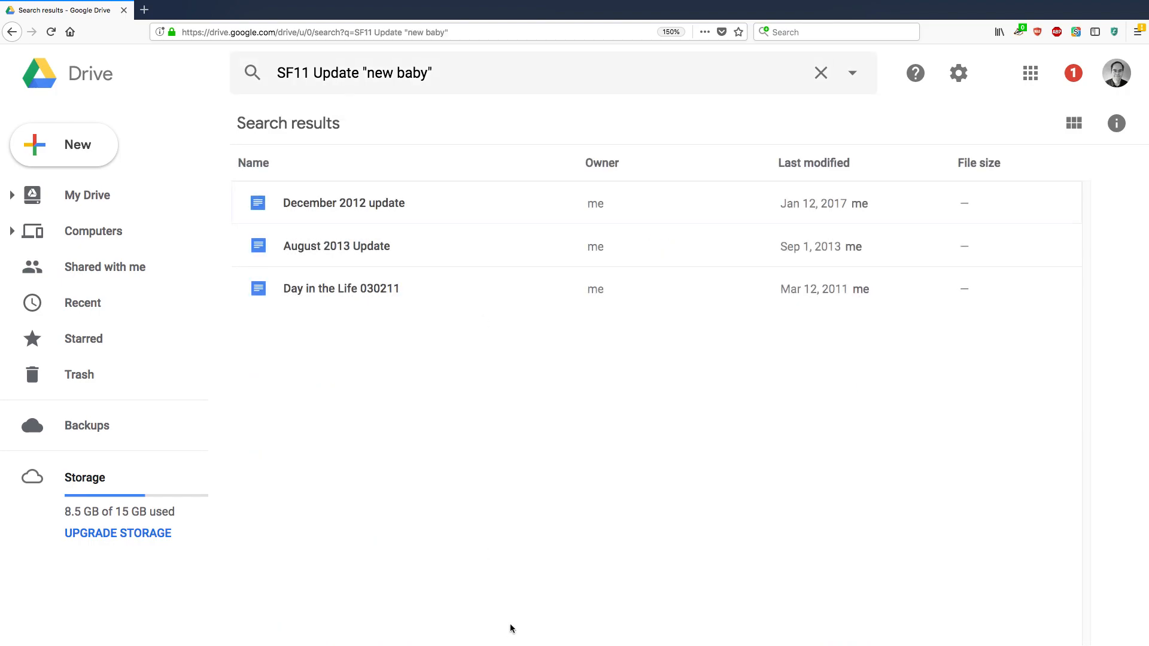
mouse_move(367, 292)
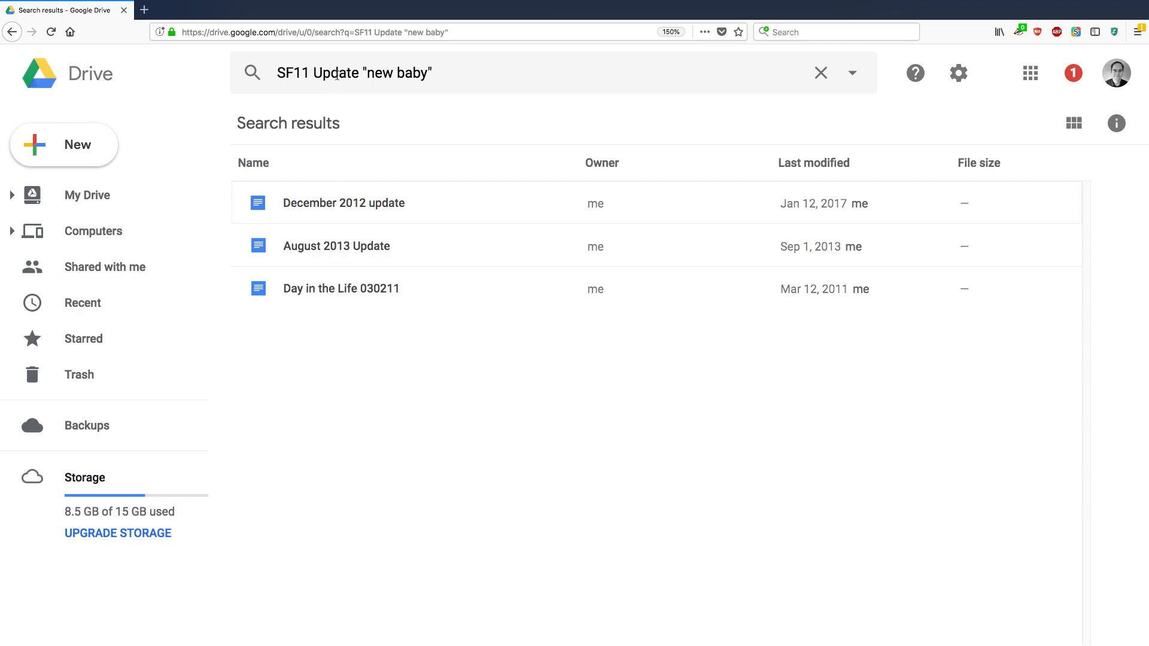
mouse_move(355, 207)
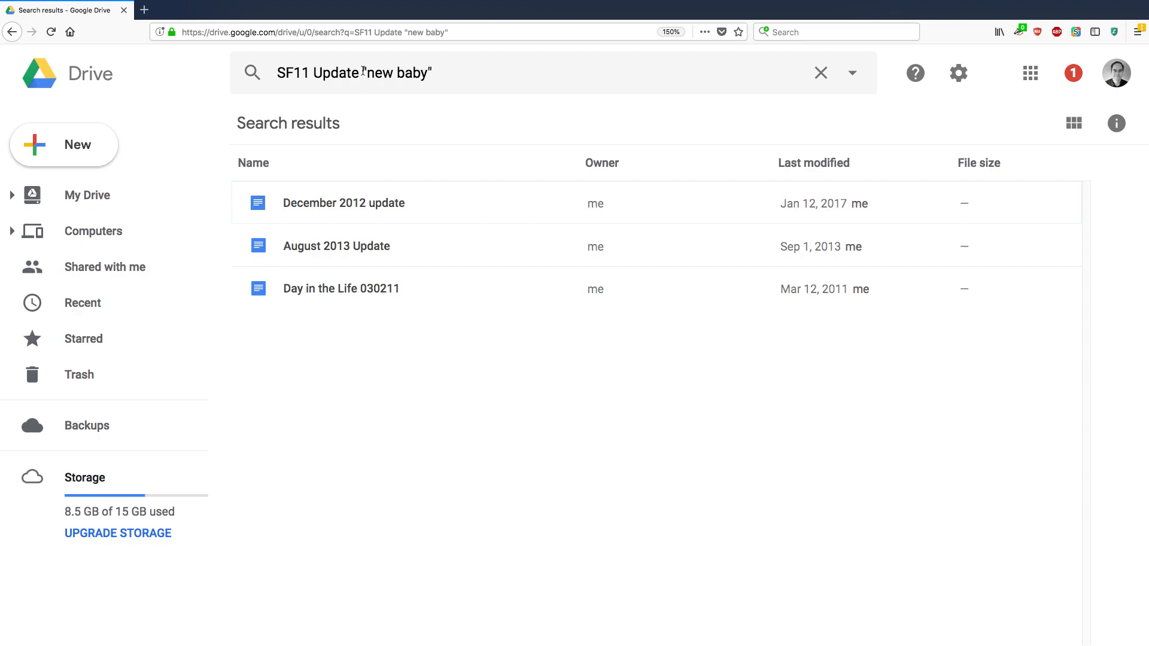
mouse_move(424, 178)
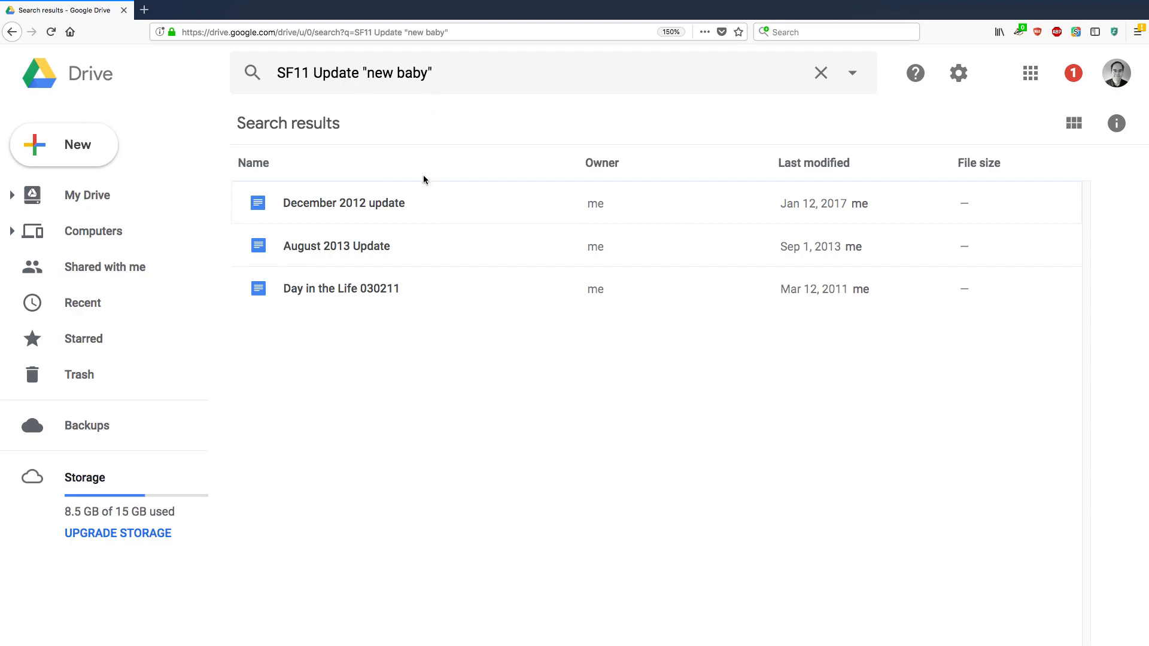
mouse_move(419, 207)
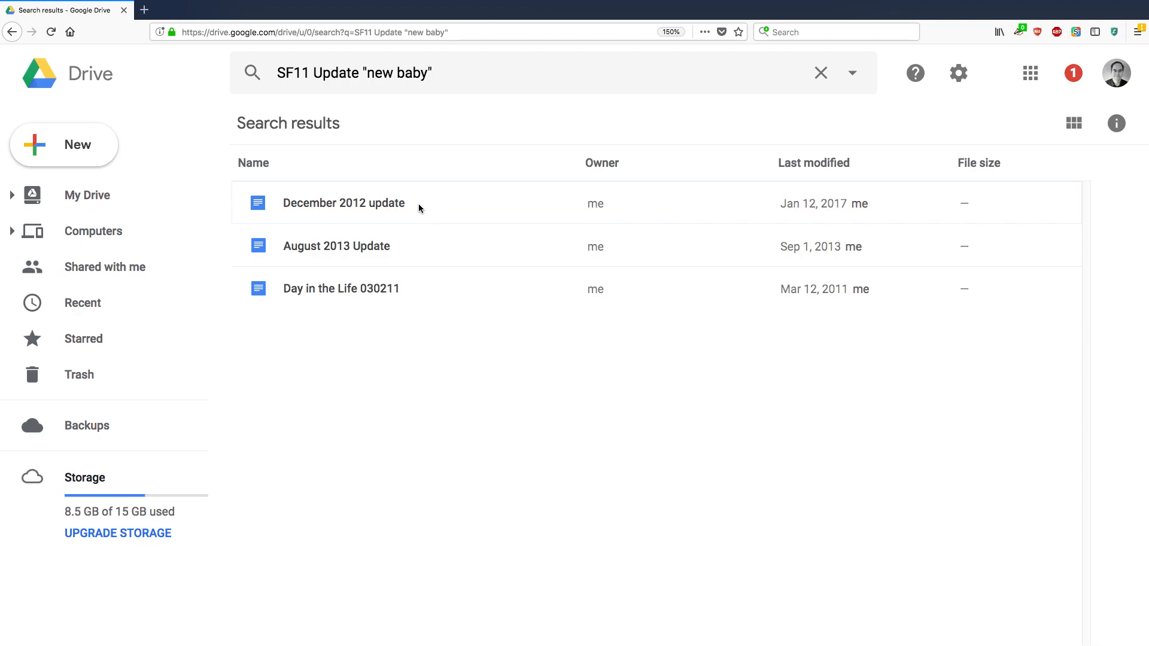
mouse_move(423, 294)
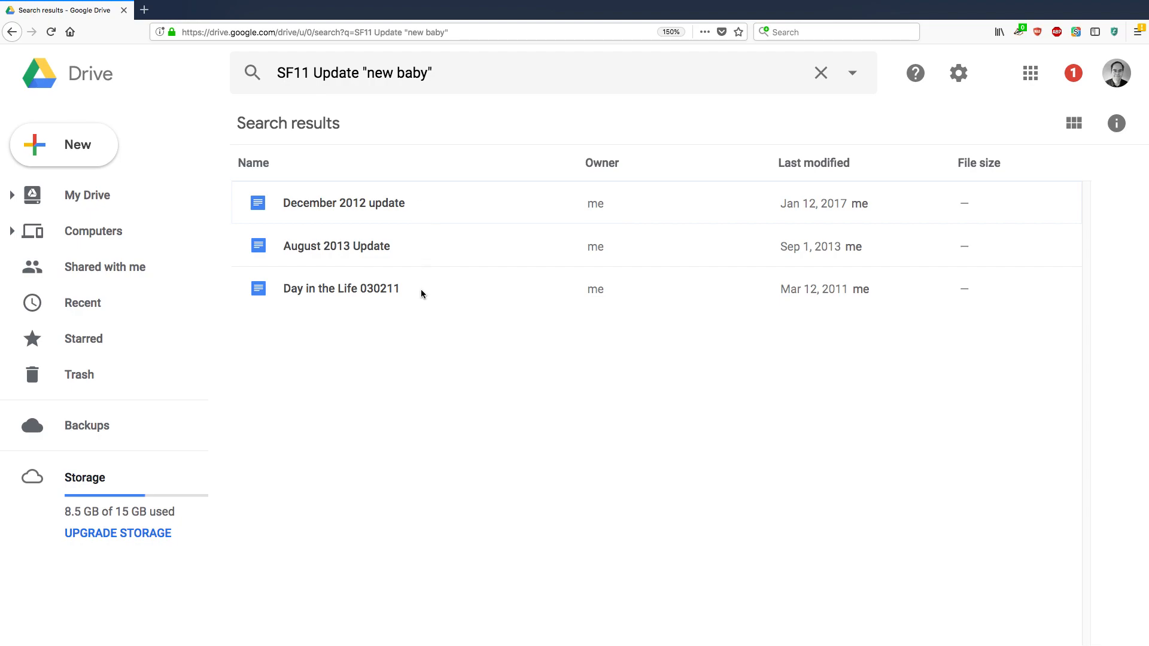
mouse_move(441, 182)
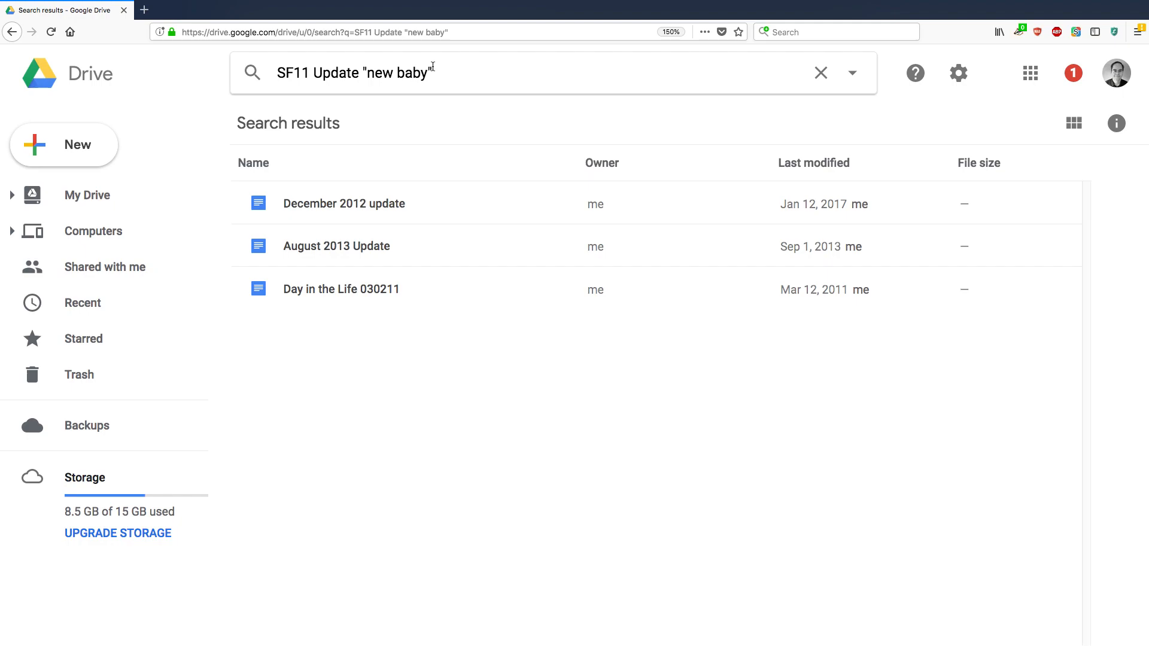
type("gir")
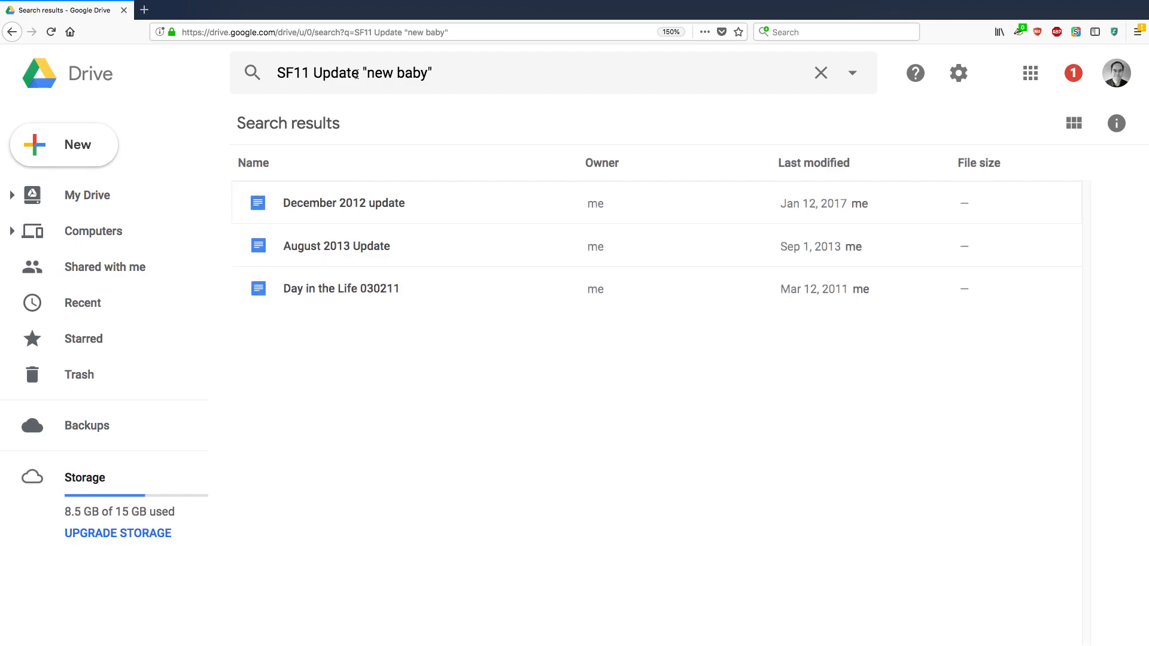
double_click(335, 73)
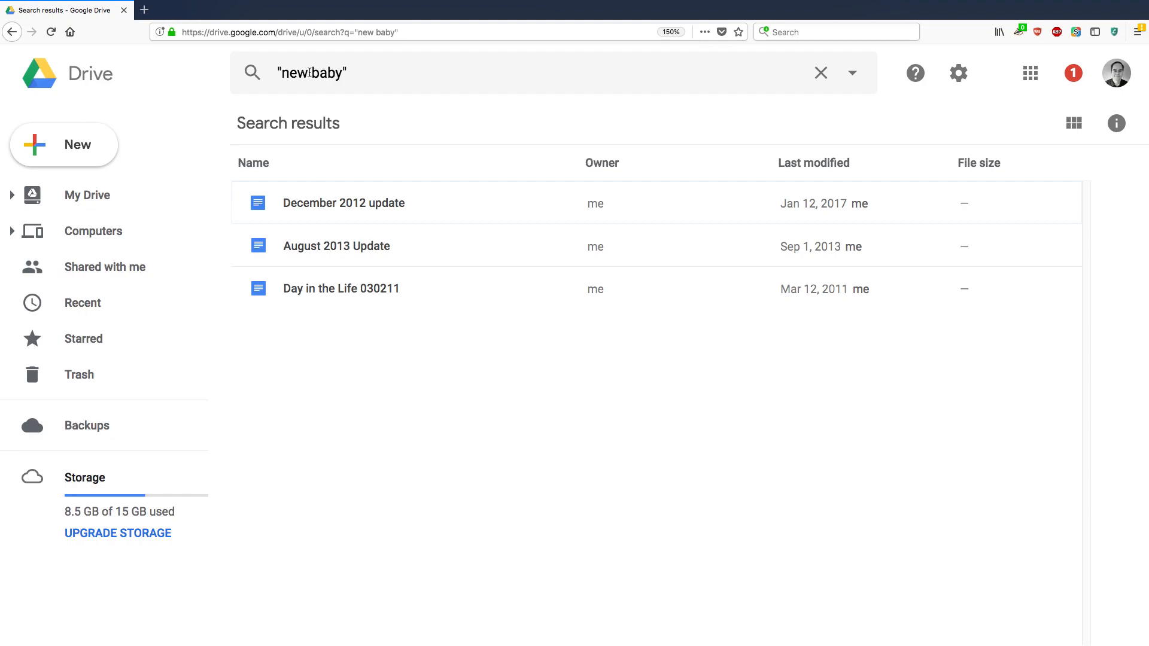
- Trim the query to just "new", run it, and place the caret after it
double_click(331, 73)
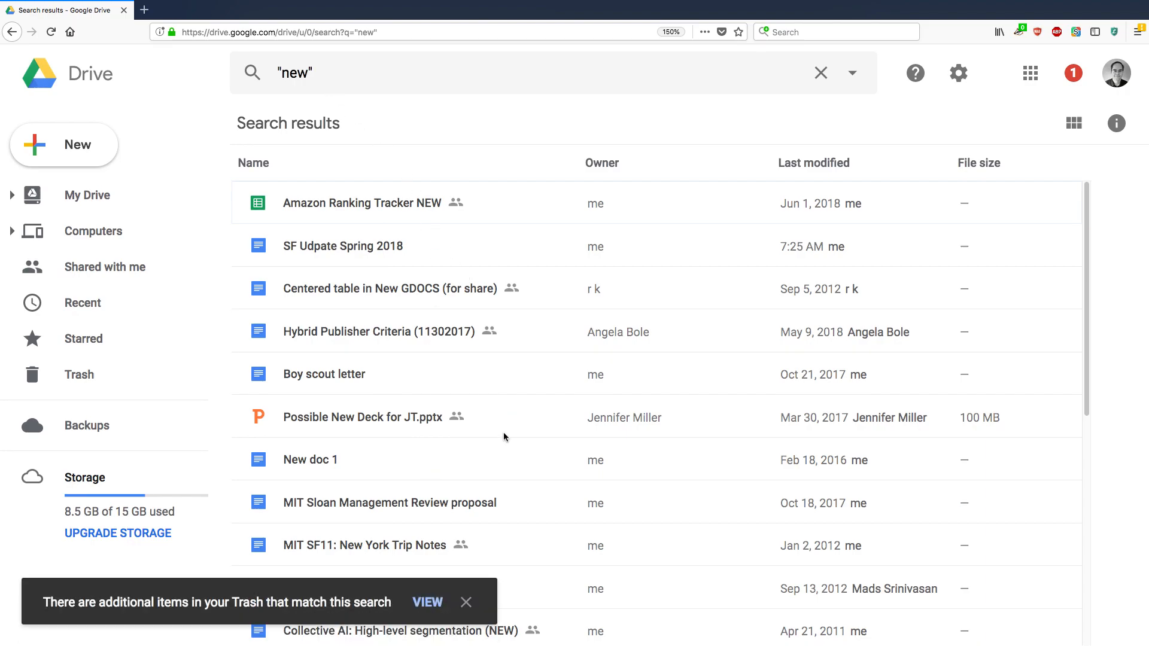
mouse_move(478, 460)
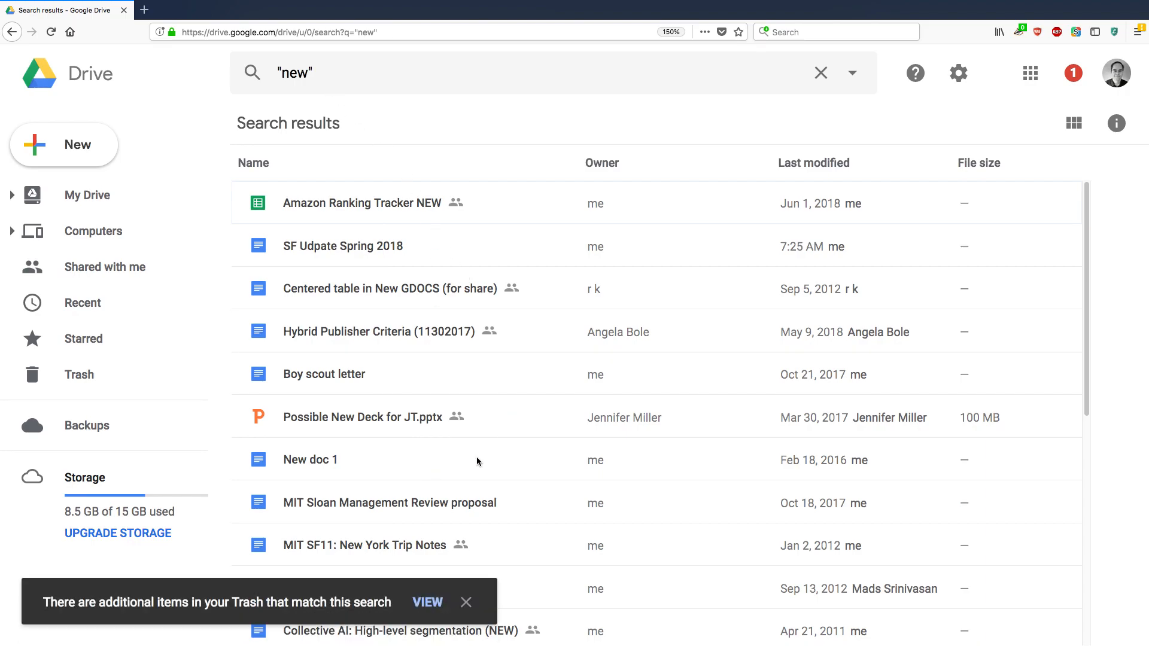
mouse_move(485, 397)
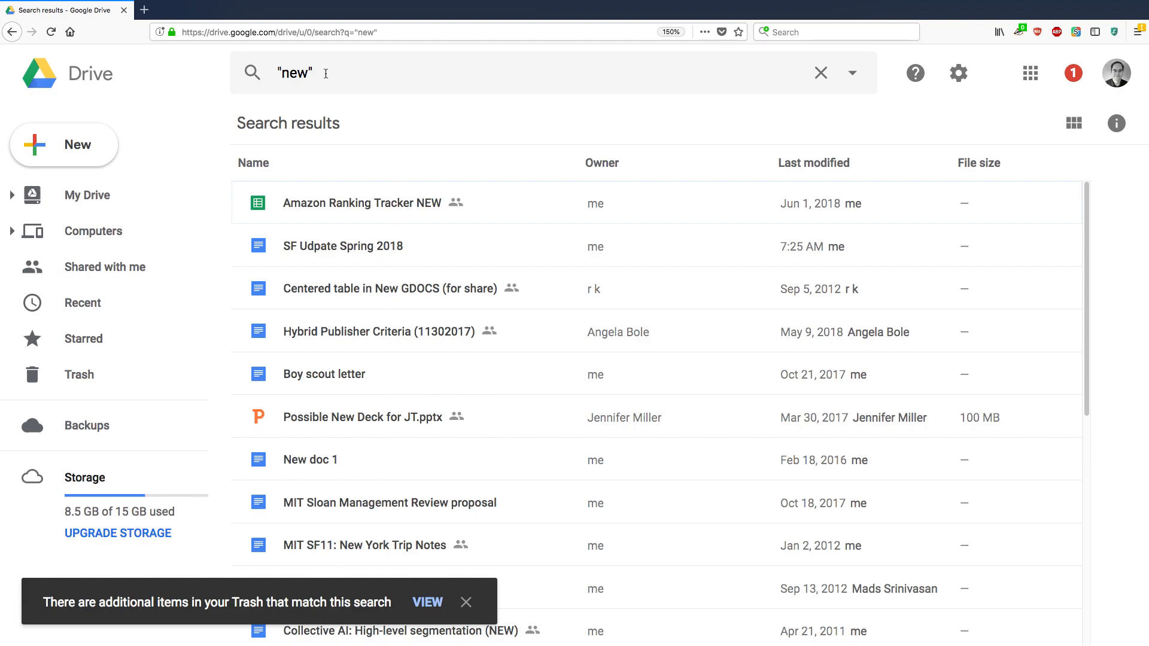
left_click(320, 73)
type(" PD")
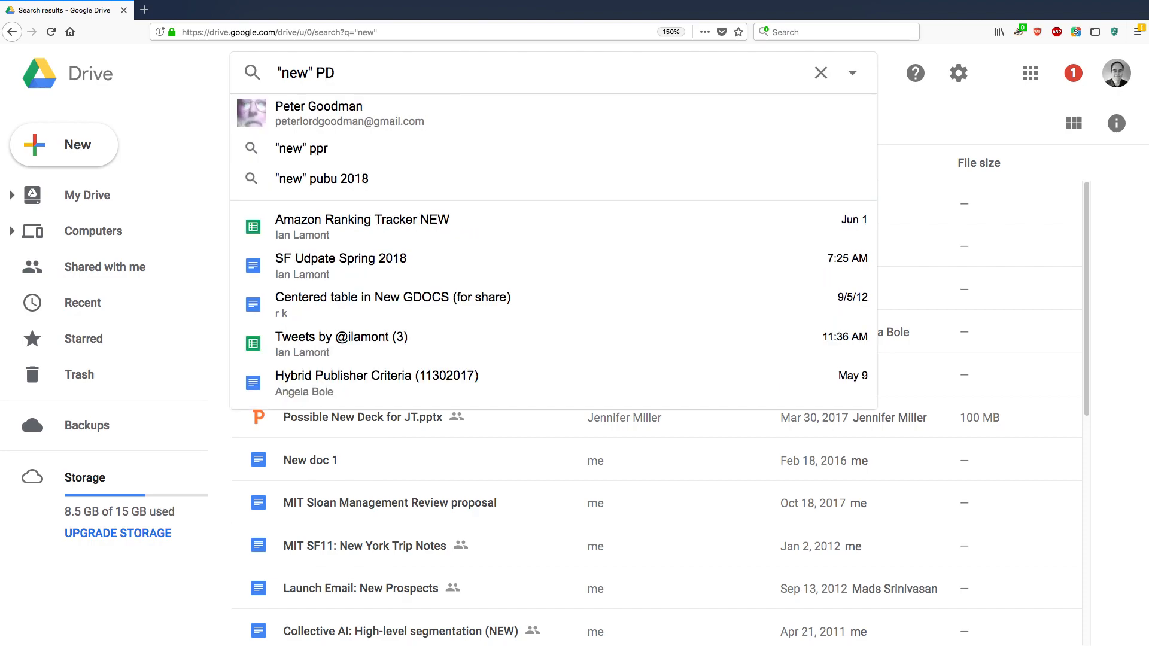
- Add PDF after "new" in the query and run the search
type("F")
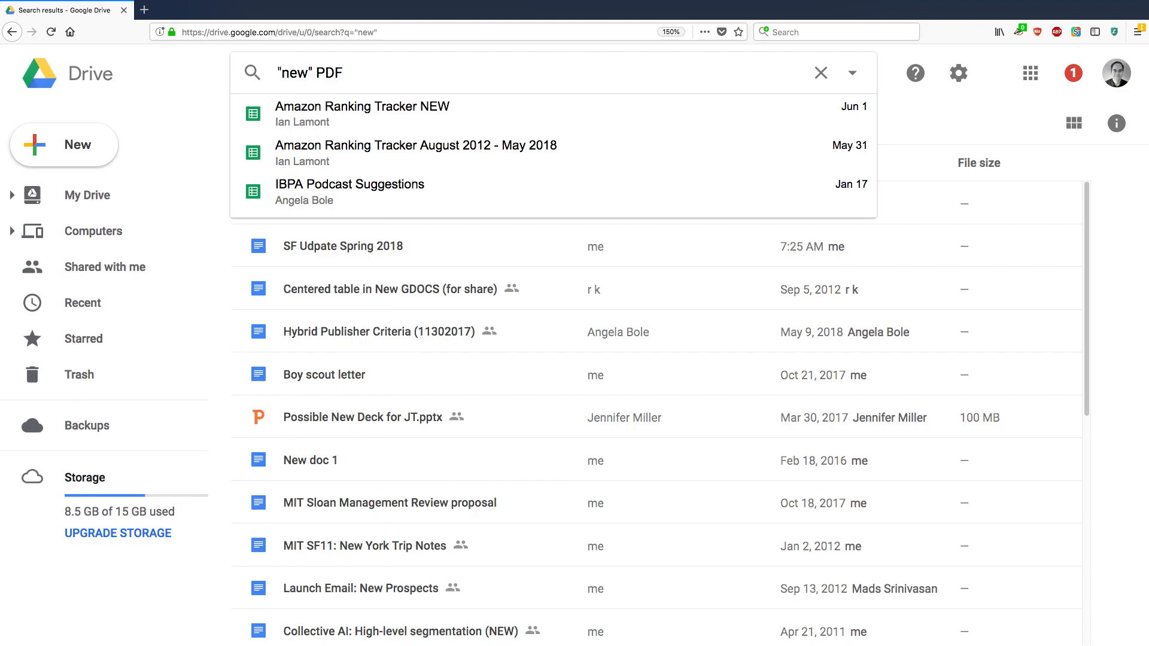
key("Enter")
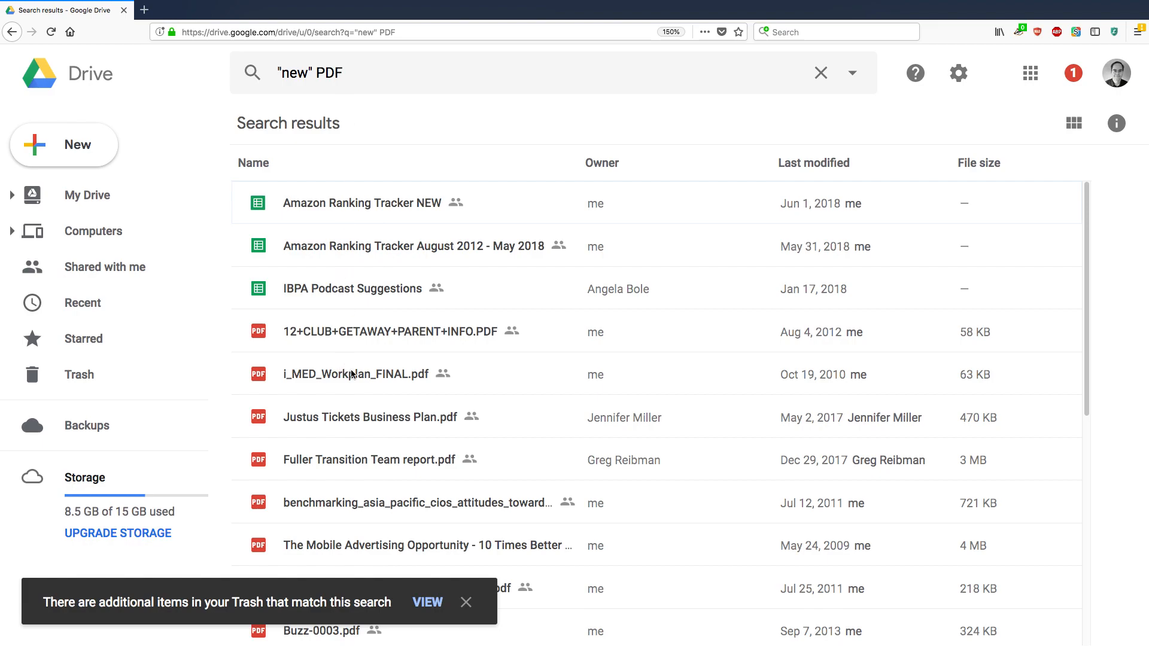
mouse_move(337, 252)
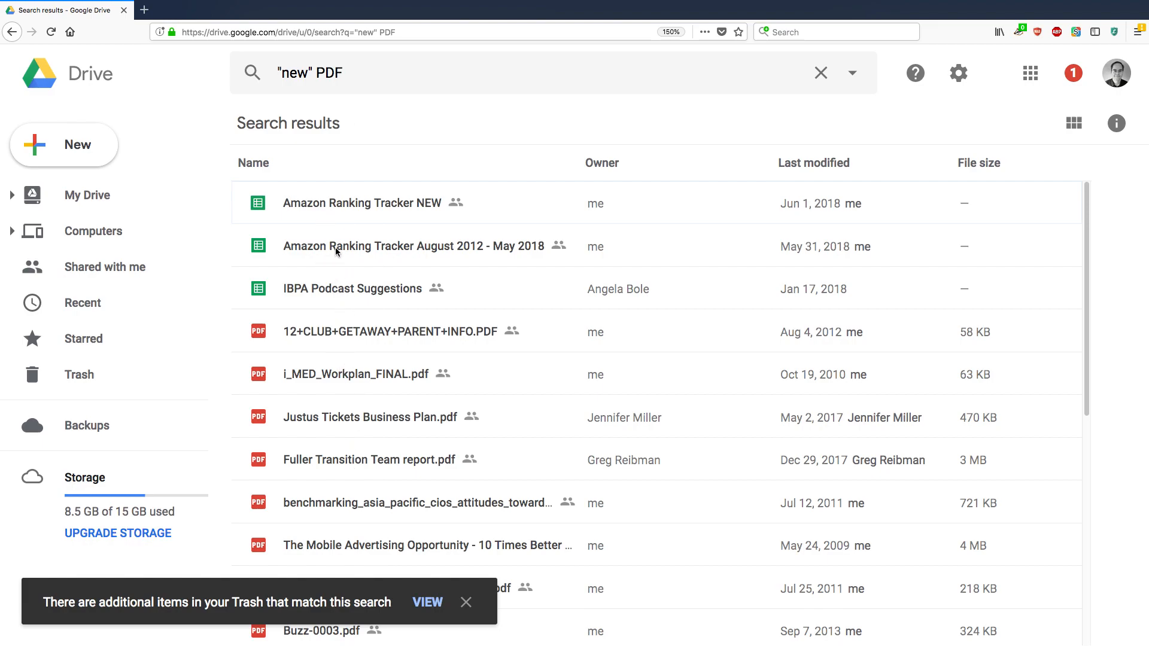
mouse_move(339, 95)
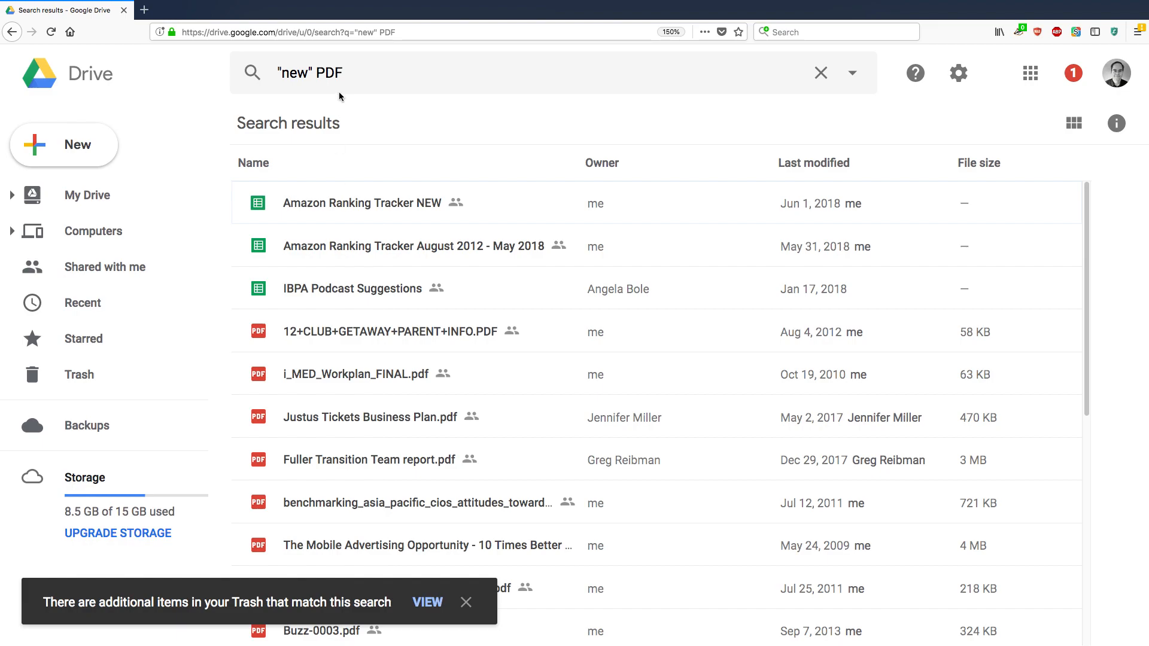
left_click(466, 602)
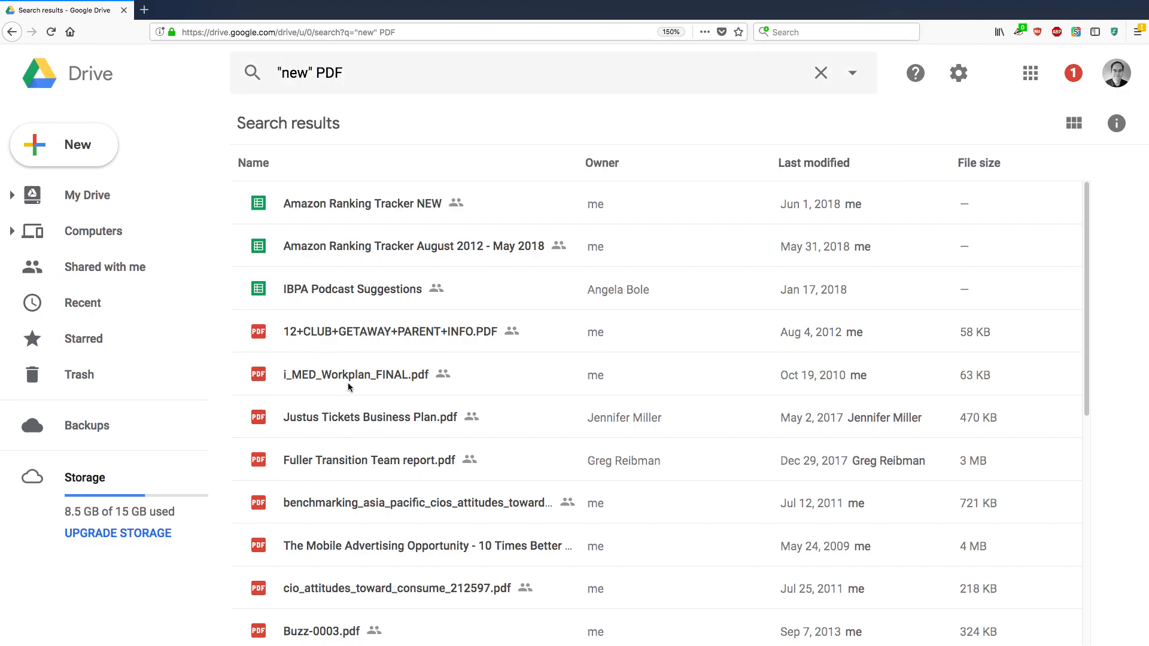
mouse_move(406, 409)
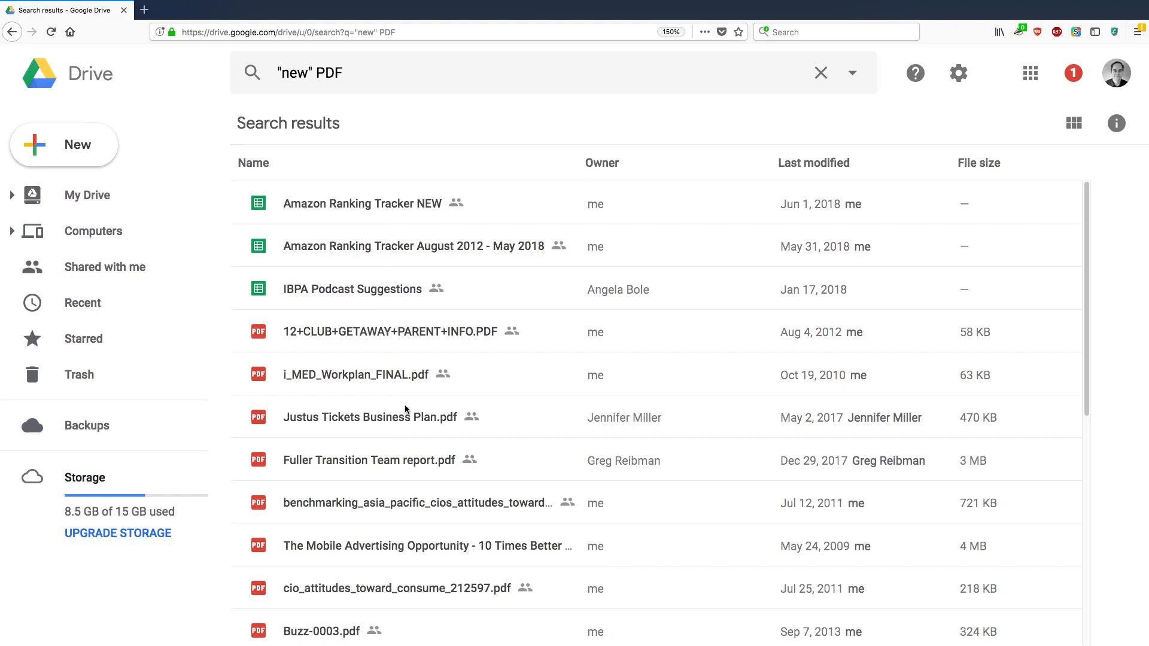
mouse_move(360, 463)
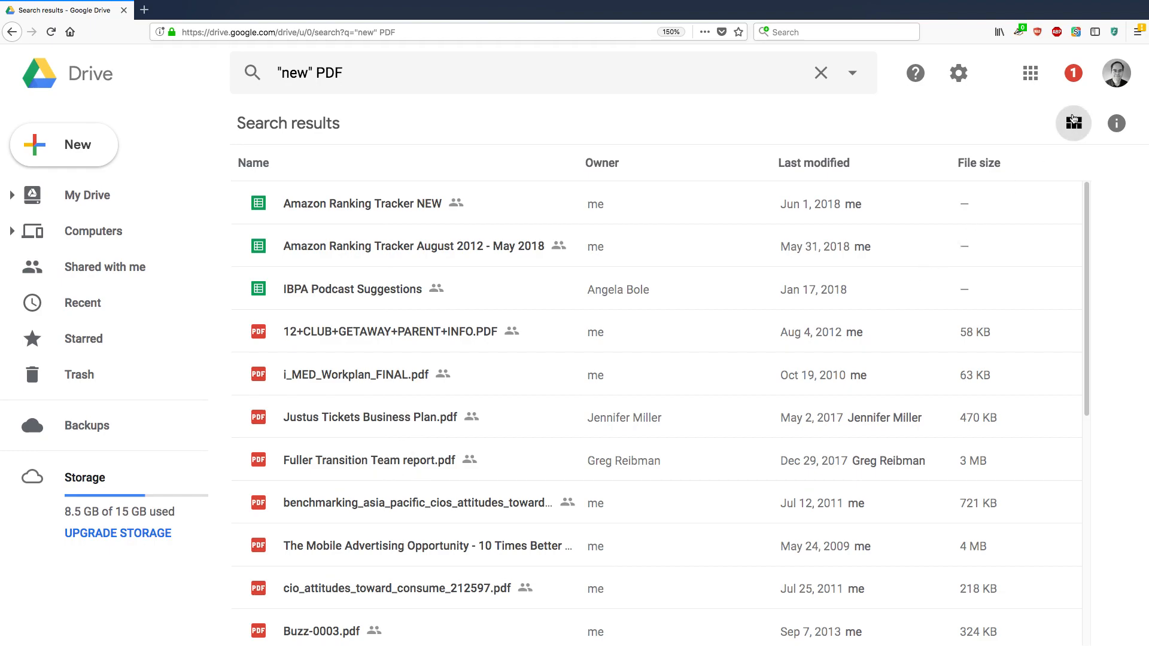
mouse_move(1074, 123)
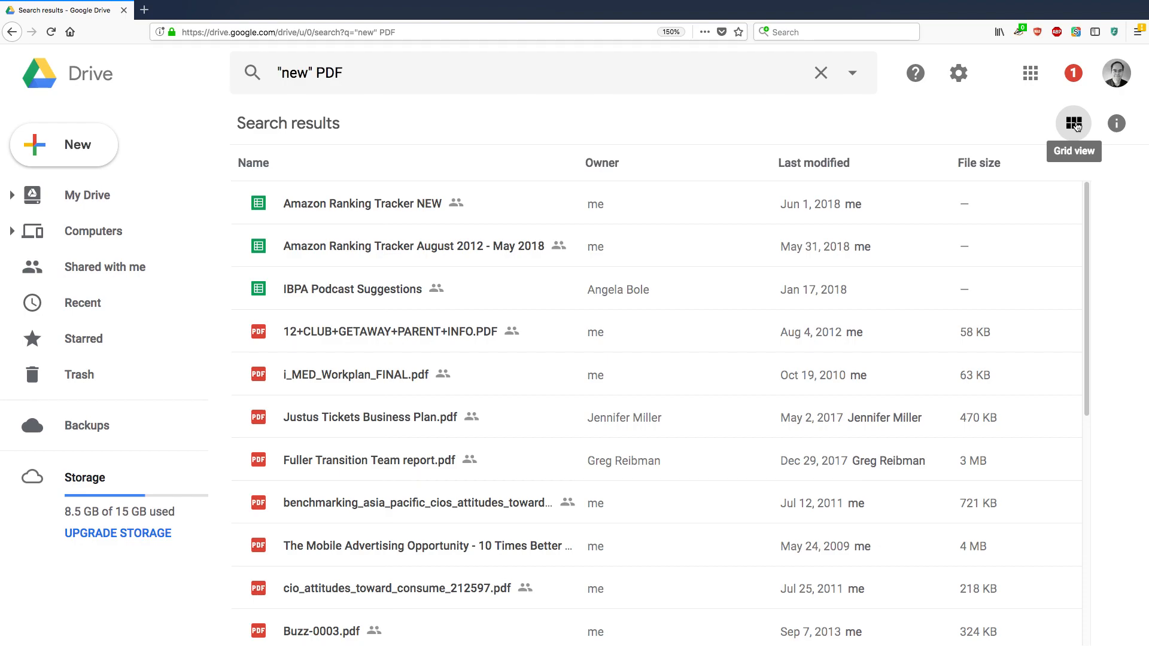
mouse_move(1083, 140)
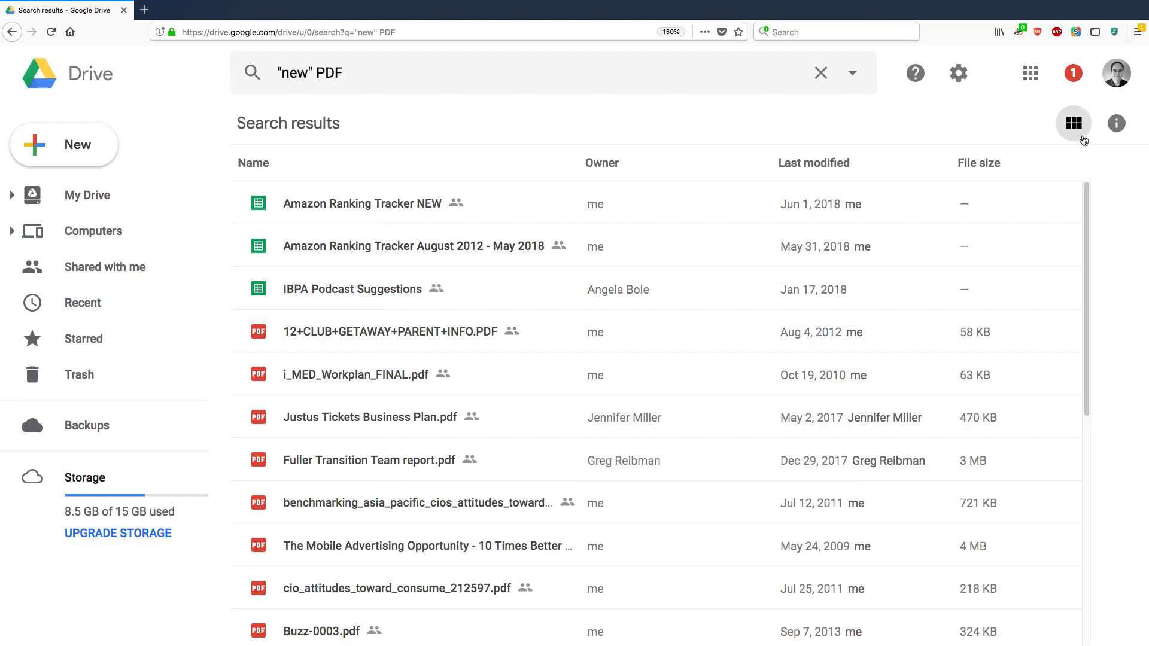
left_click(1073, 123)
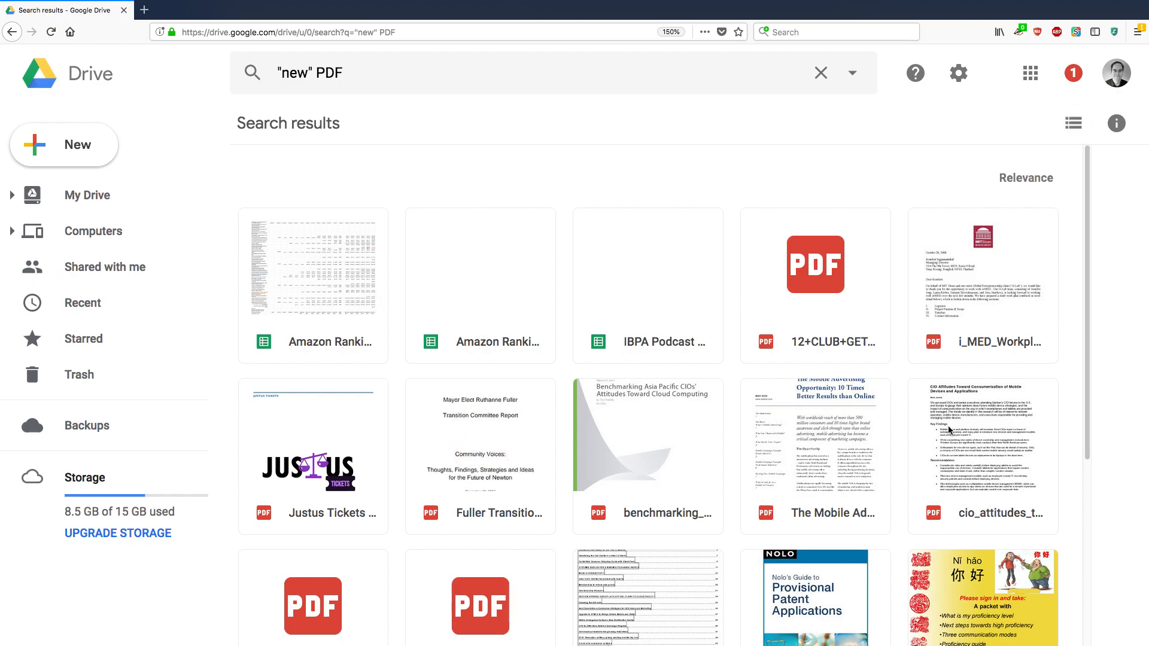
scroll("down", 3)
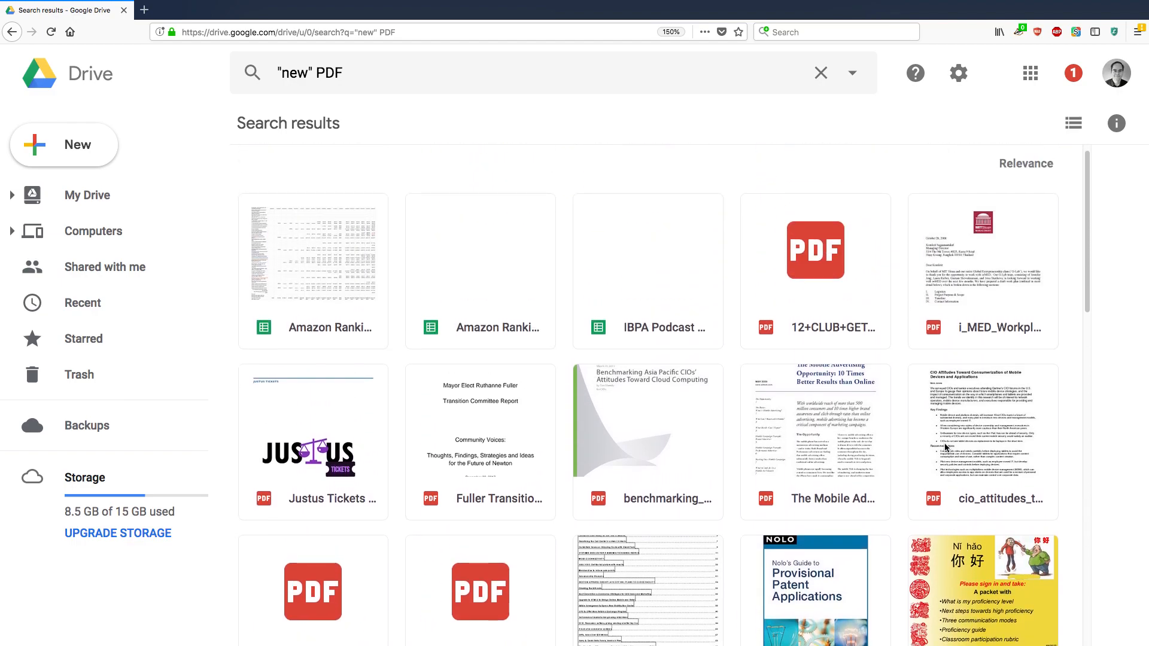
mouse_move(828, 262)
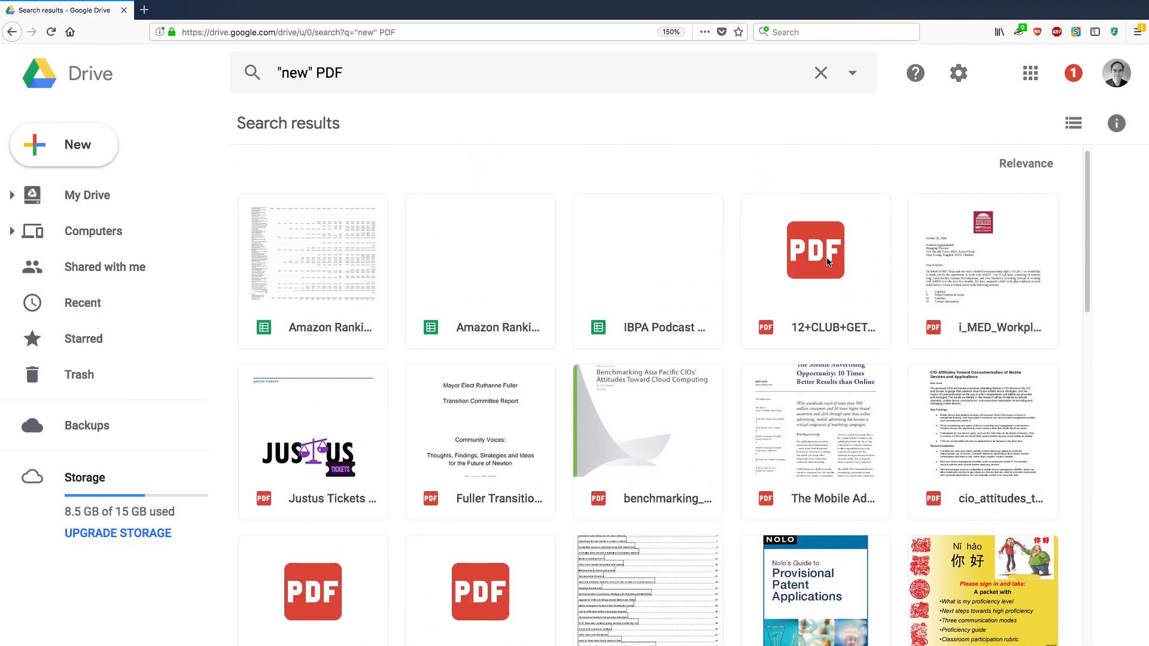
scroll("down", 3)
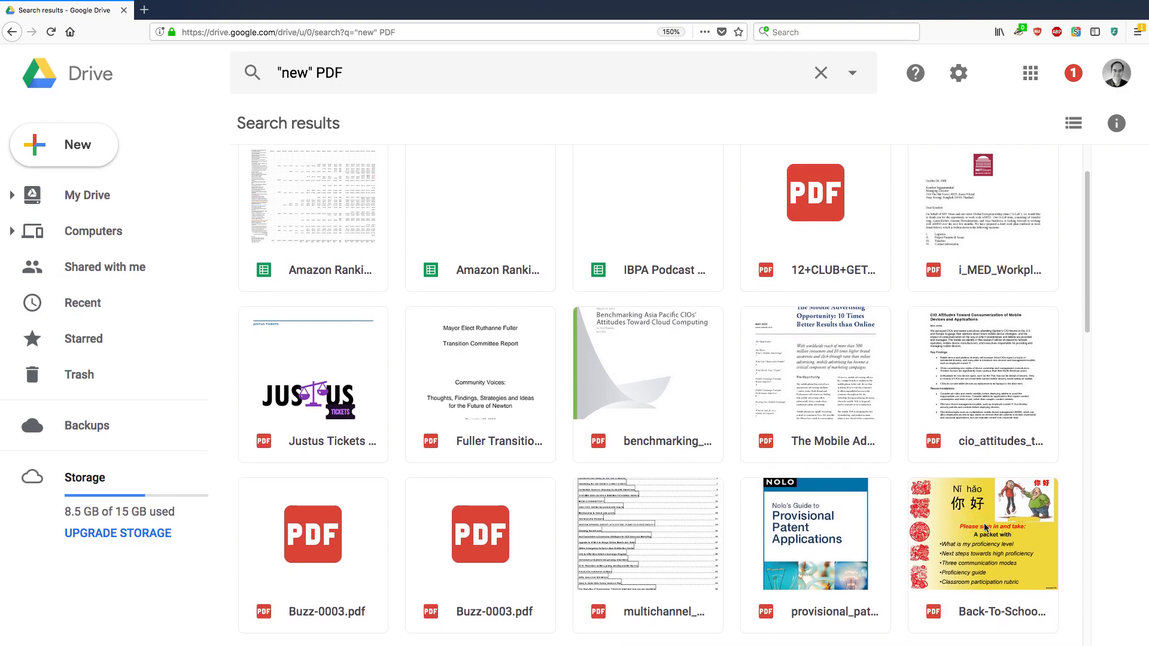
mouse_move(962, 545)
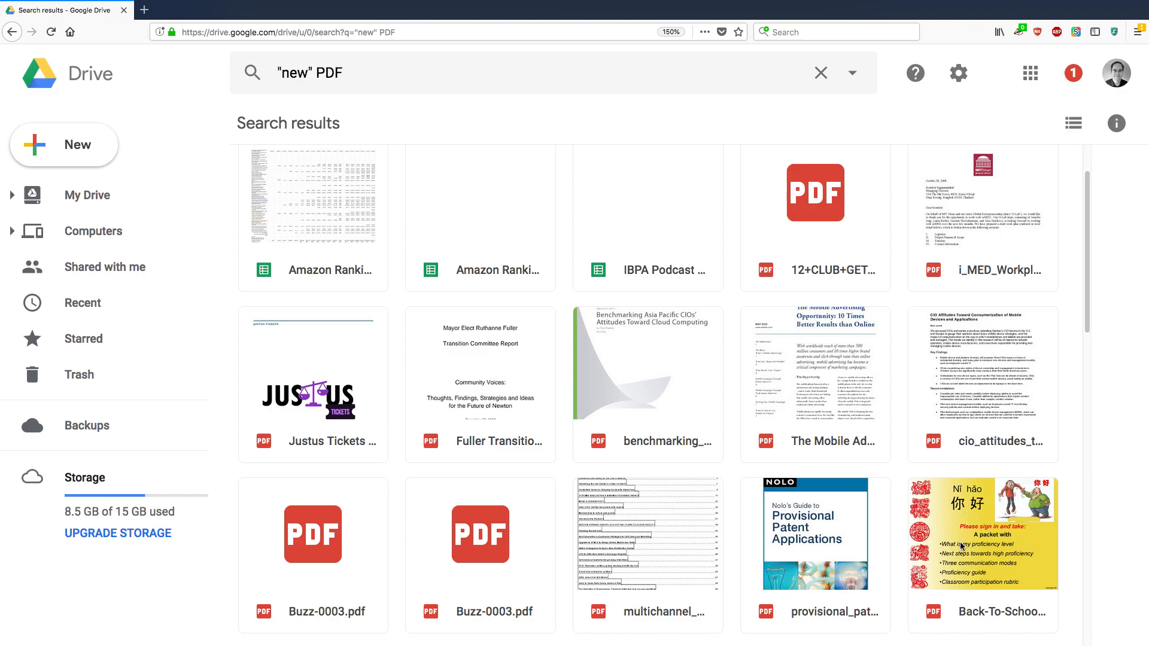
mouse_move(981, 540)
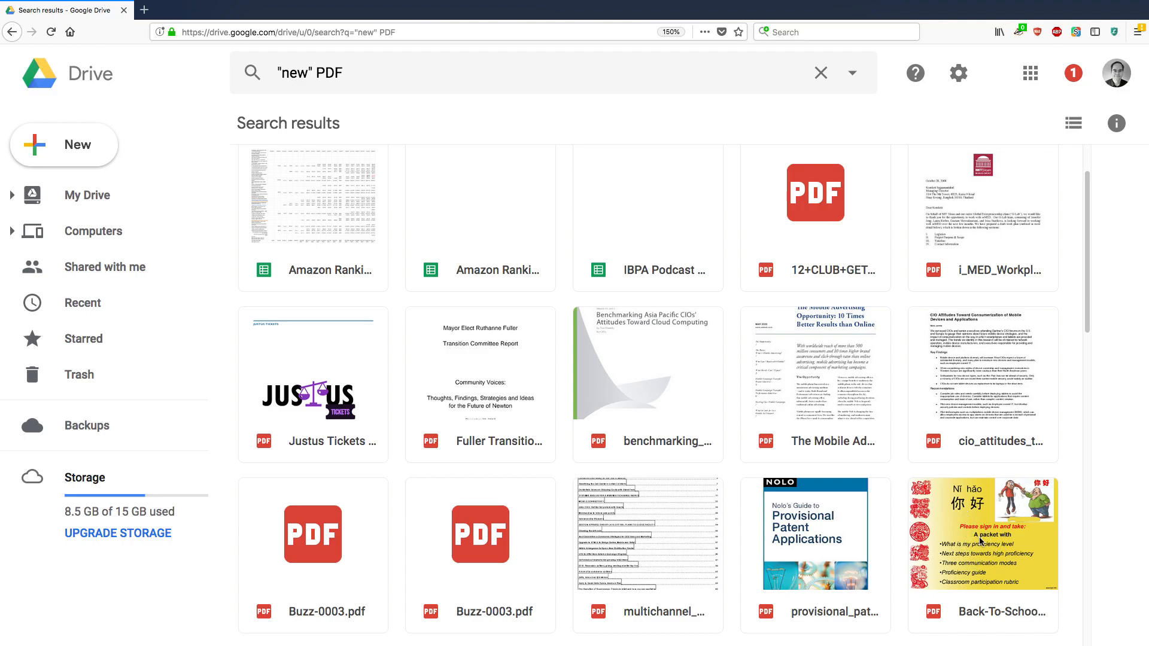
mouse_move(981, 537)
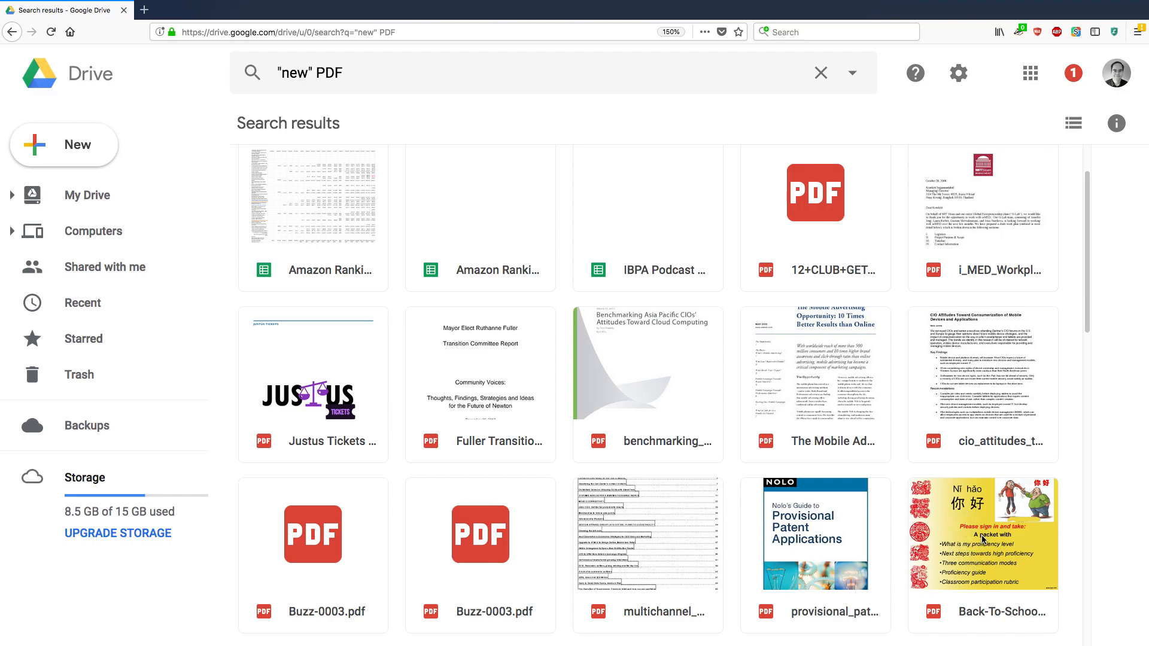
mouse_move(997, 122)
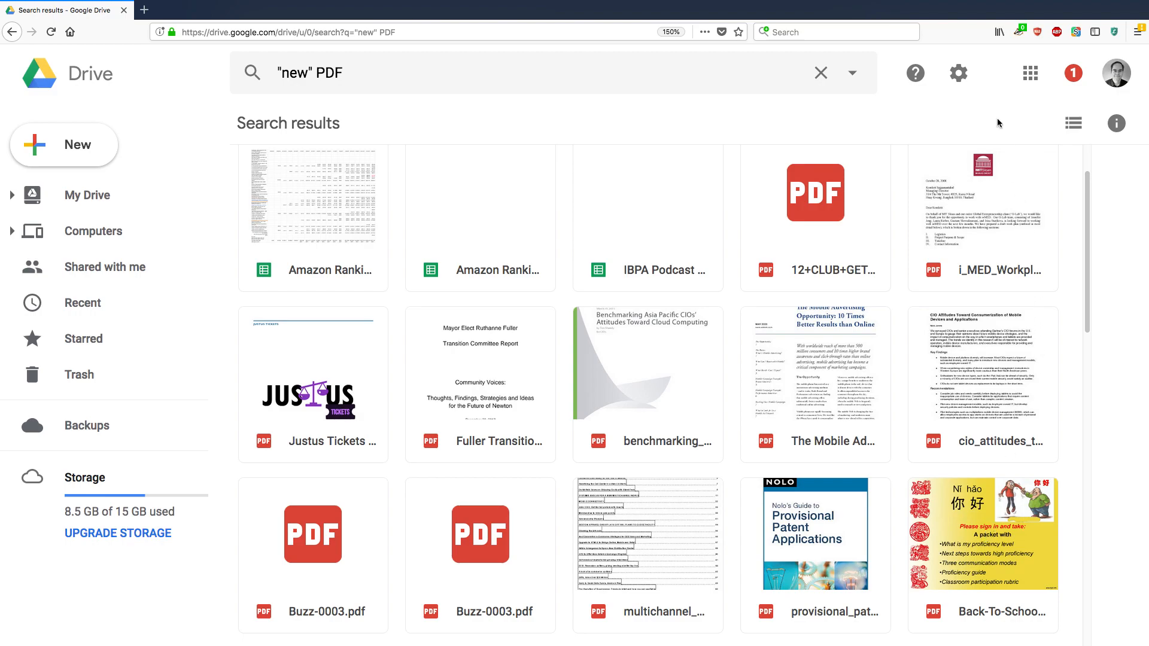
mouse_move(1073, 123)
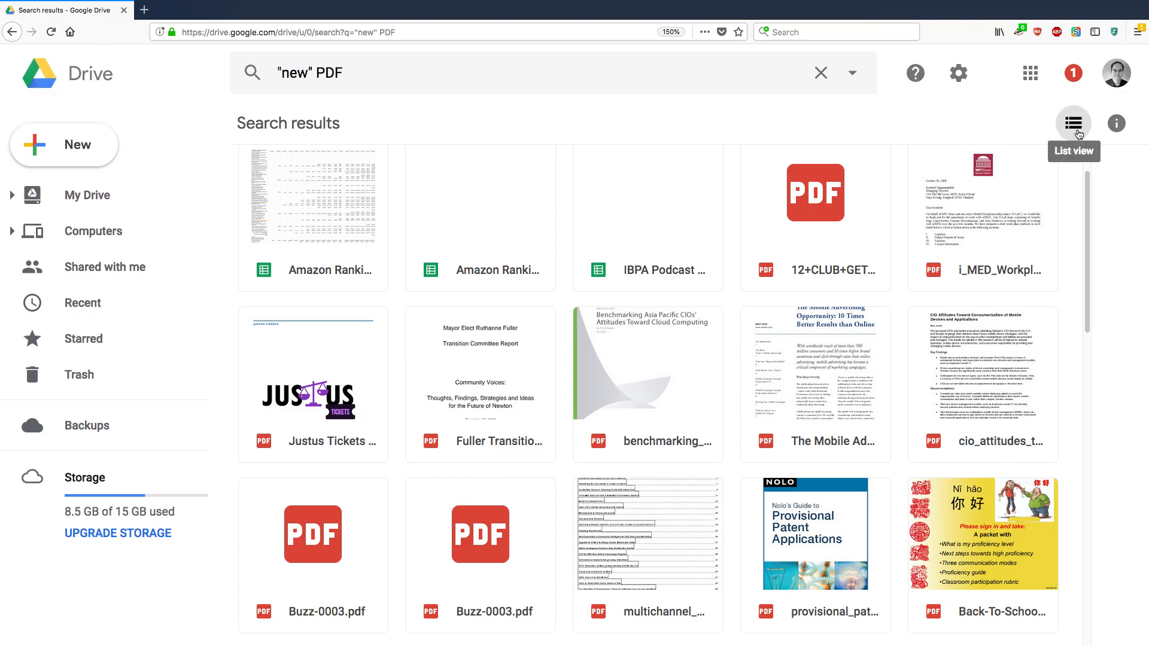
left_click(1072, 123)
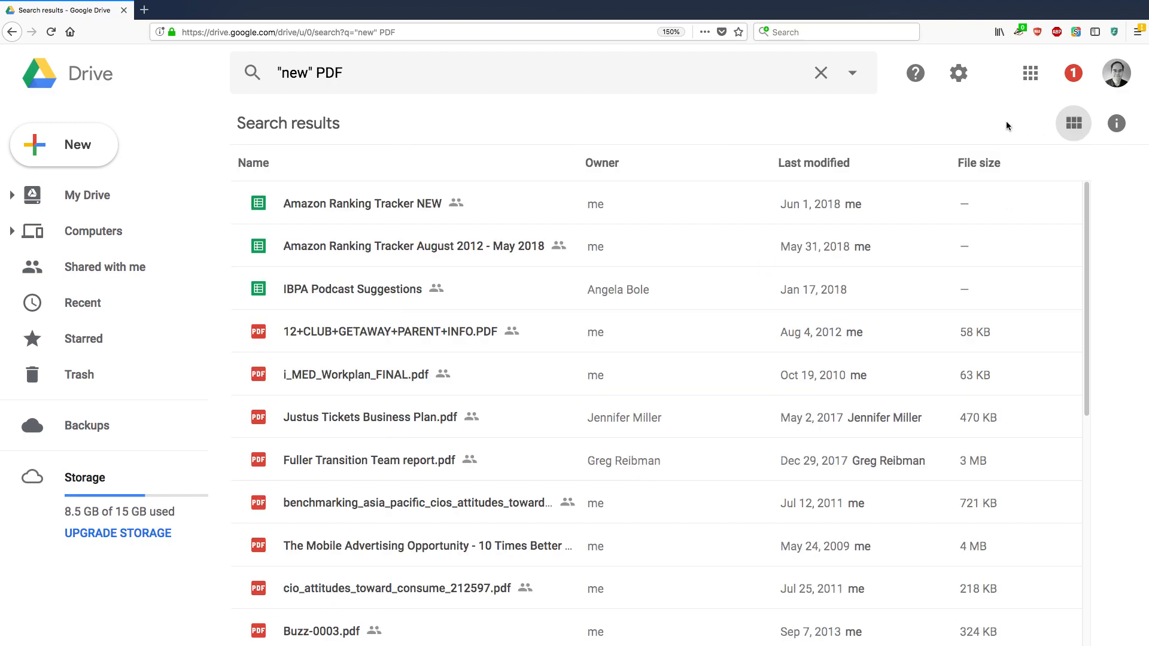